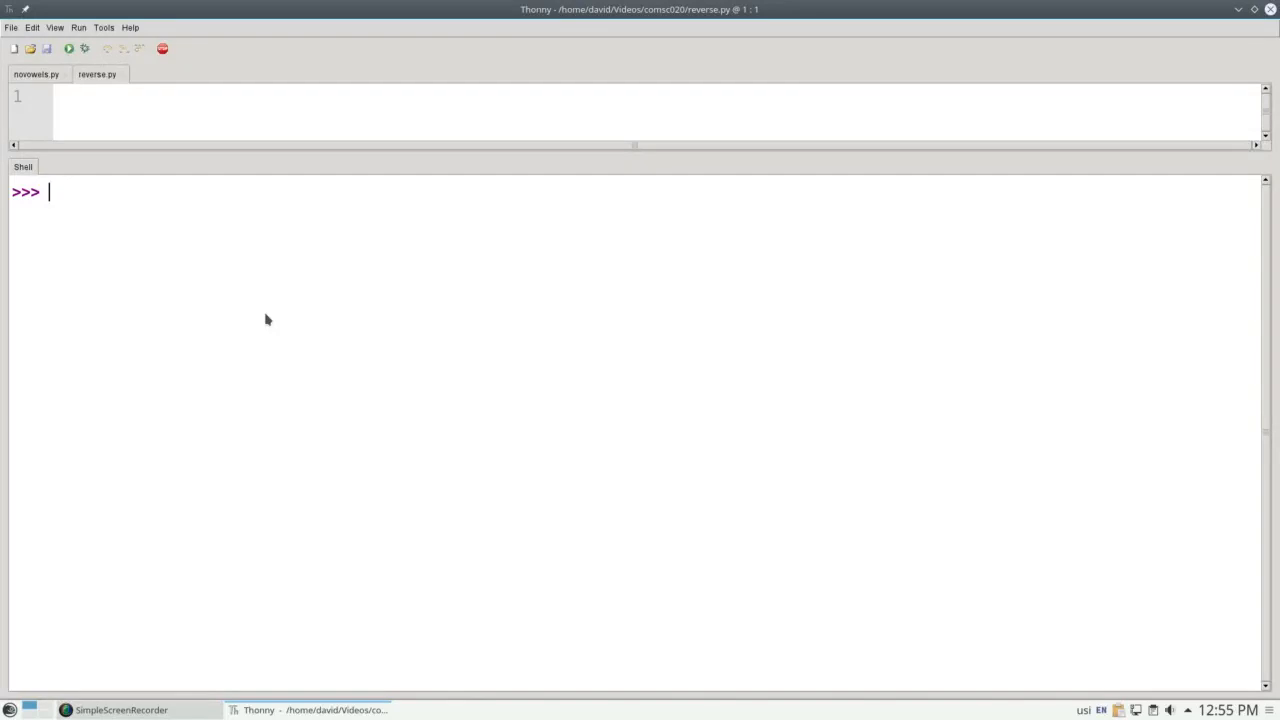
pyautogui.write('phone')
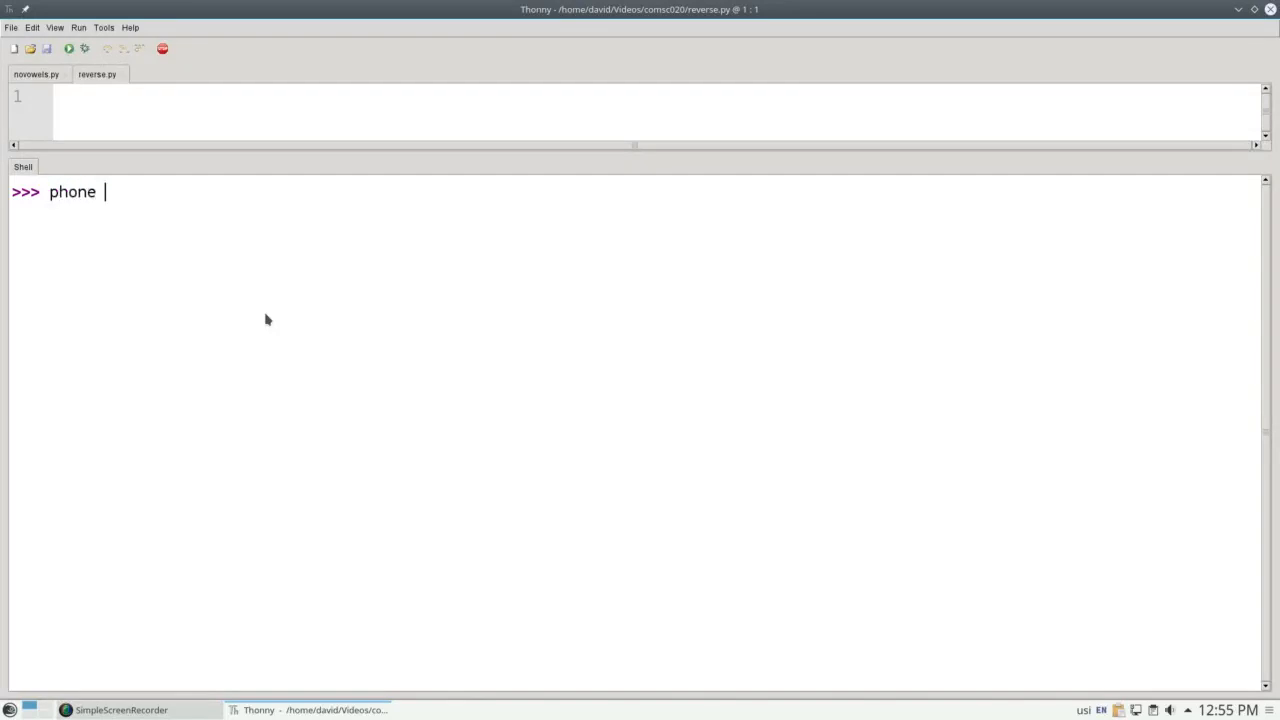
pyautogui.write("= '408-")
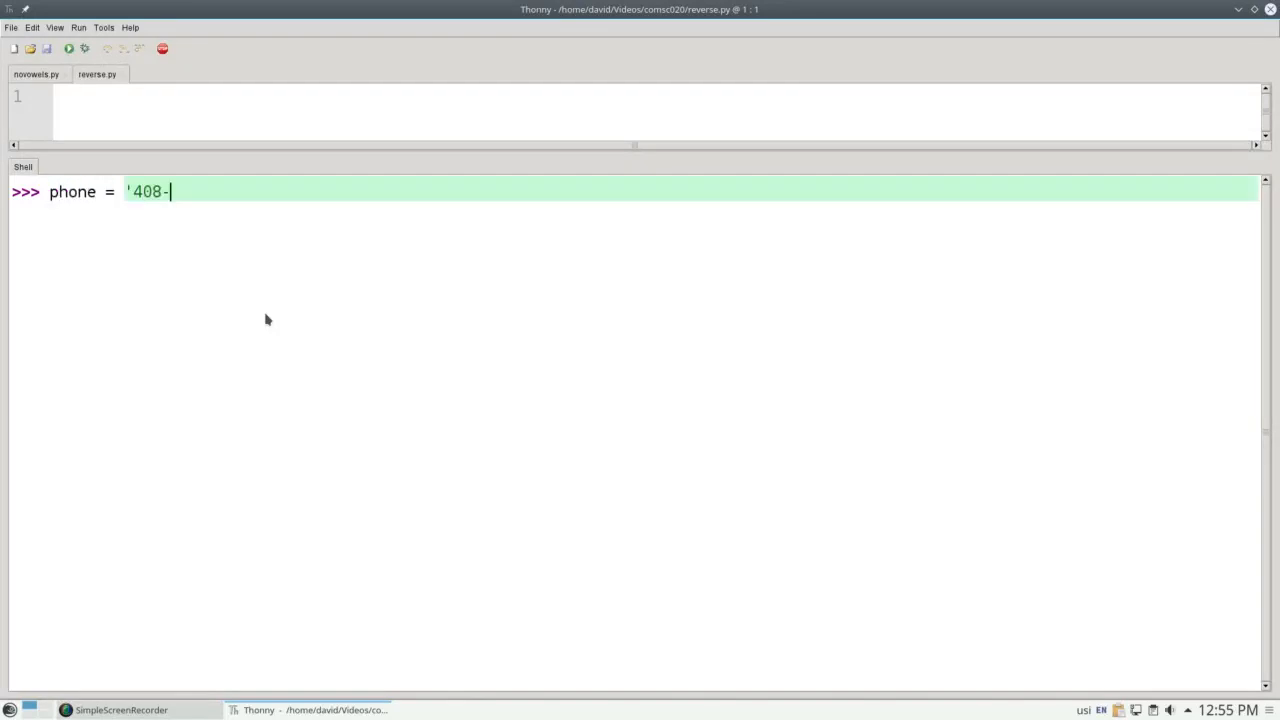
pyautogui.write('555-1212')
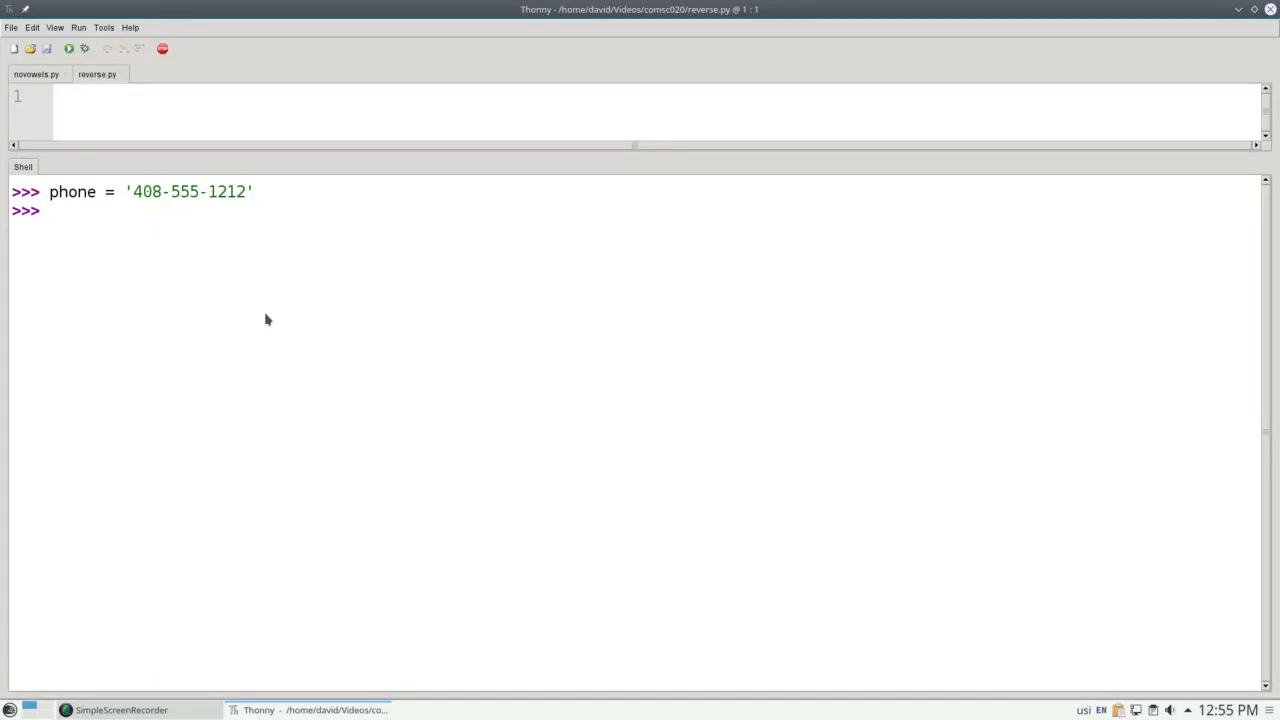
pyautogui.write('p')
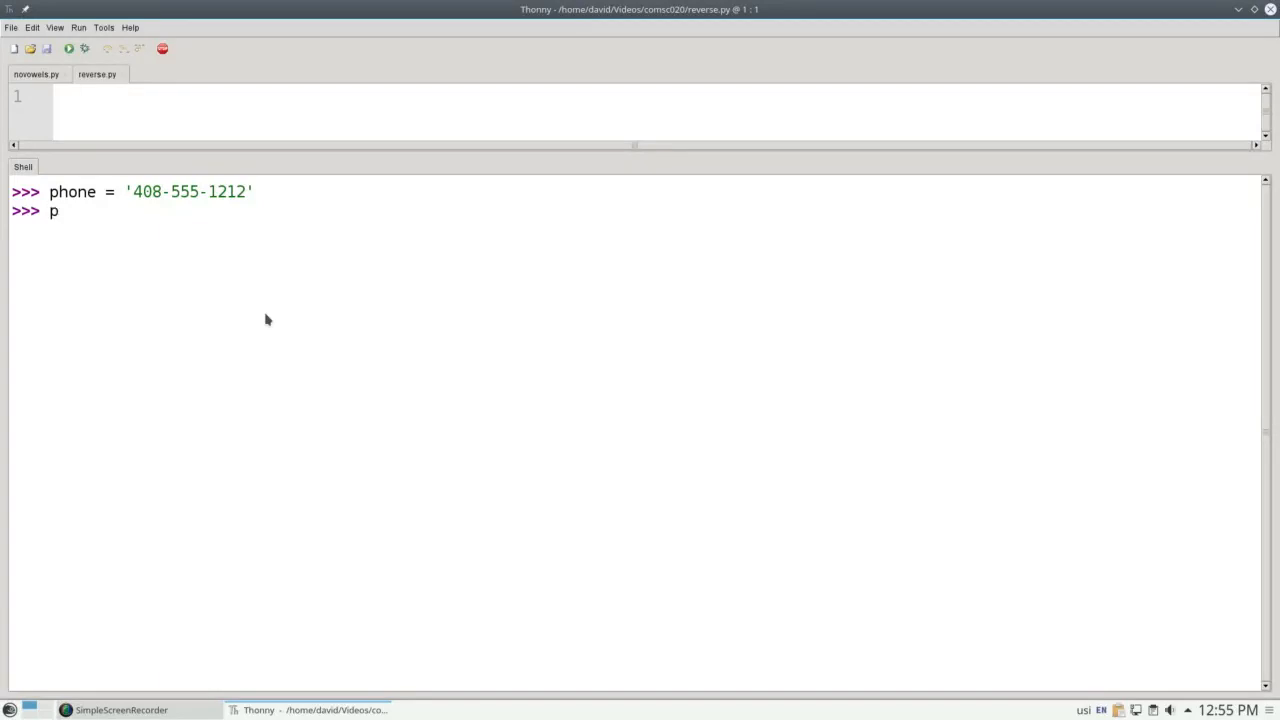
pyautogui.write('hone.find(')
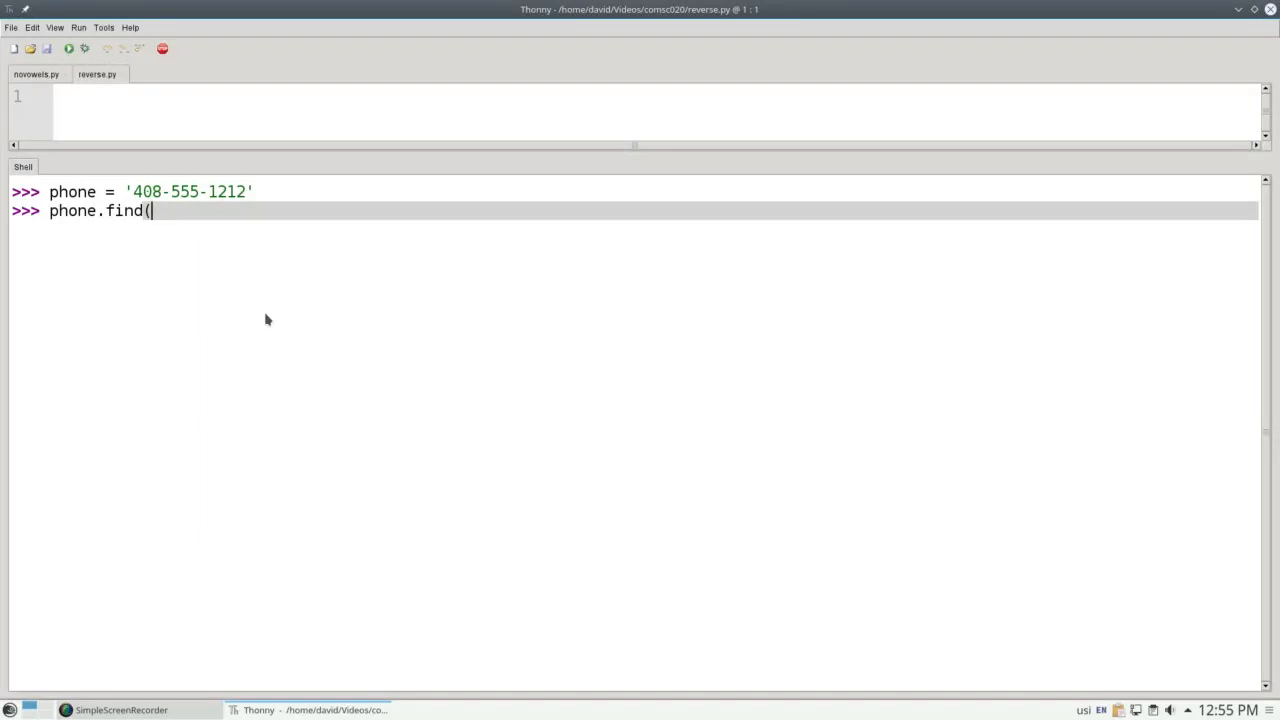
pyautogui.write("'-'")
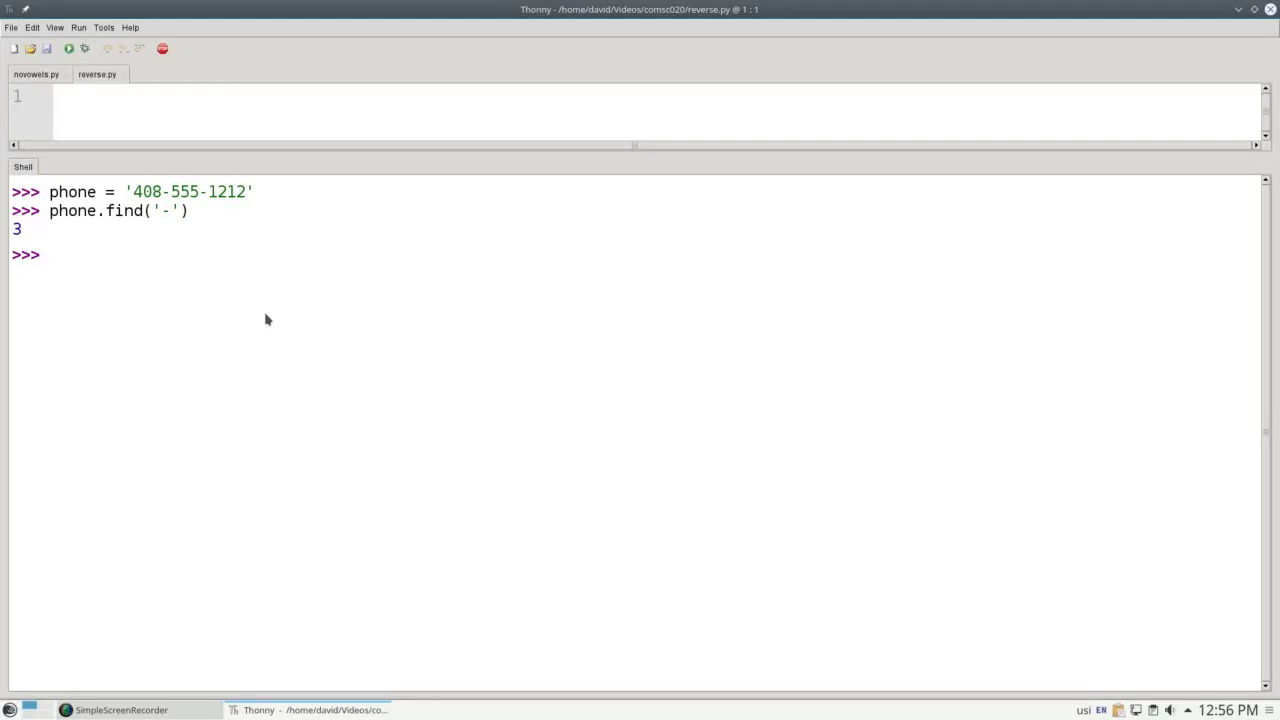
# Split phone at the dashes into parts and print the resulting list.
pyautogui.write('par')
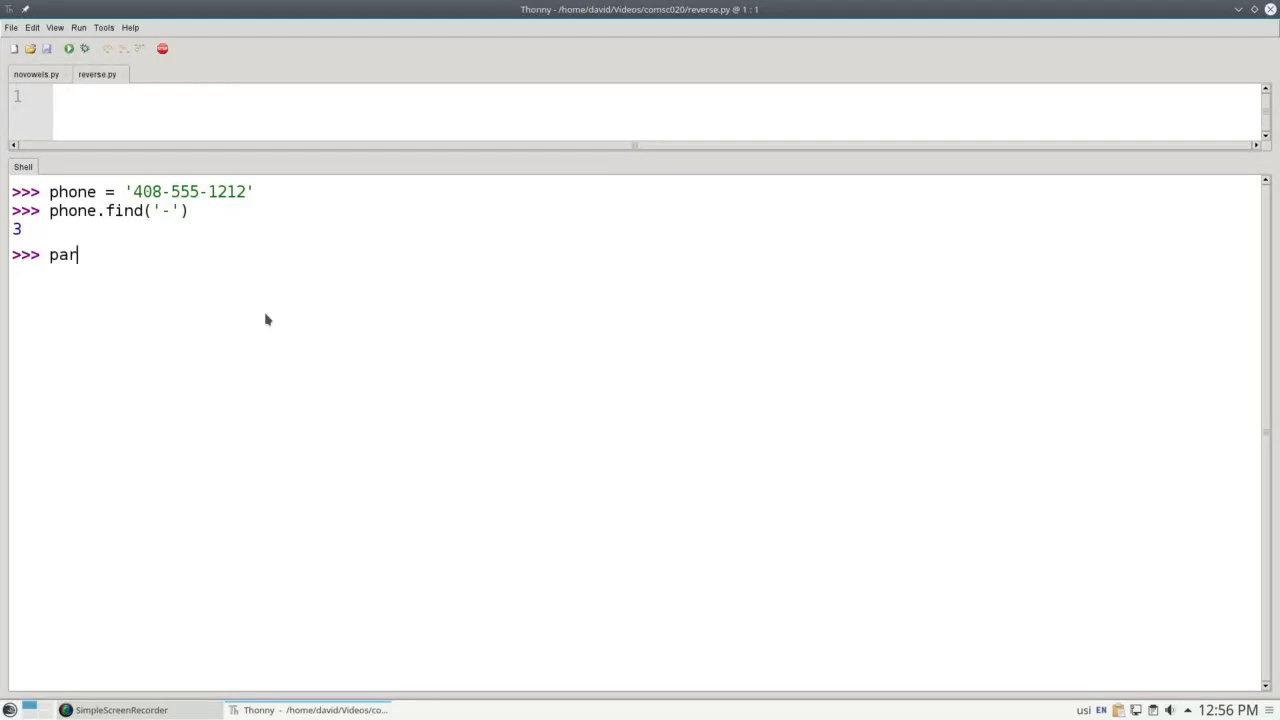
pyautogui.write('ts = pho')
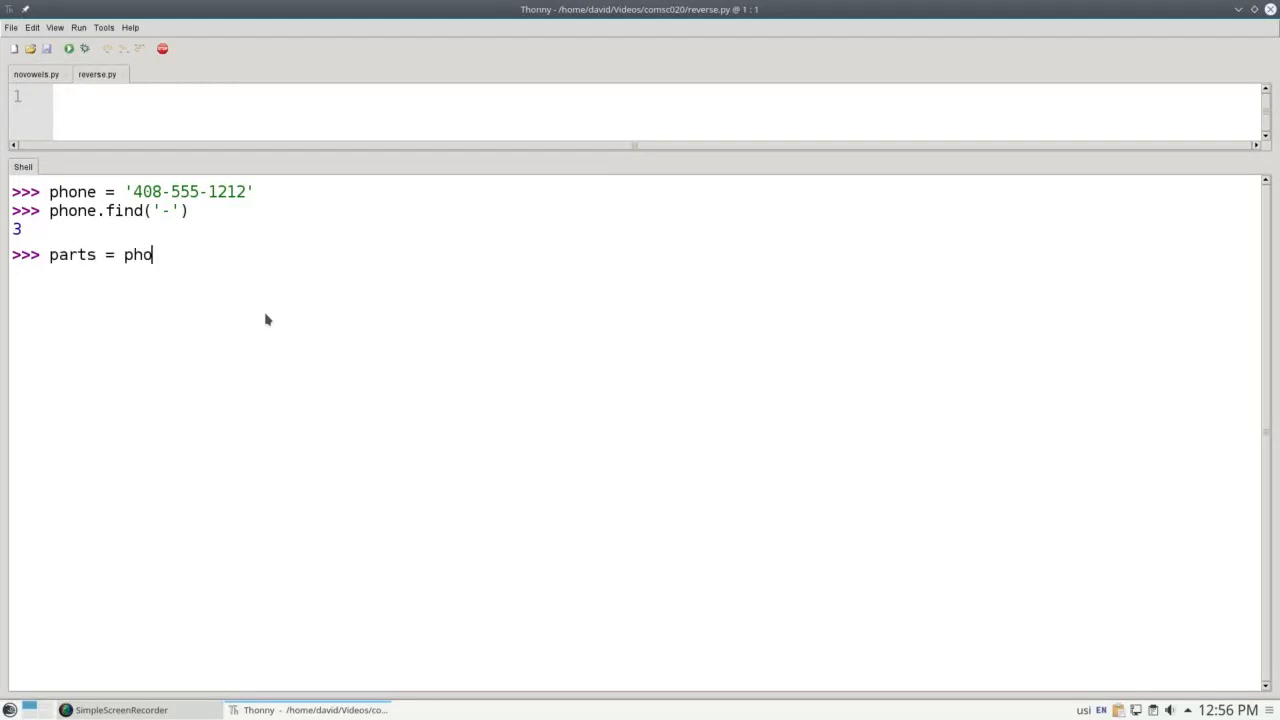
pyautogui.write('ne.split(')
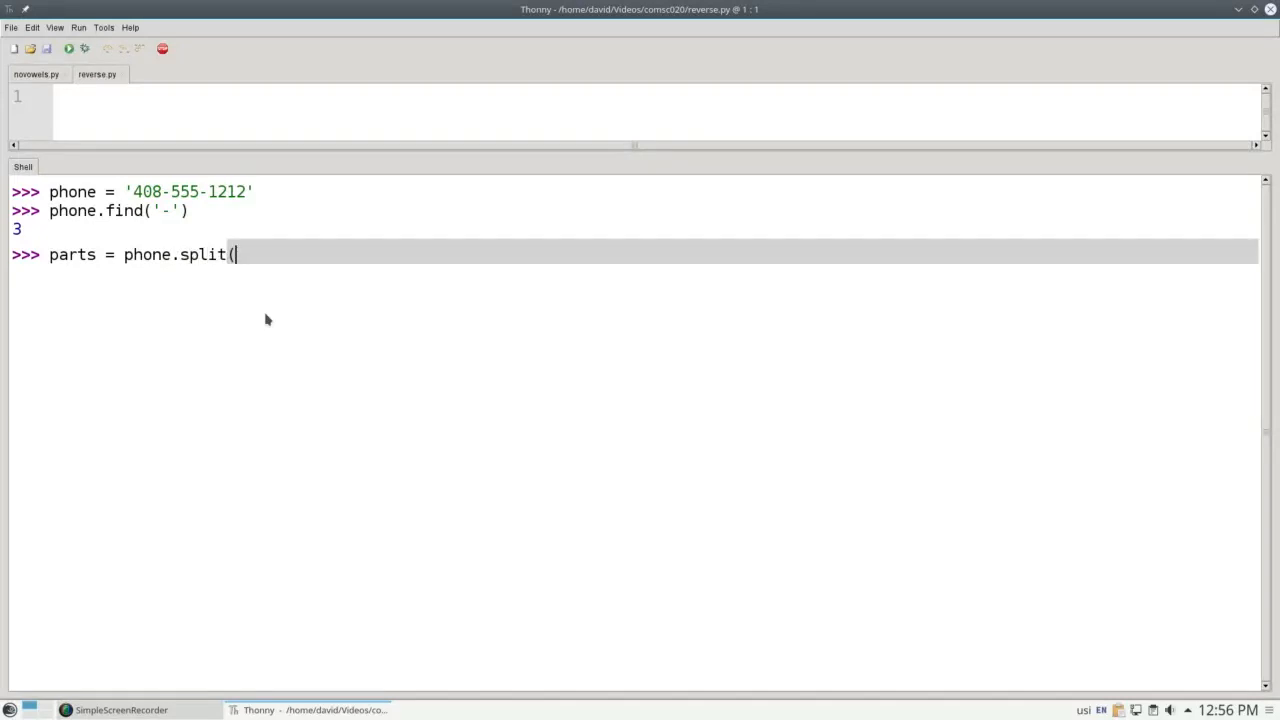
pyautogui.write("'-")
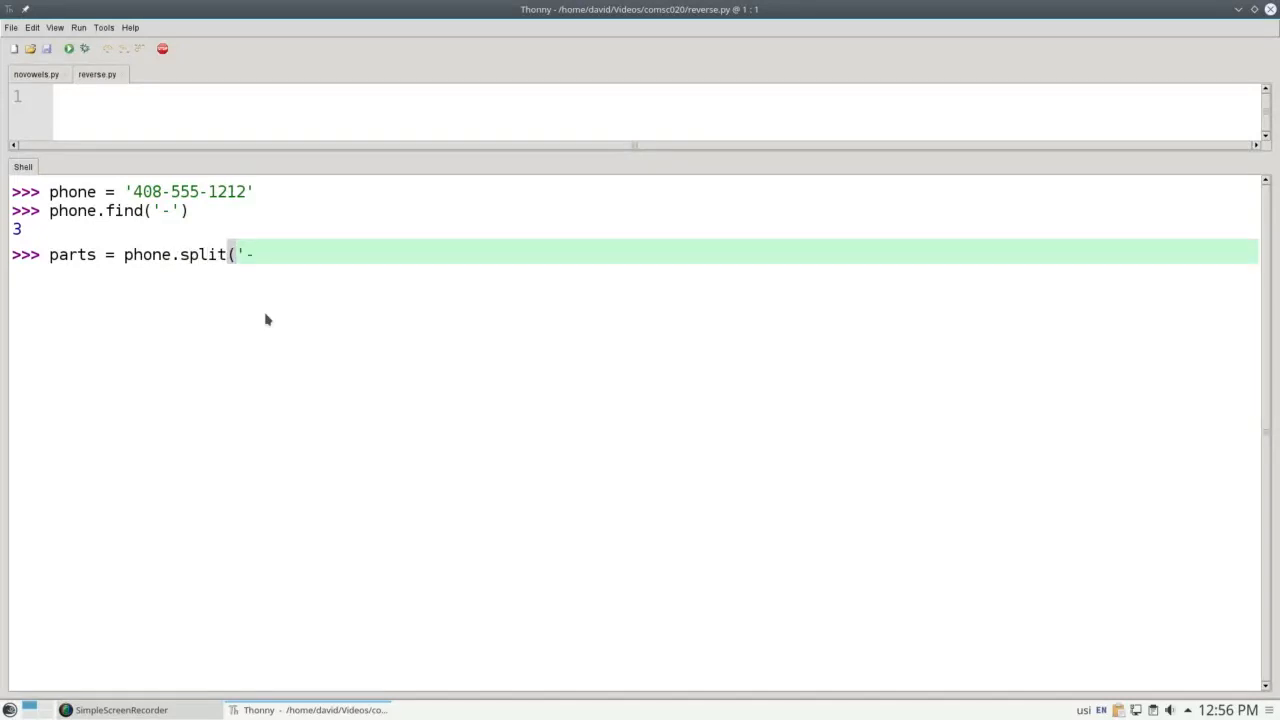
pyautogui.write("')")
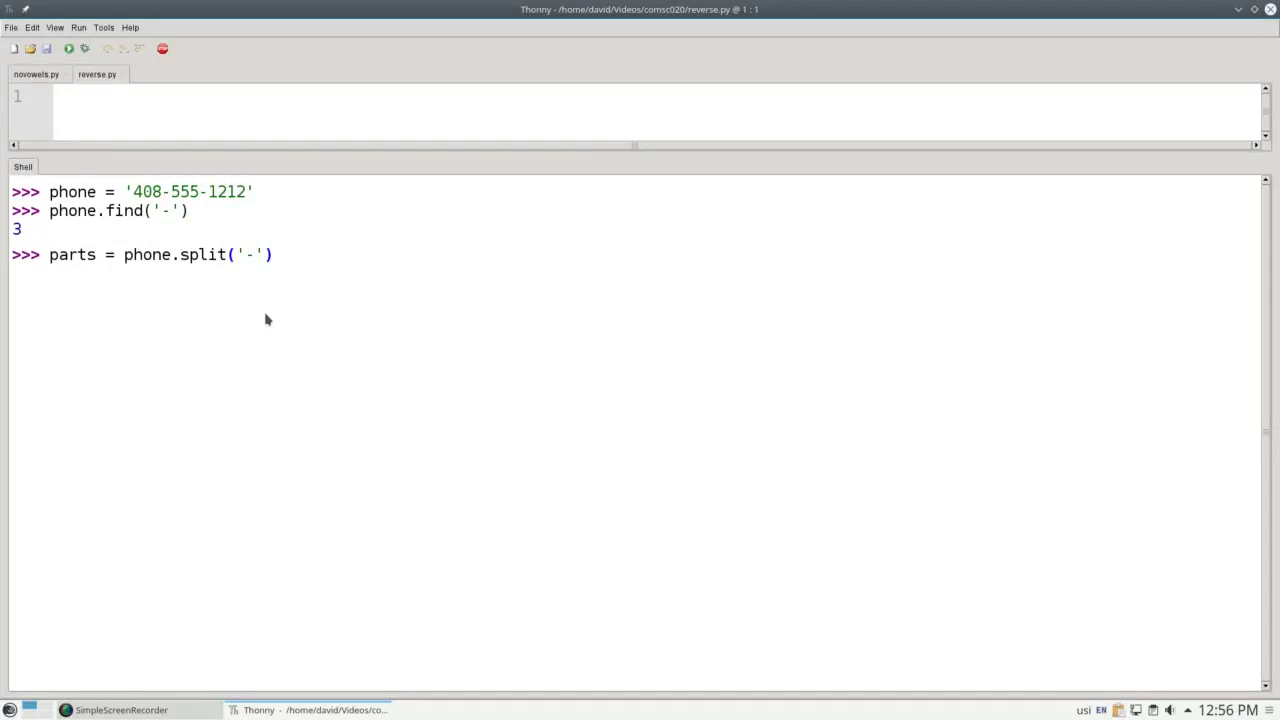
pyautogui.write('print')
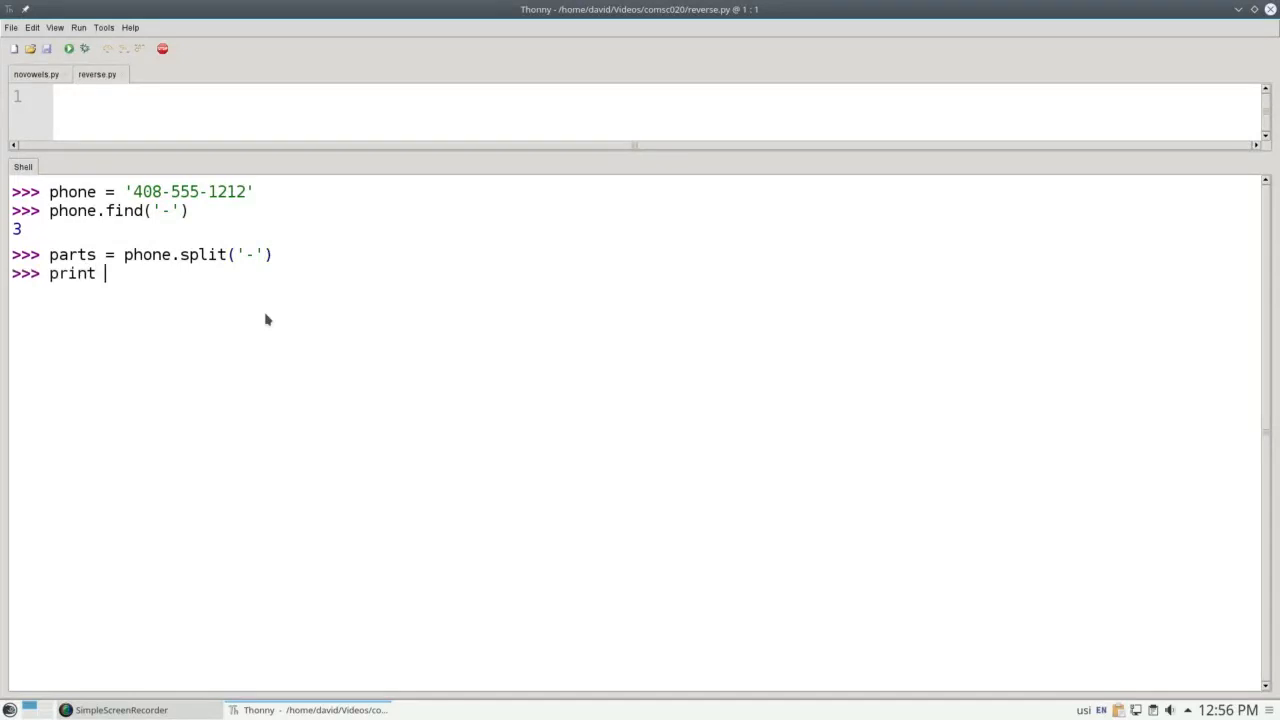
pyautogui.write('(parts)')
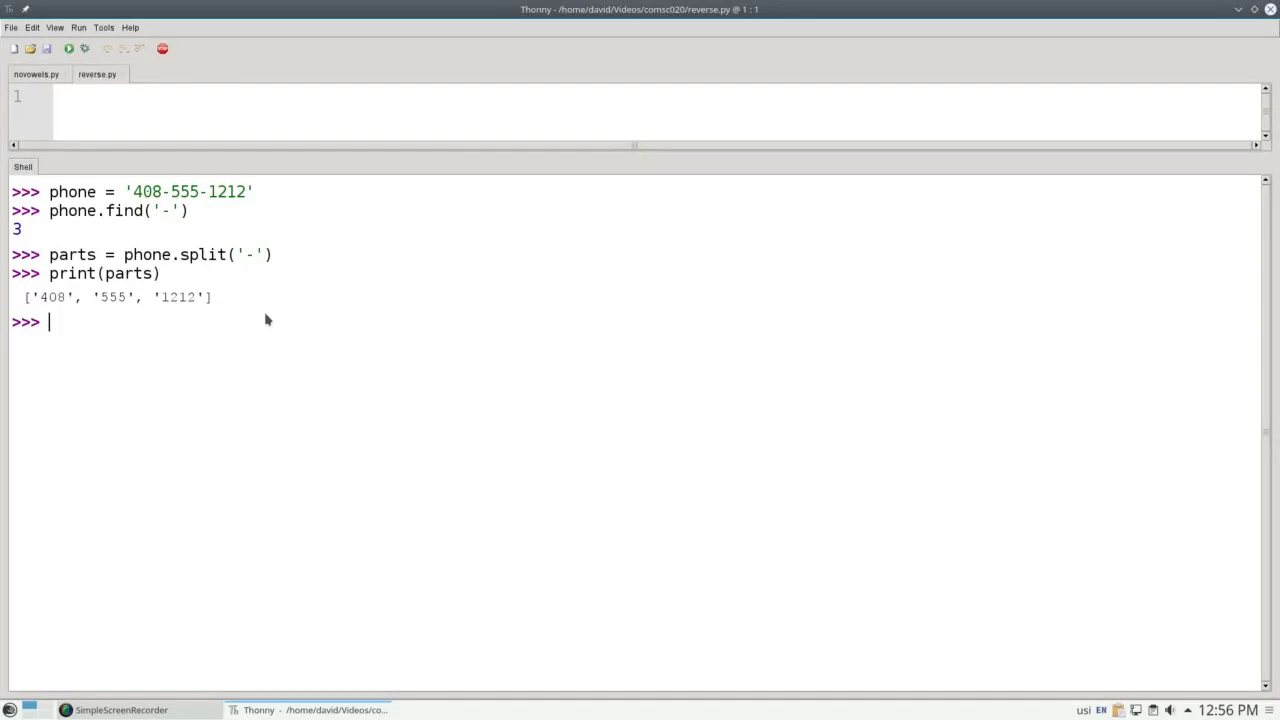
# Assign area_code, prefix and number from parts[0], parts[1] and parts[2].
pyautogui.write('area')
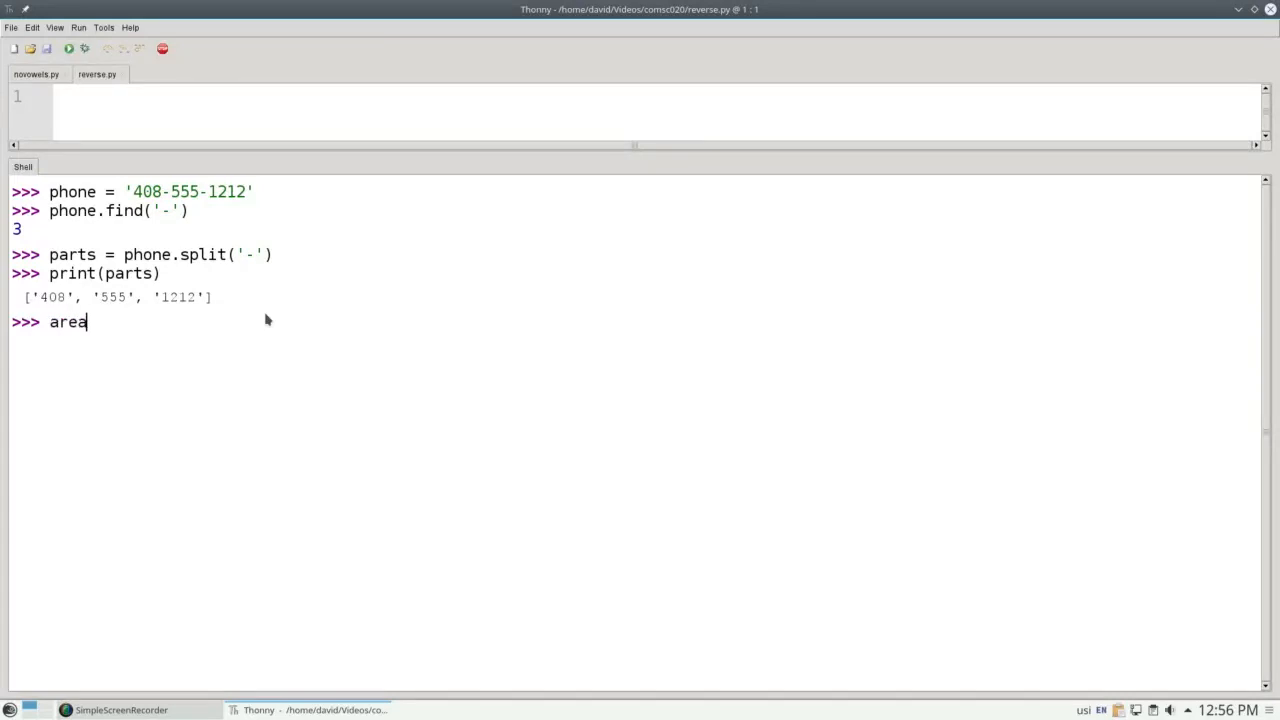
pyautogui.write('_code')
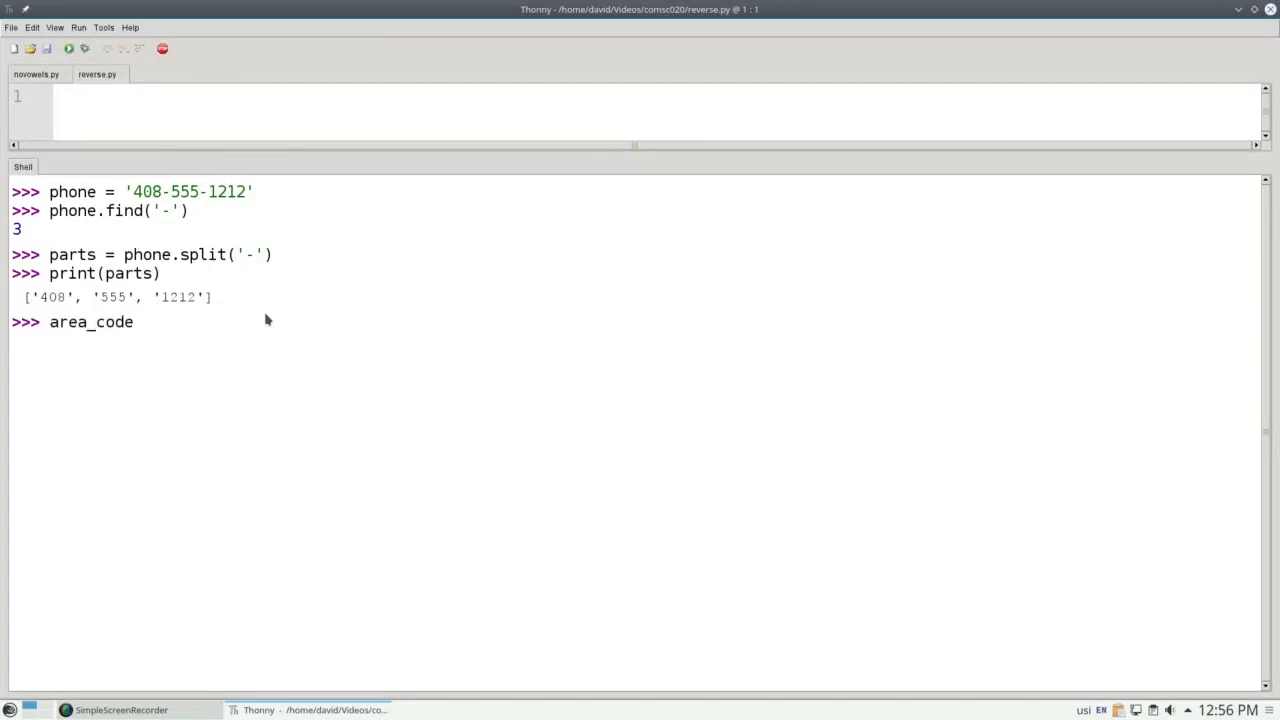
pyautogui.write('= parts[0]')
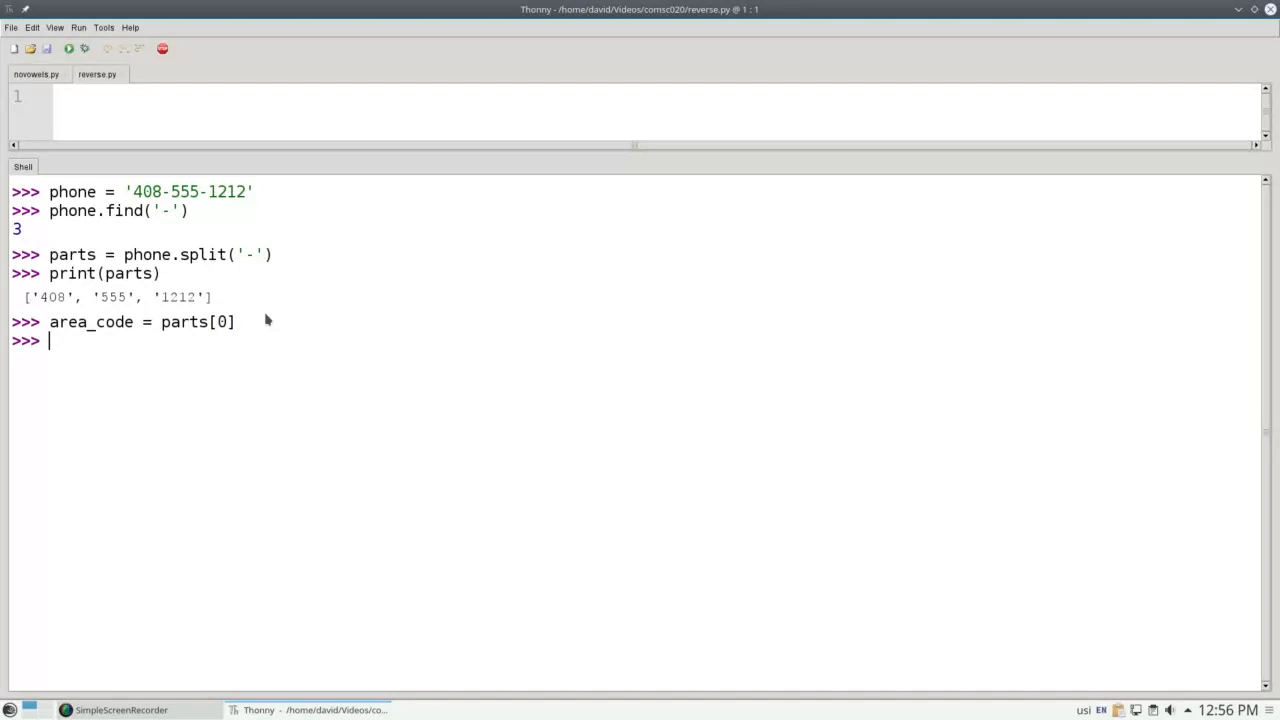
pyautogui.write('prefix = parts[1')
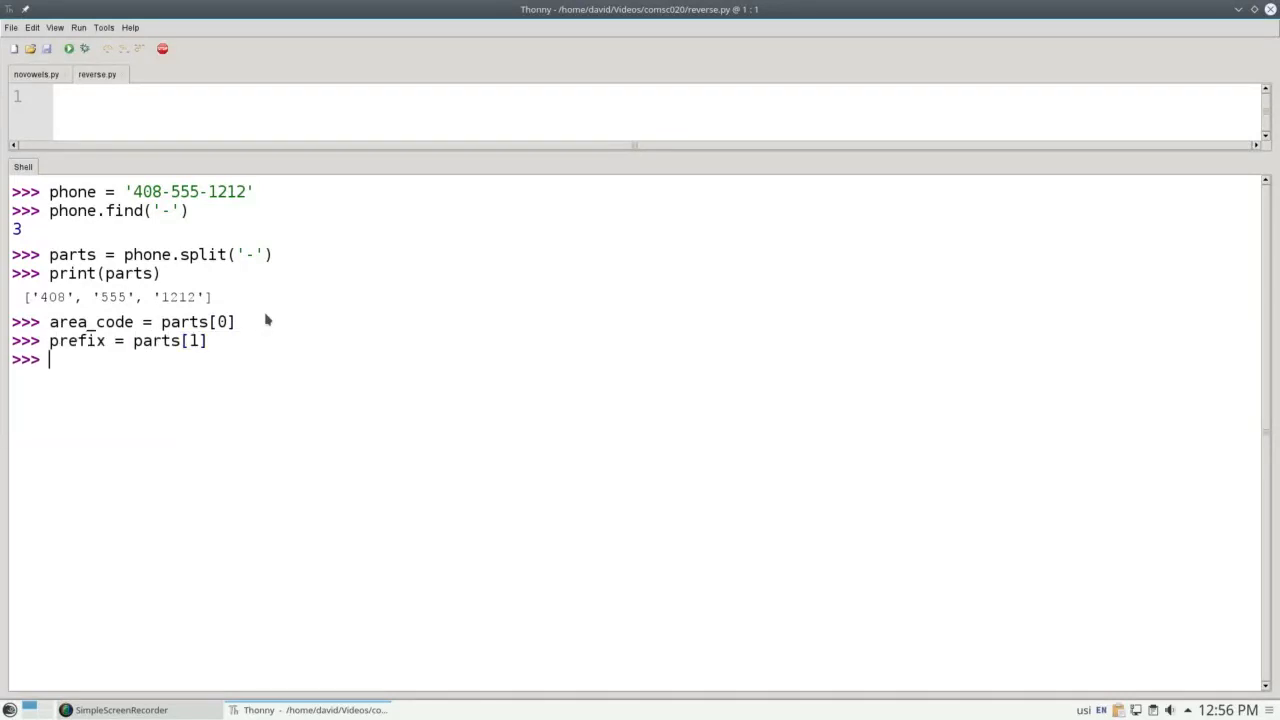
pyautogui.write('number = parts[2')
pyautogui.write('print(area_c')
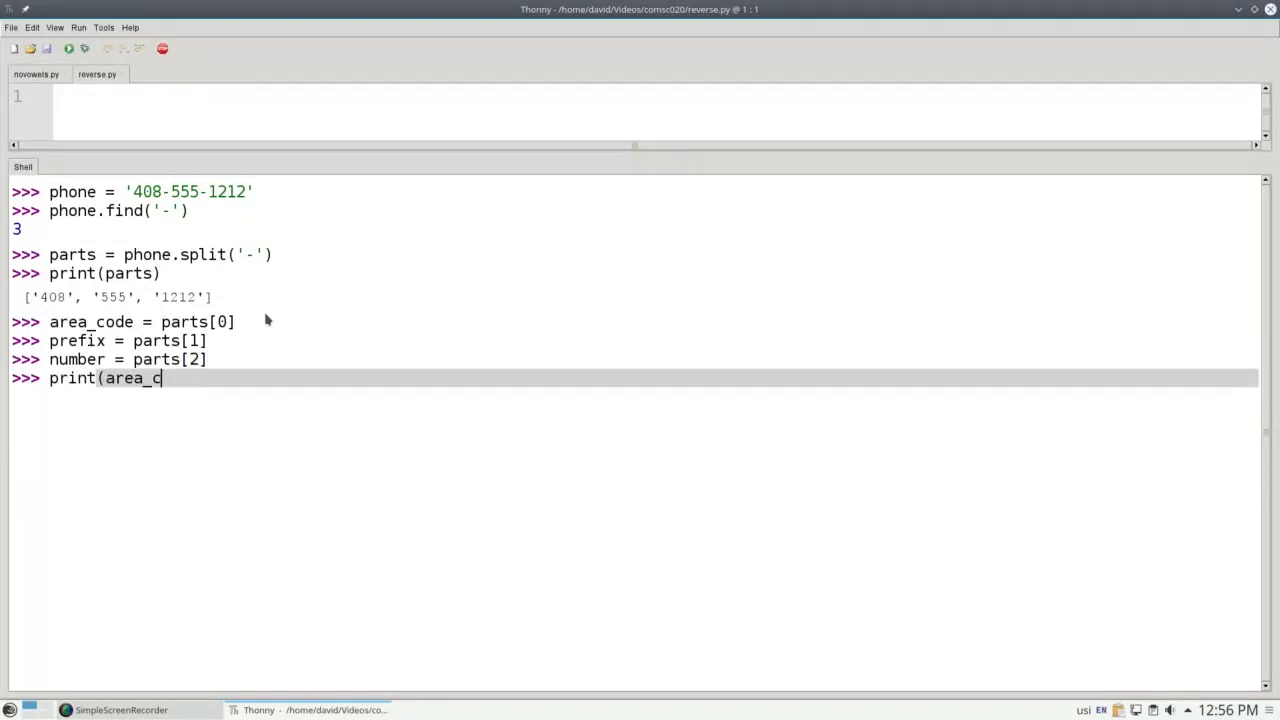
pyautogui.write('ode, prefix, numb')
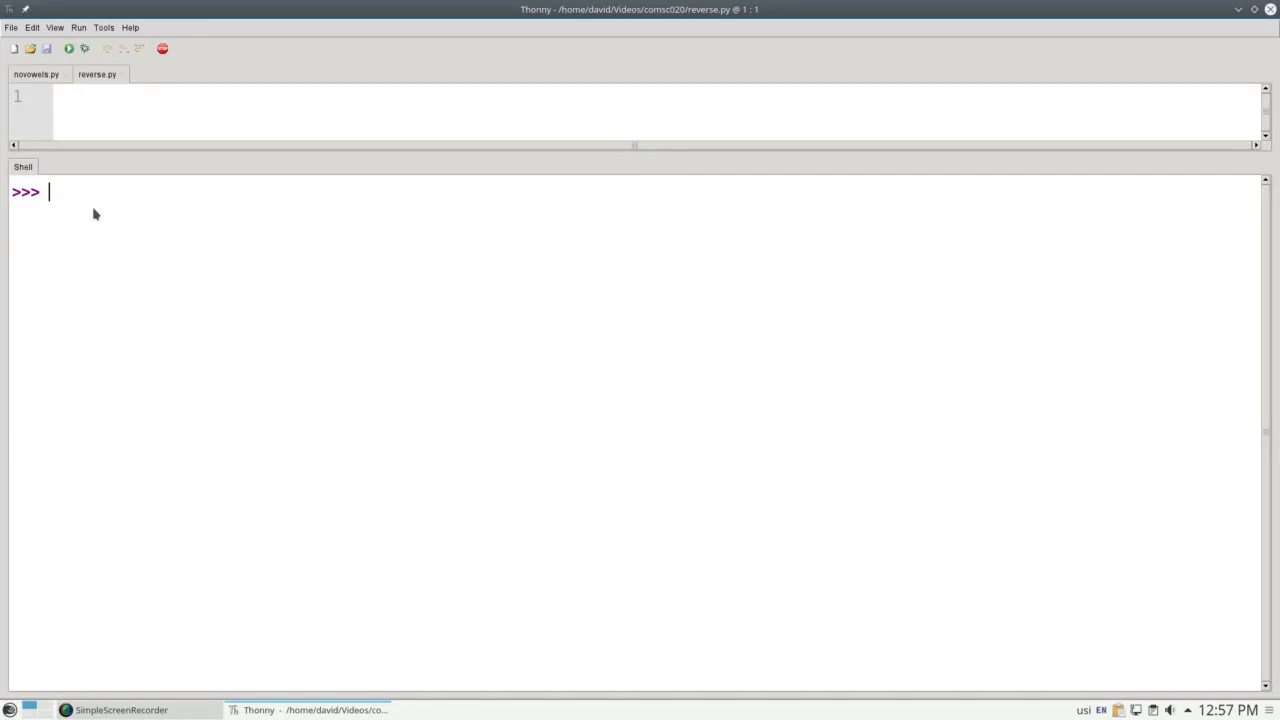
# Set sentence to 'four score and seven years', split it into word_list, and display it.
pyautogui.write('s')
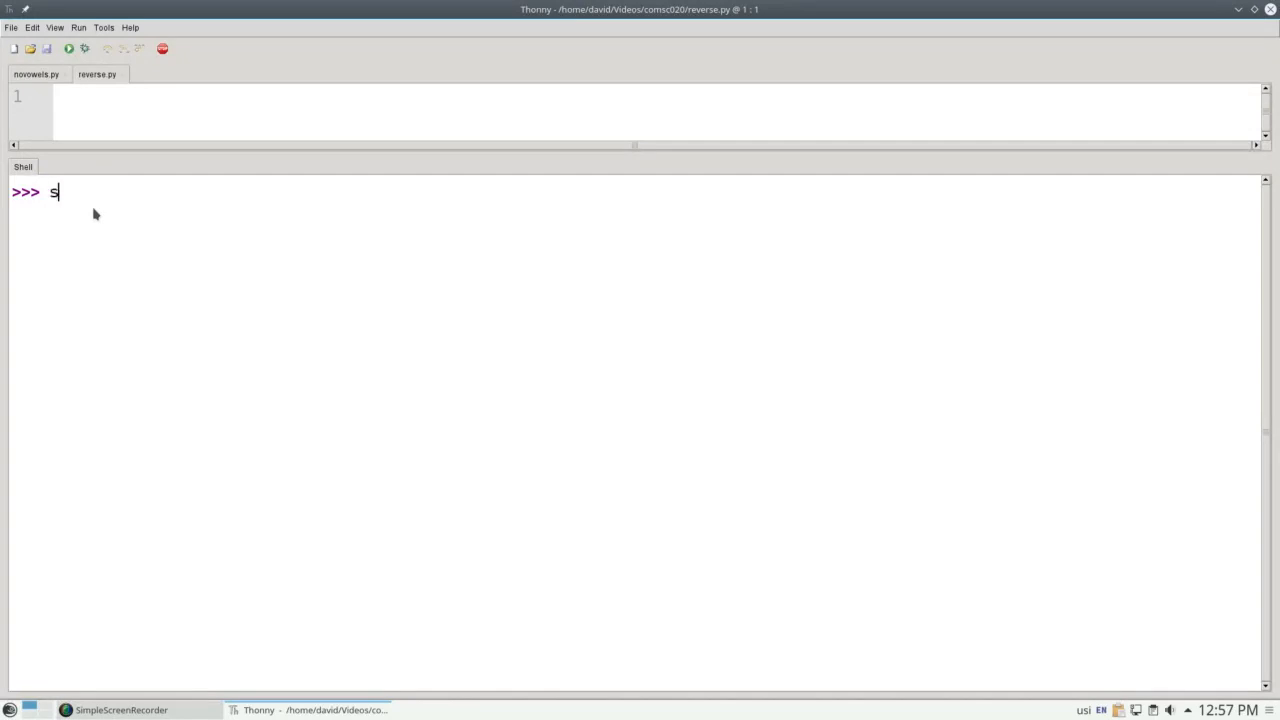
pyautogui.write('entence =')
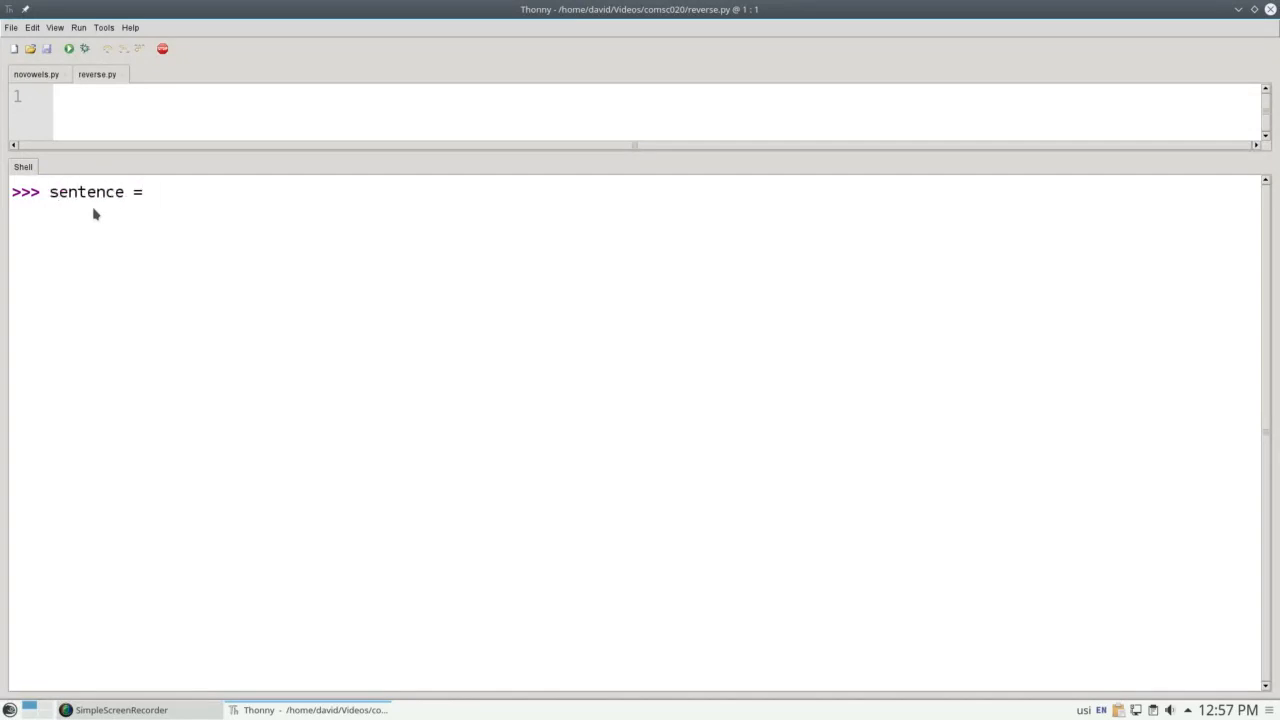
pyautogui.write("'four sco")
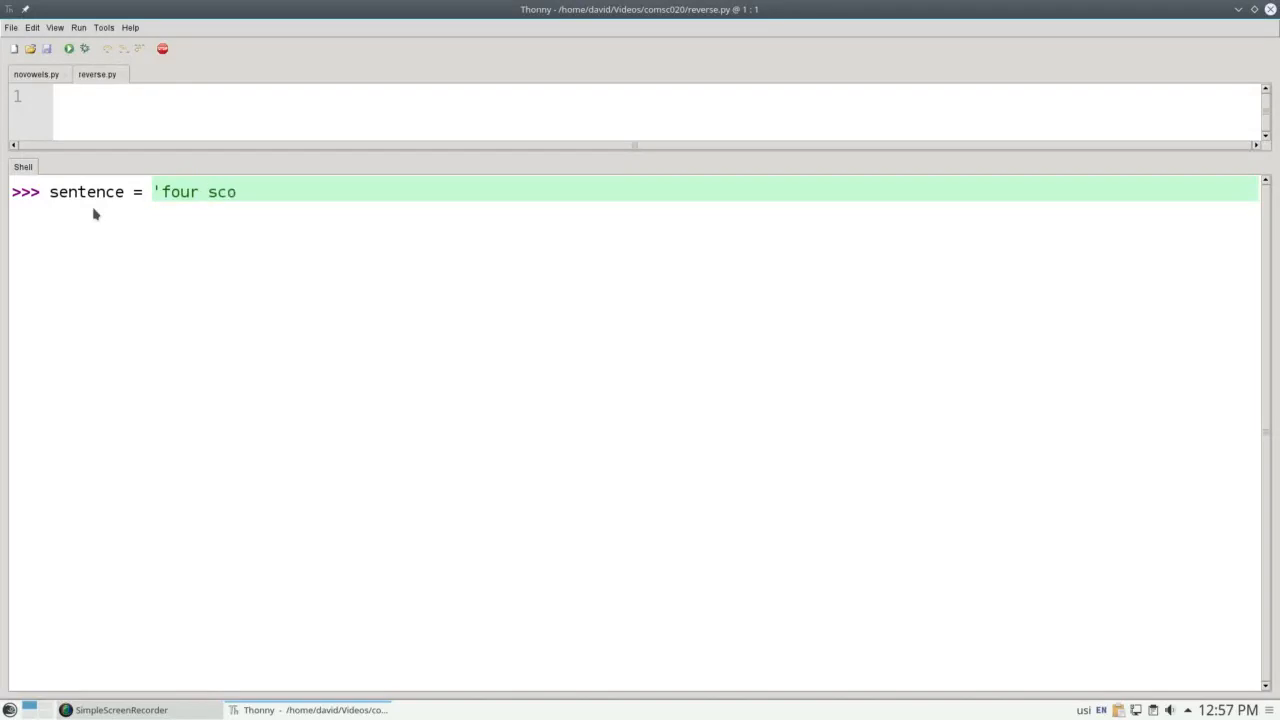
pyautogui.write('re and seven years')
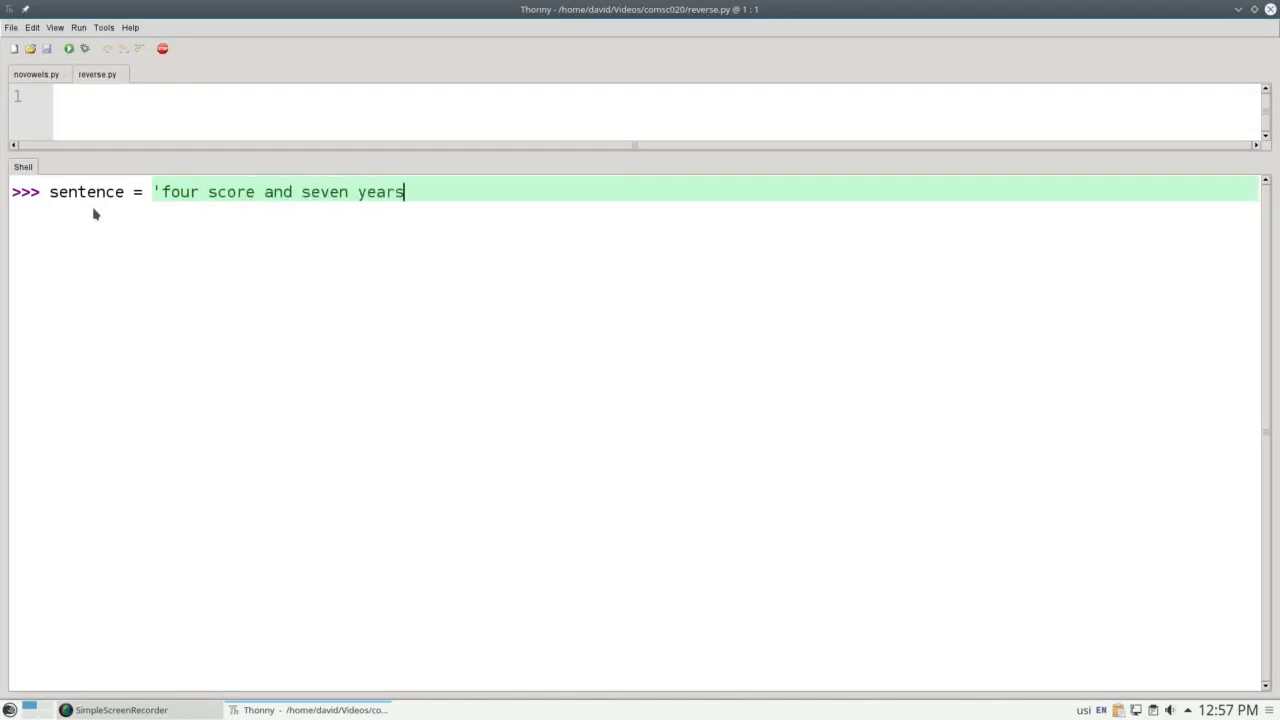
pyautogui.write("'")
pyautogui.write('word_list')
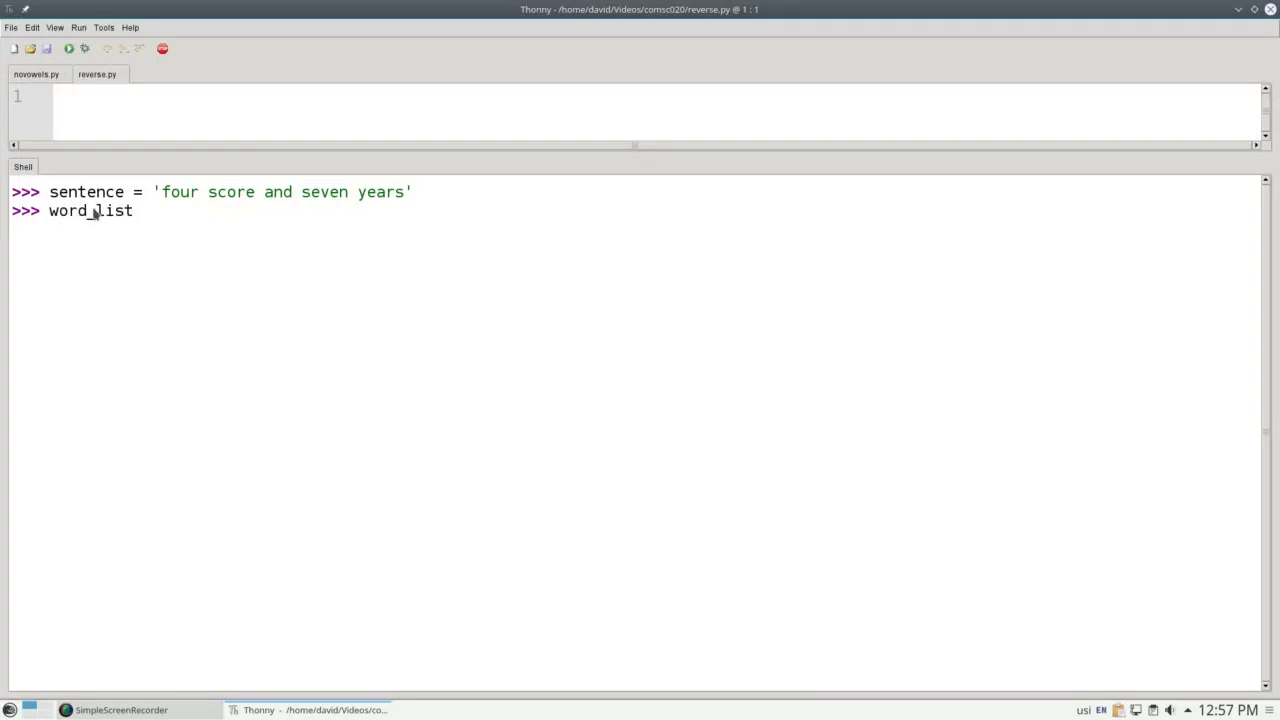
pyautogui.write('= senten')
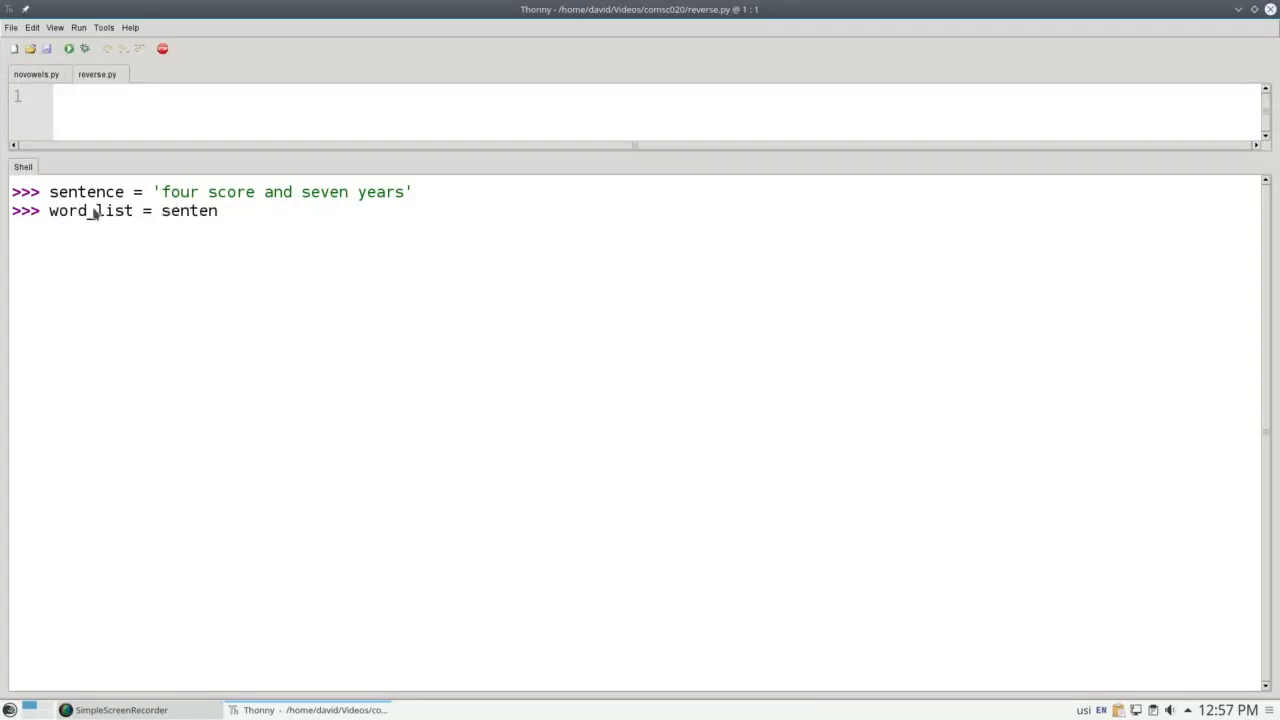
pyautogui.write('ce.split()')
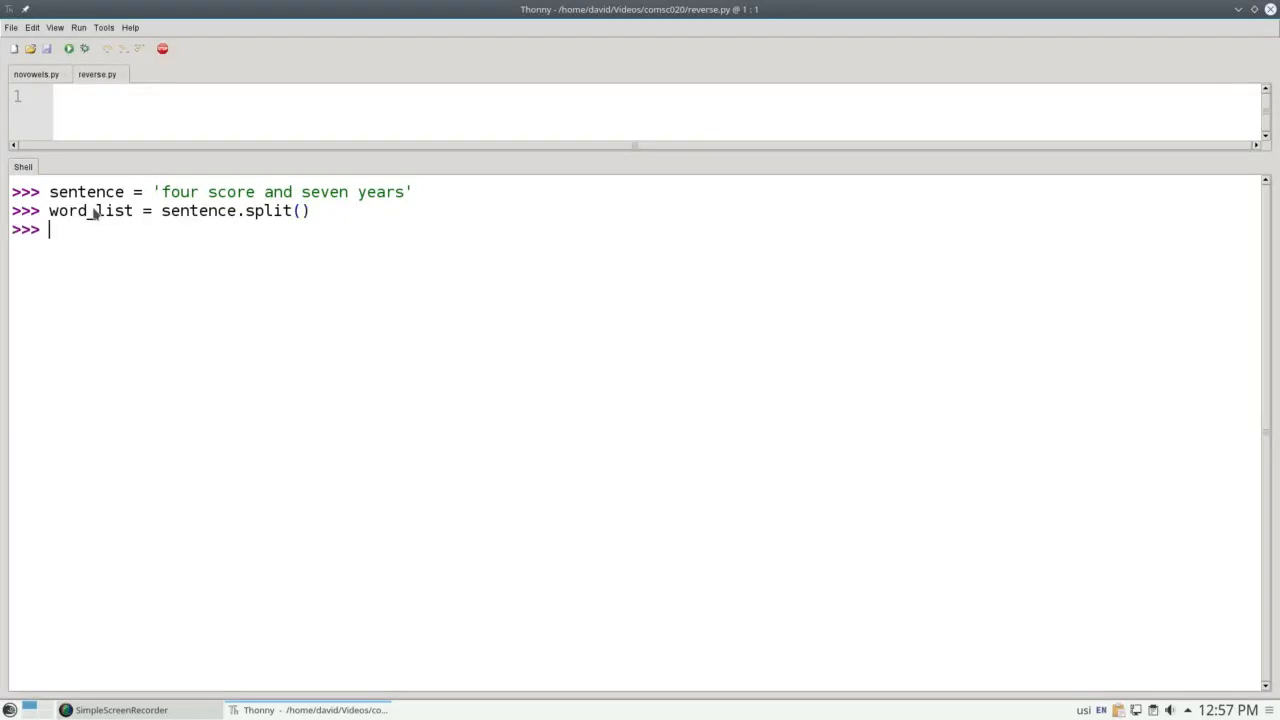
pyautogui.write('word_list')
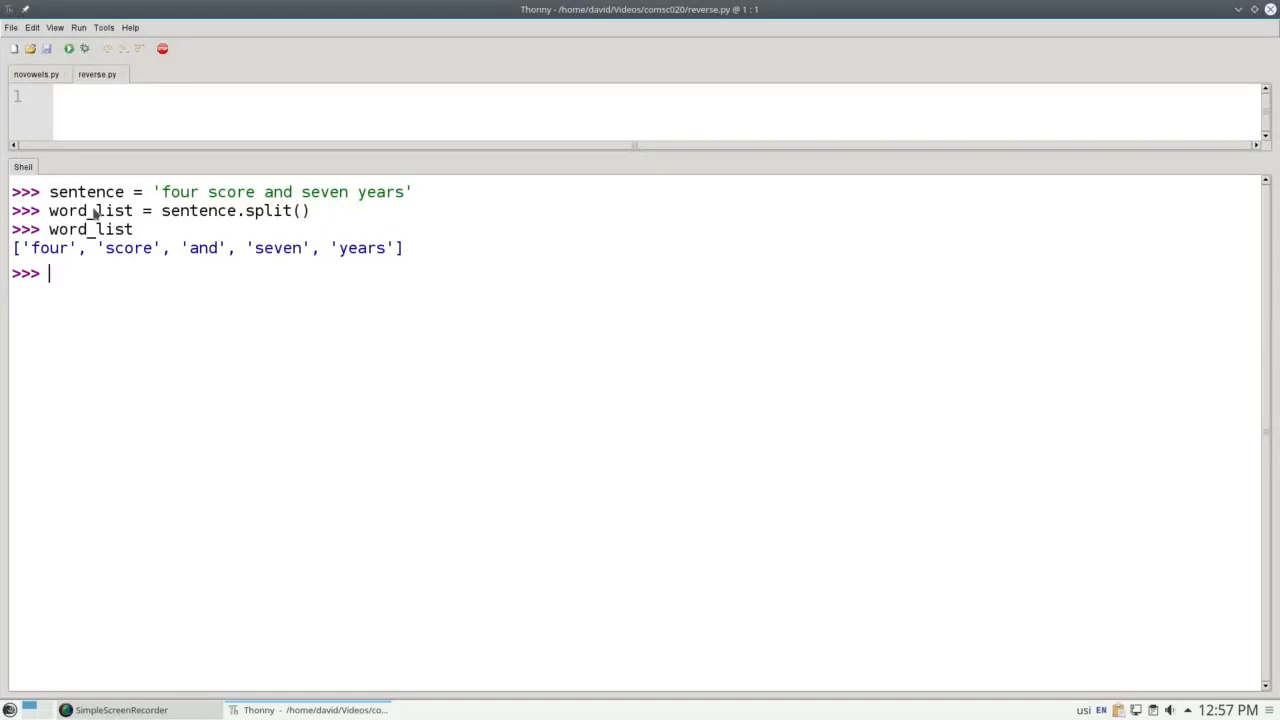
# Loop over word_list in the shell, printing each word.
pyautogui.write('for word')
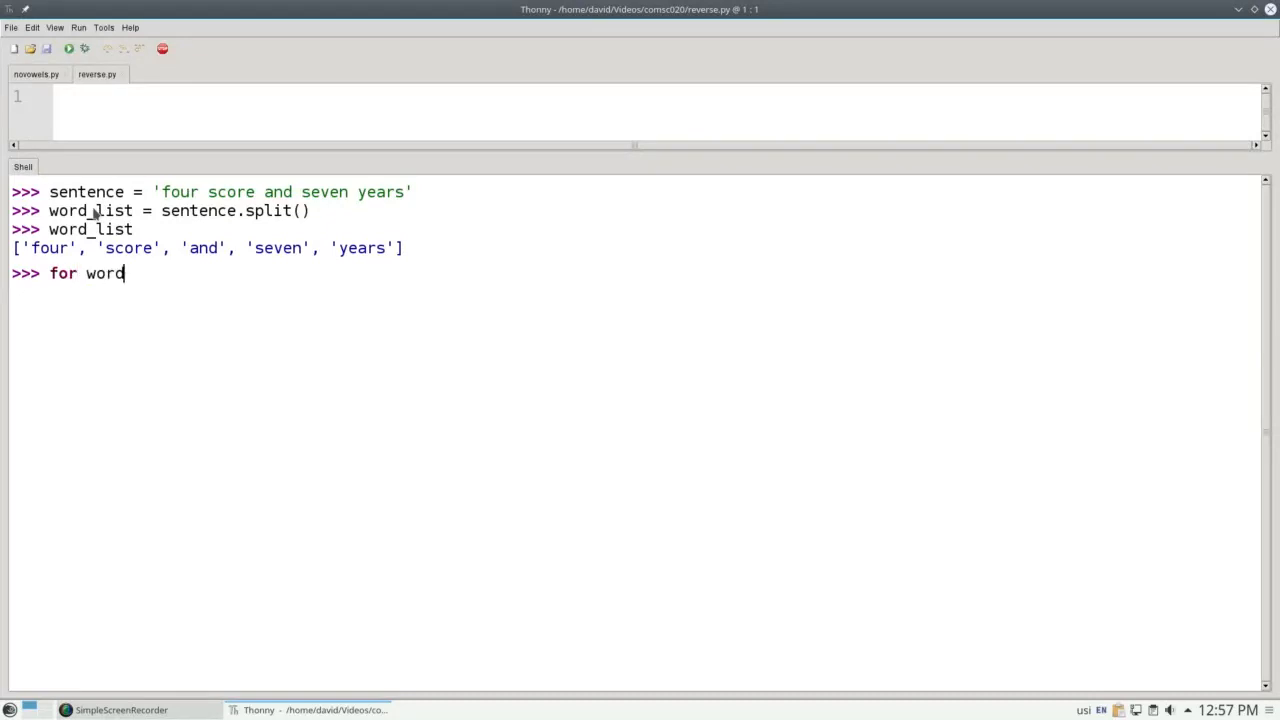
pyautogui.write('in word_list:')
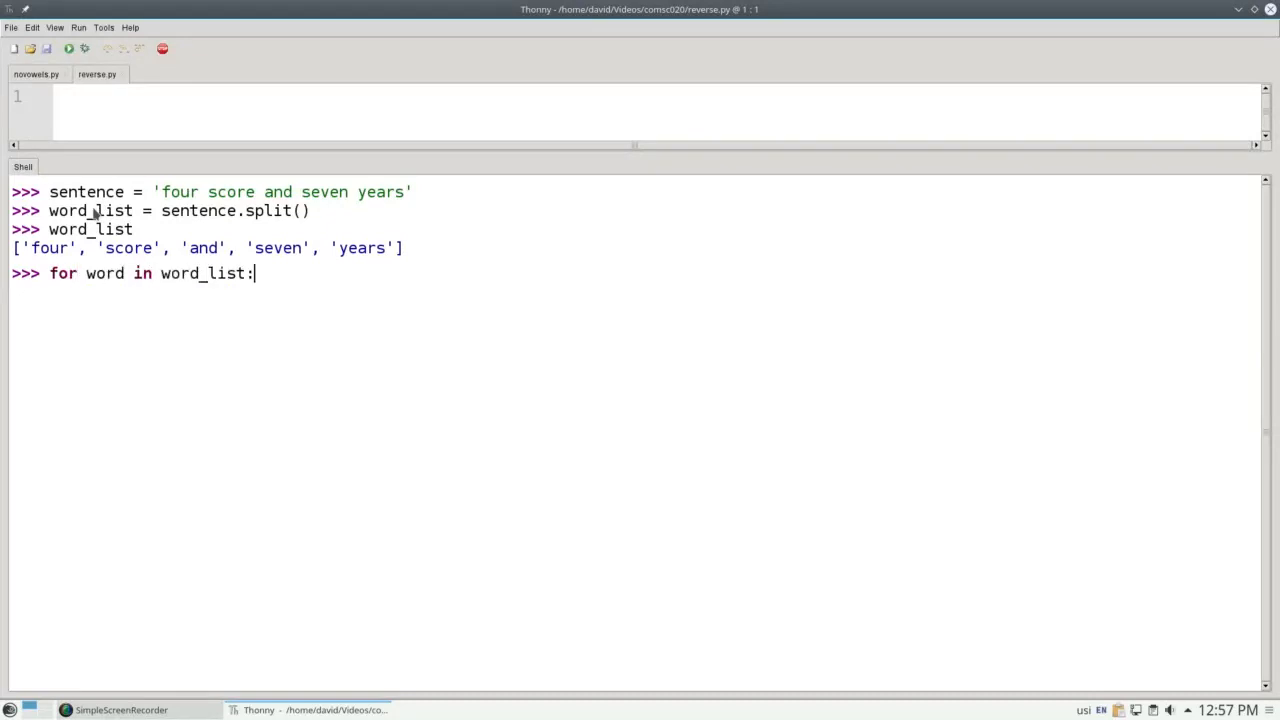
pyautogui.write('print(word)')
pyautogui.write('#')
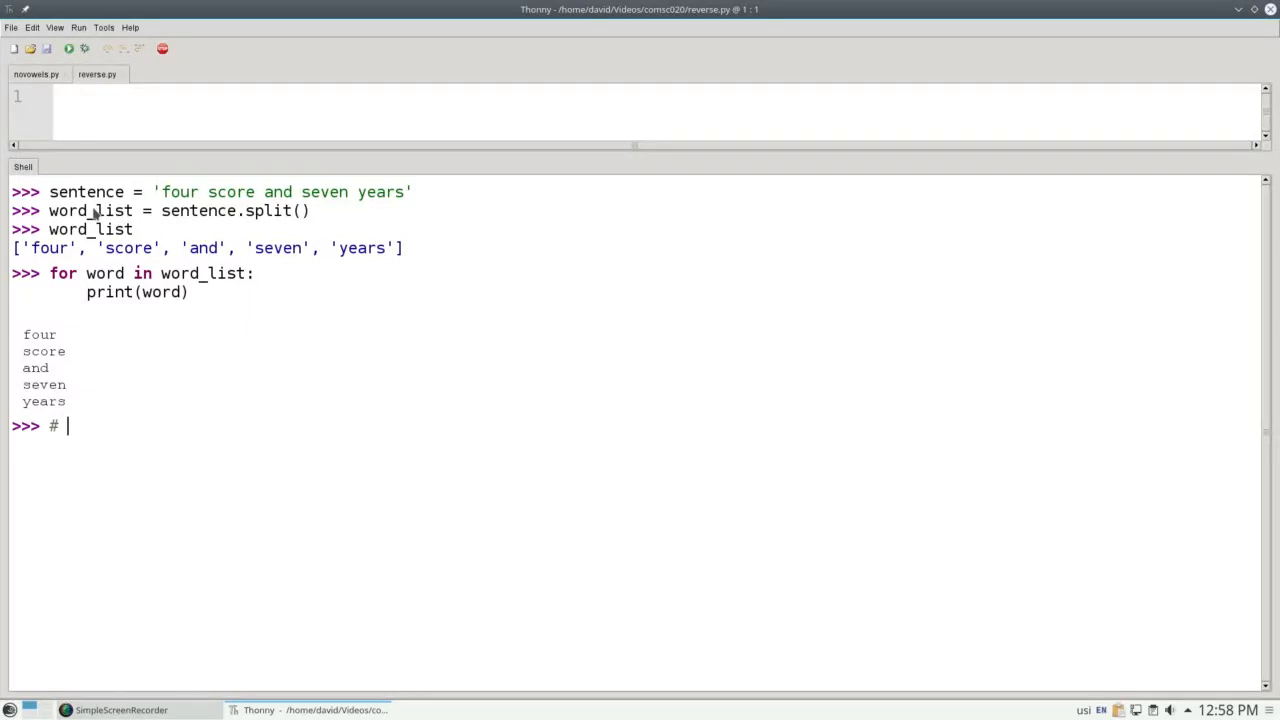
# Start comment lines in reverse.py showing a phrase and its reversal 'elpmaxe'.
pyautogui.write('for example')
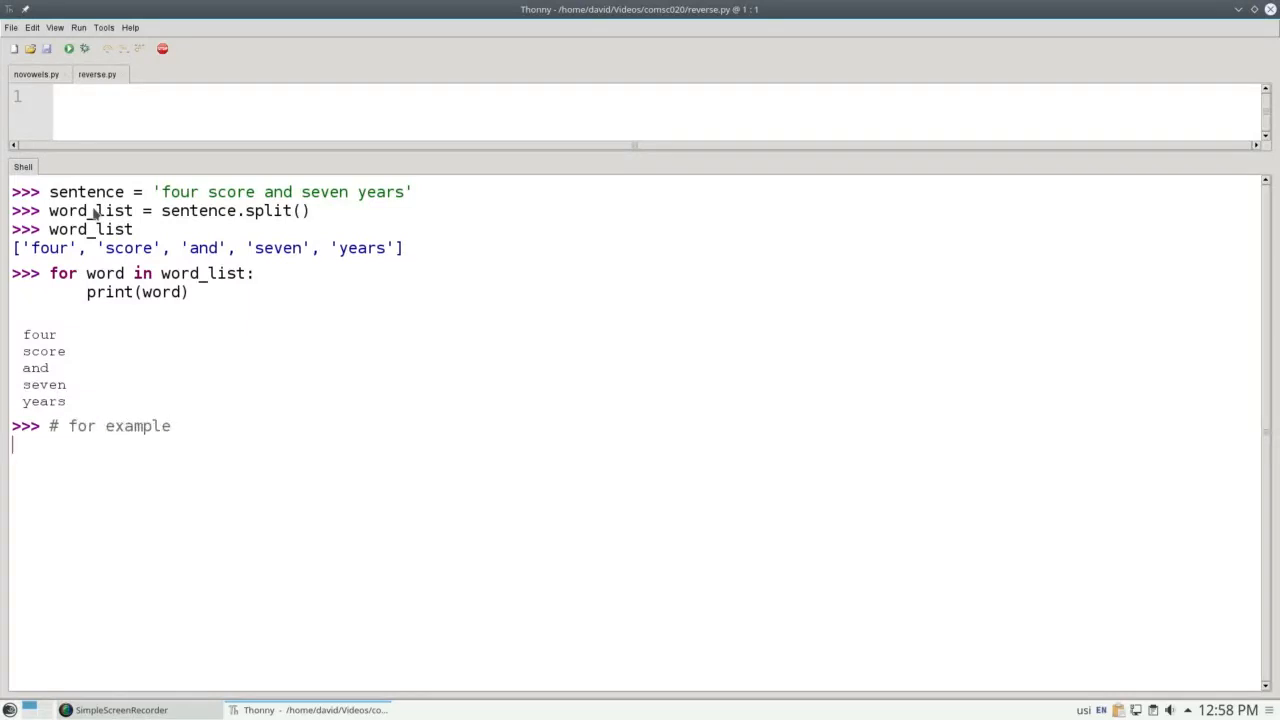
pyautogui.write('# rof el')
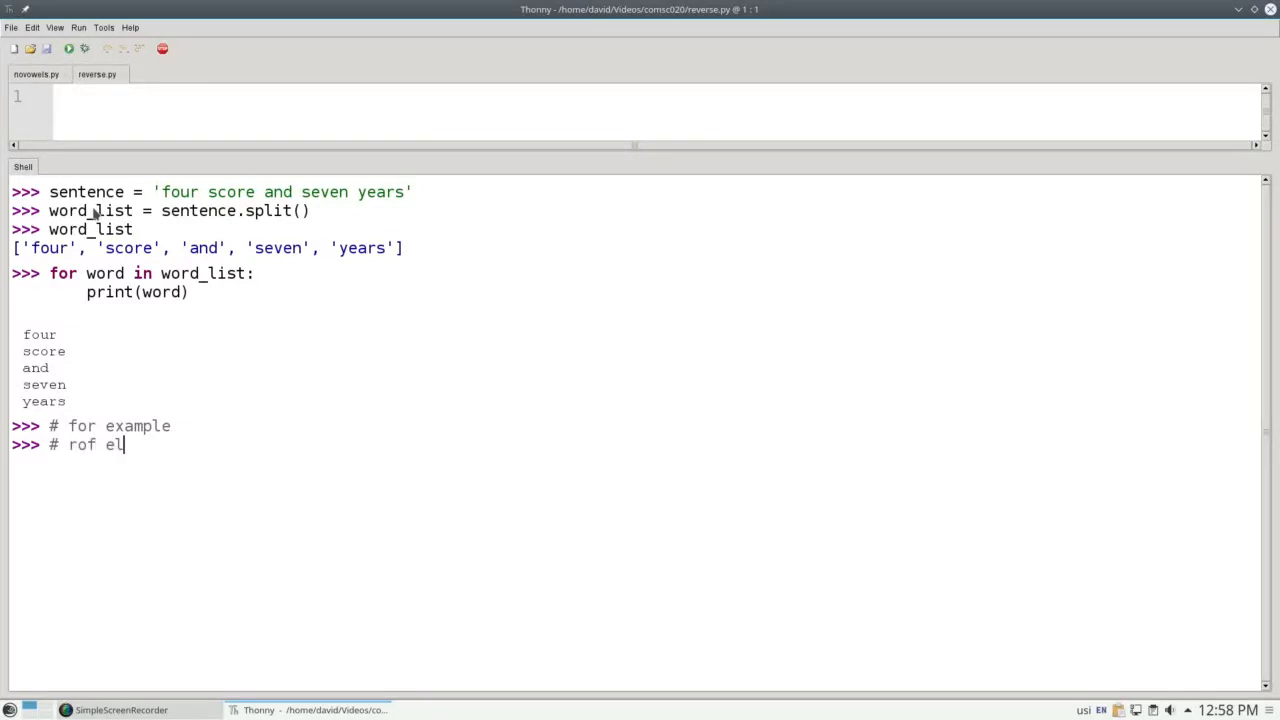
pyautogui.write('pmaxe')
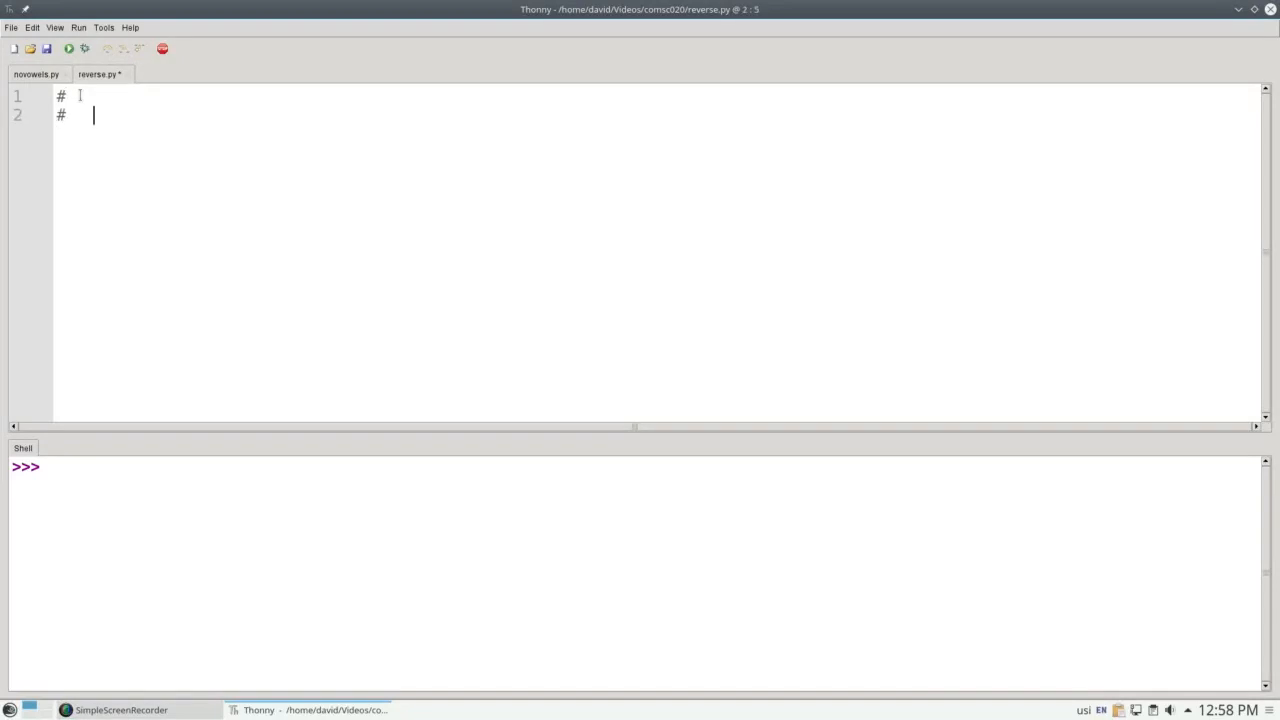
# Write the header comment: accepts a sentence, then prints it with each word reversed.
pyautogui.write('Accepts')
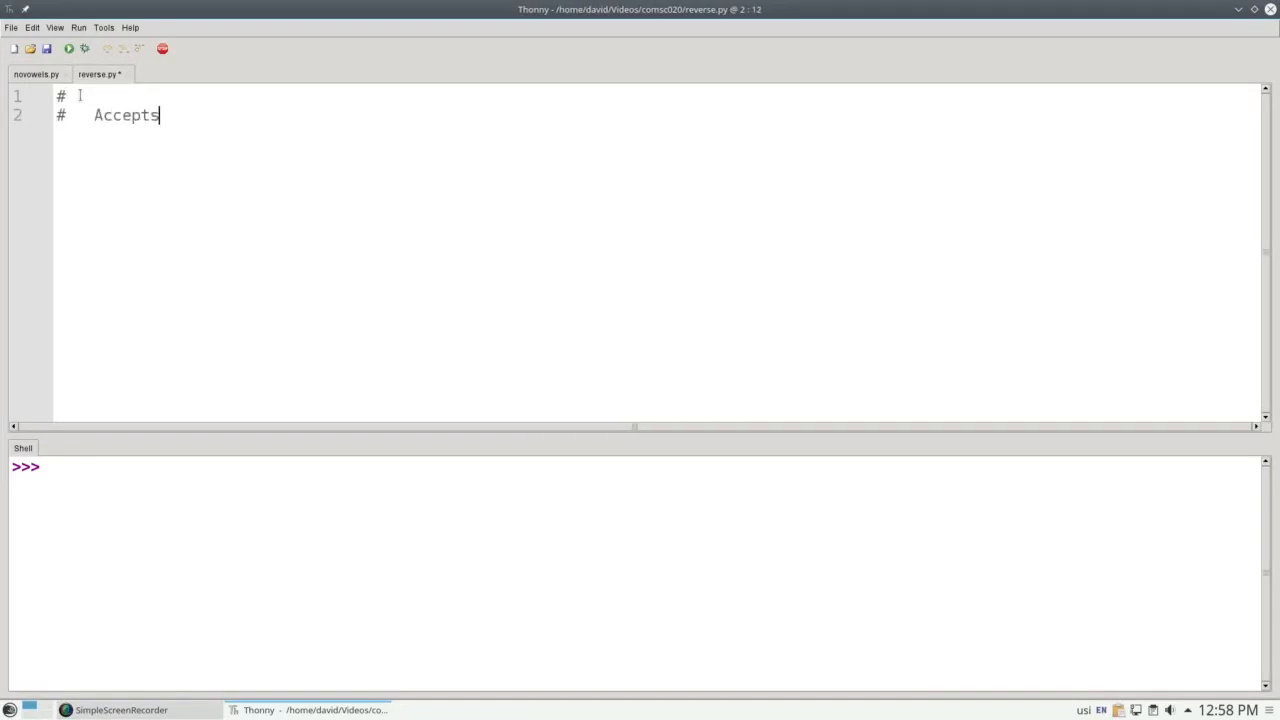
pyautogui.write('a sentence, and t')
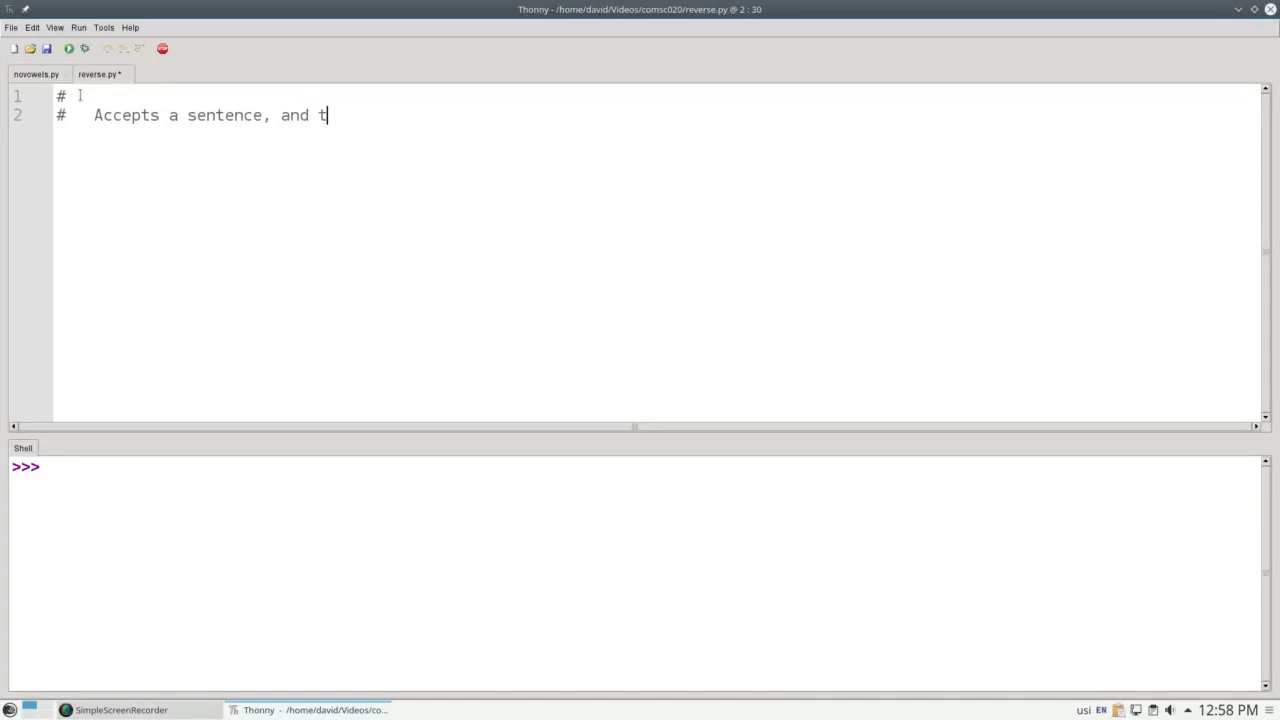
pyautogui.write('hen prints it')
pyautogui.write('#   with each word in the s')
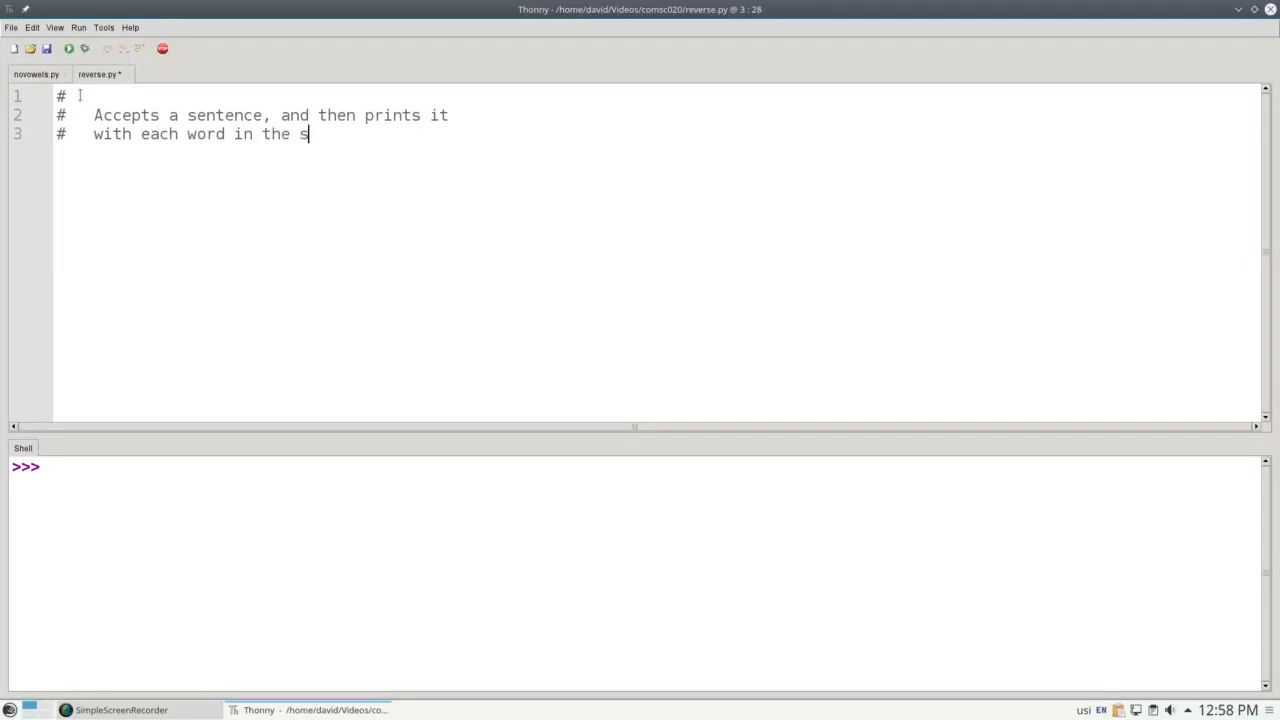
pyautogui.write('entence reversed.')
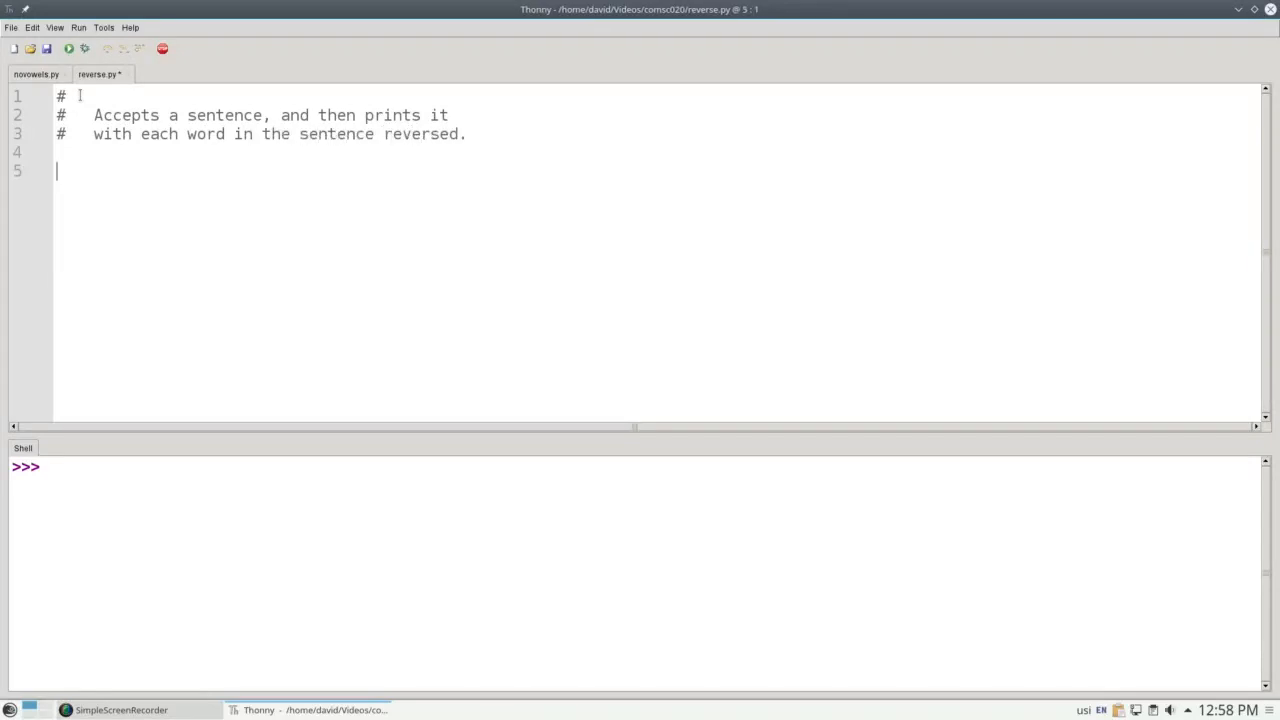
# Define reverse(s), prepending each char to result and returning result.
pyautogui.write('def reverse')
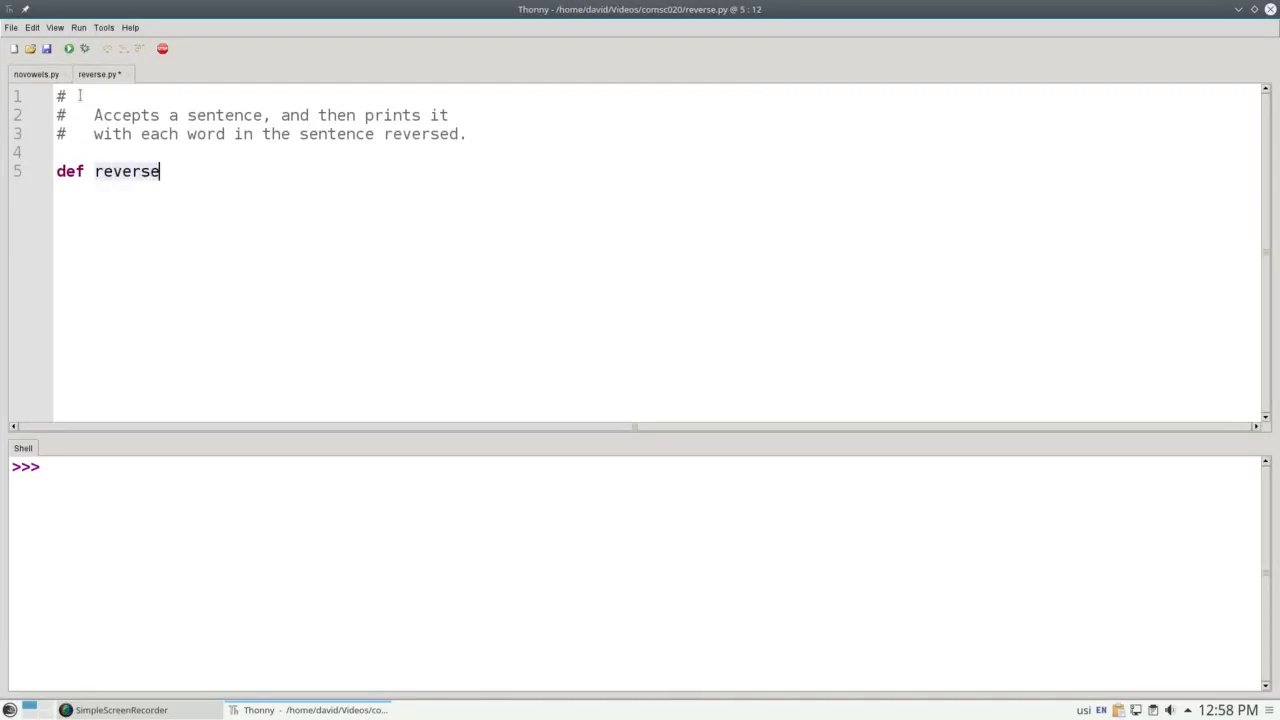
pyautogui.write('(s):')
pyautogui.write("result = '")
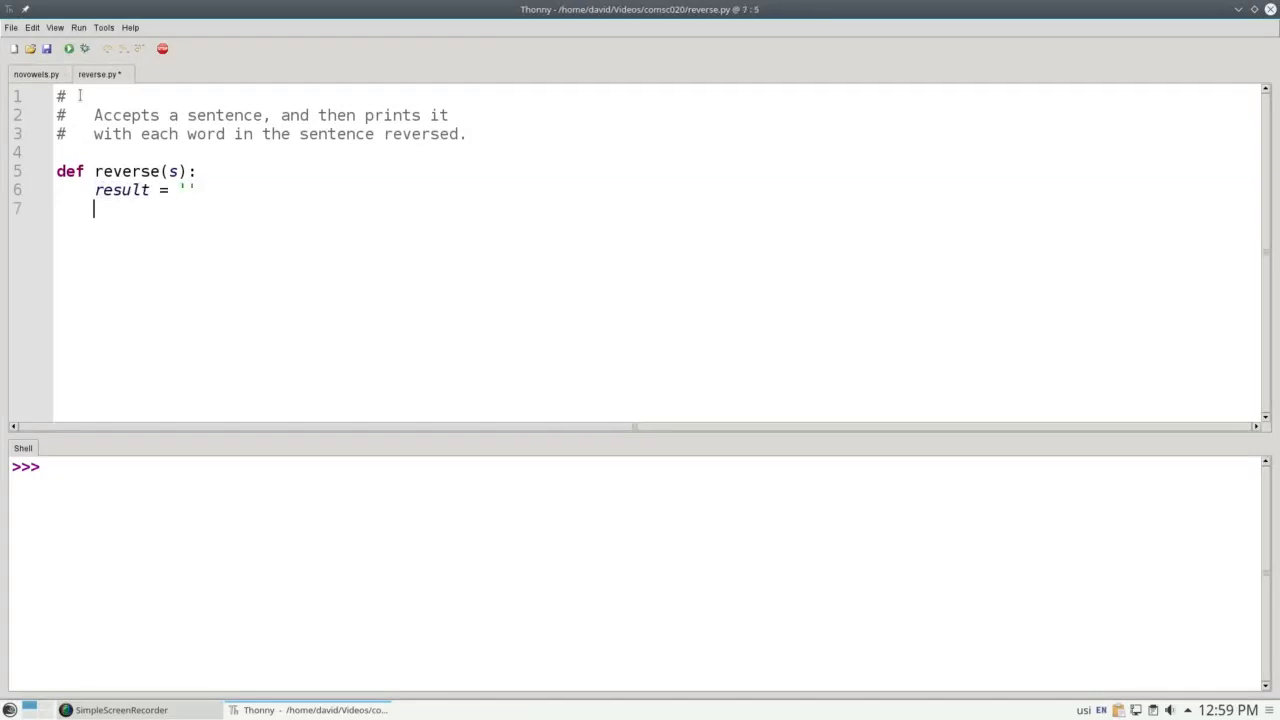
pyautogui.write('for char')
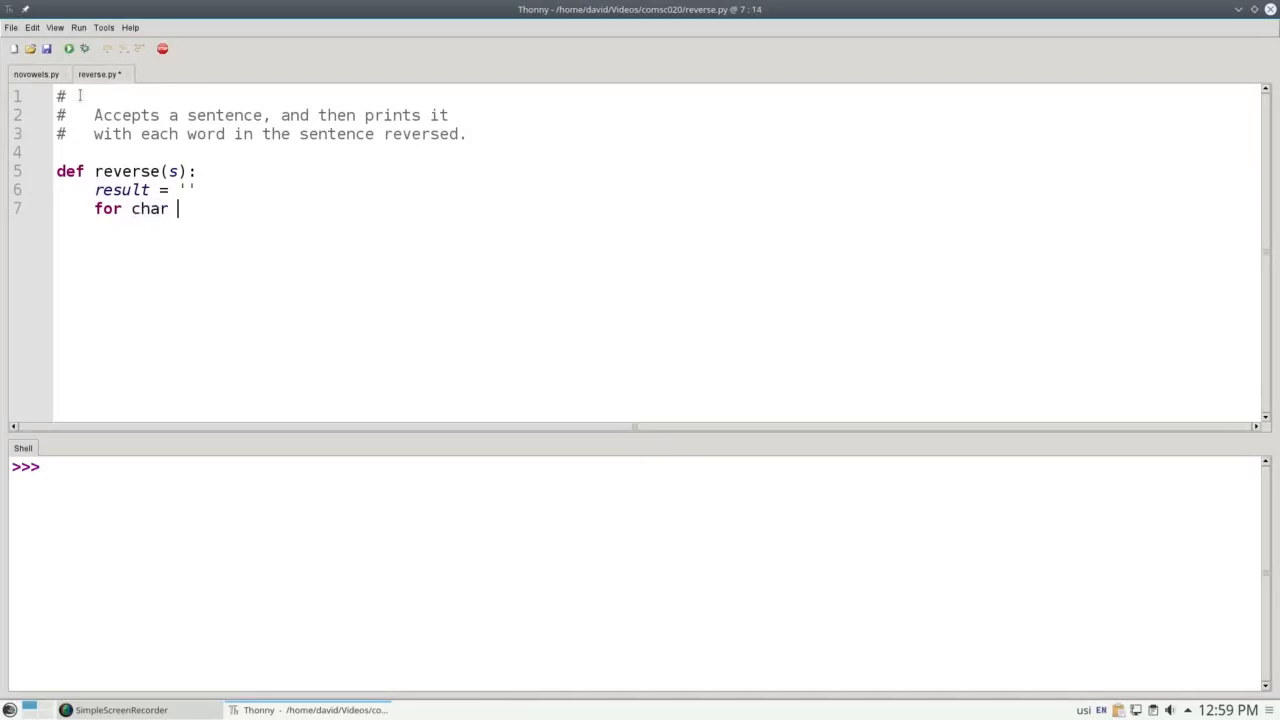
pyautogui.write('in s:')
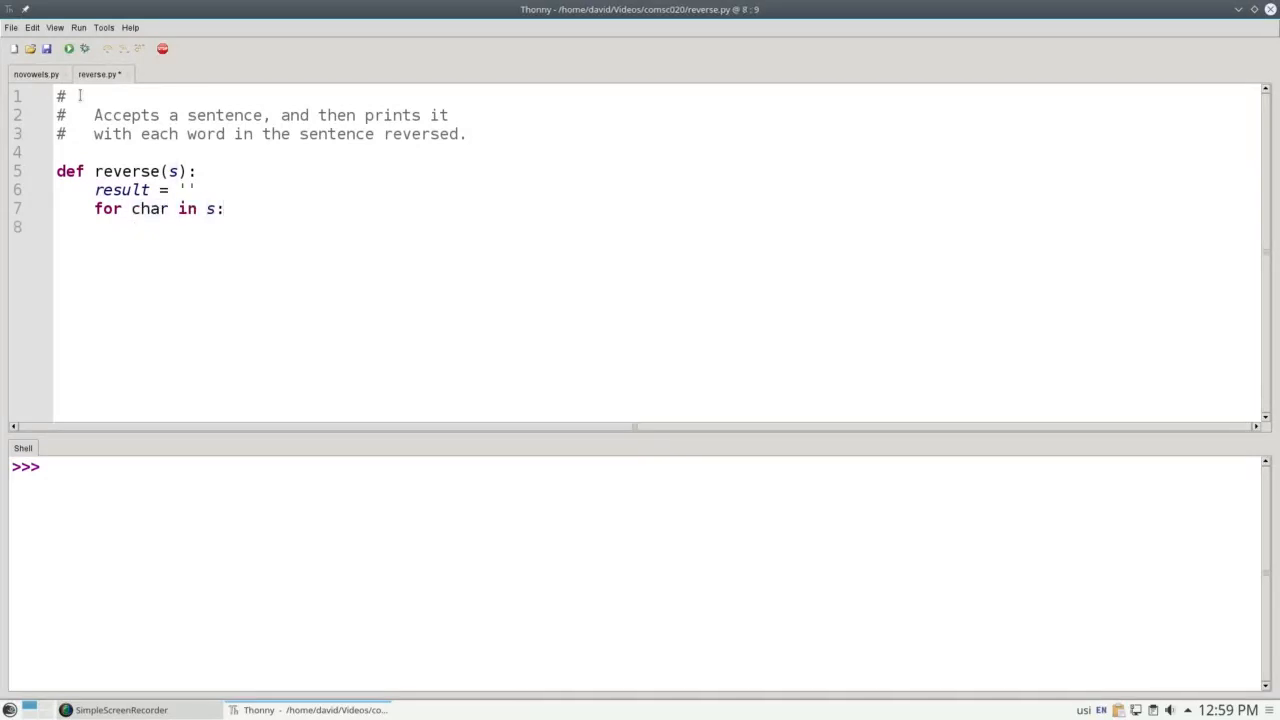
pyautogui.write('result = c')
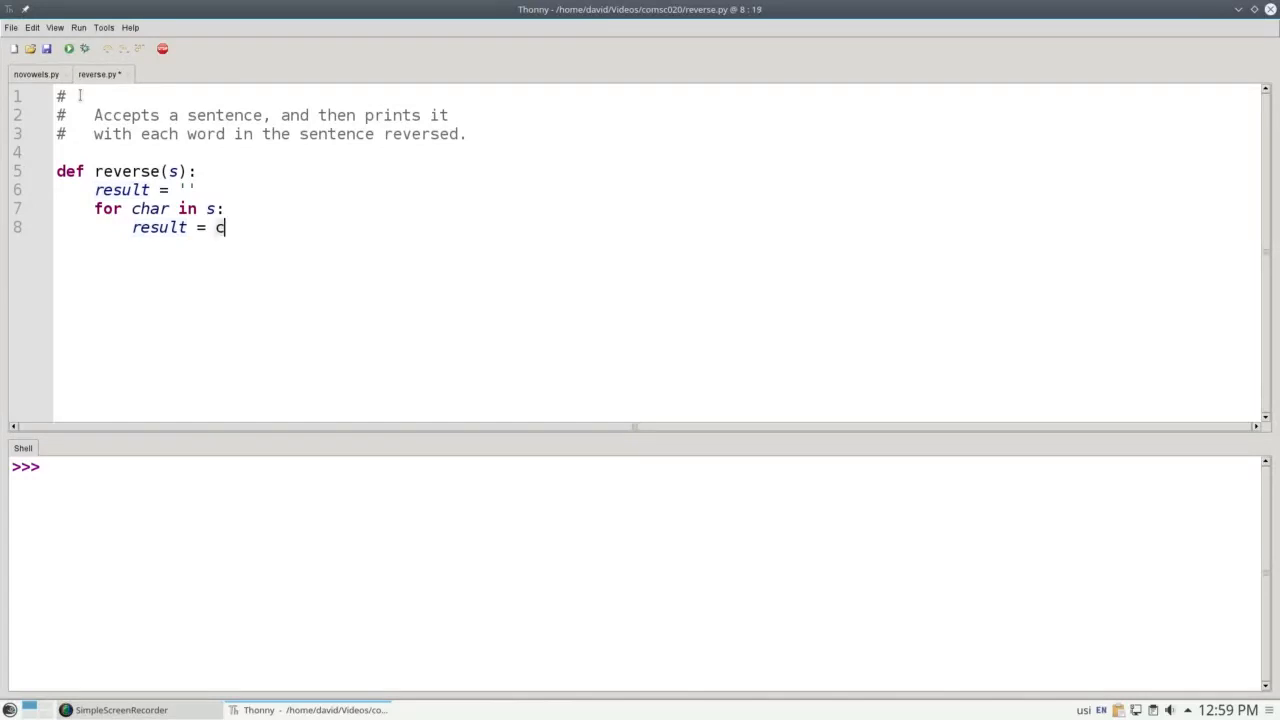
pyautogui.write('har +')
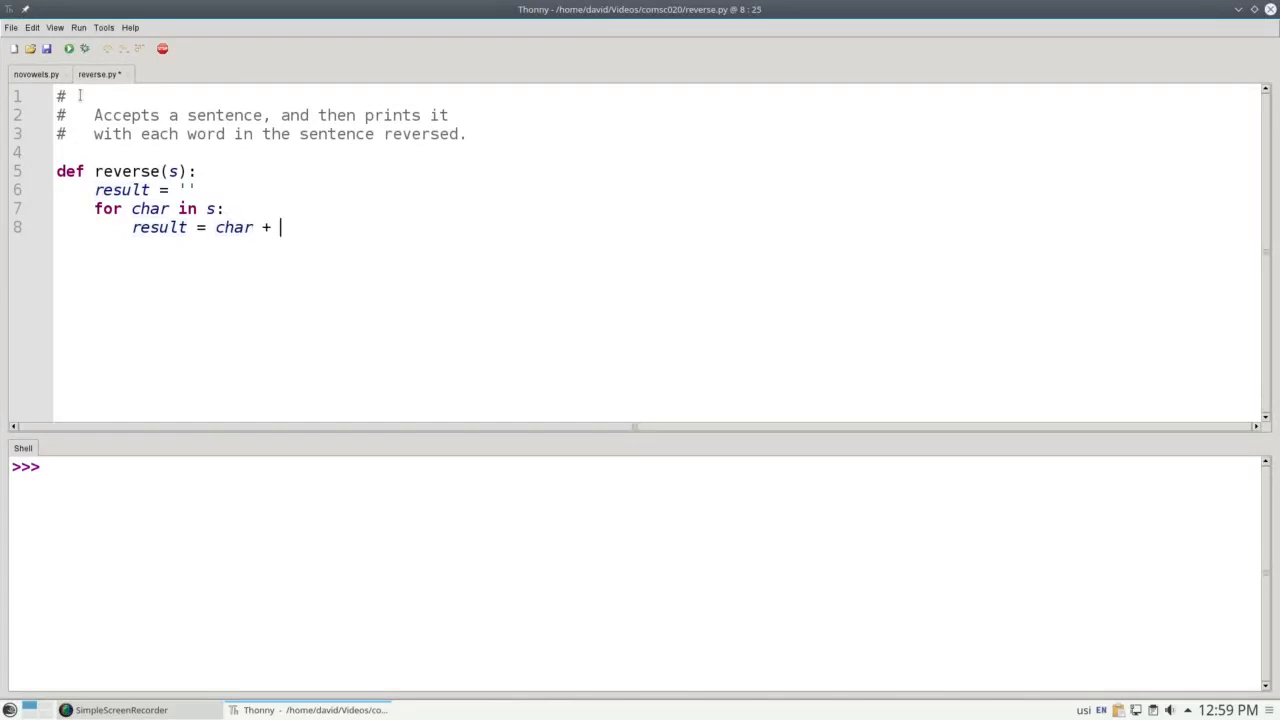
pyautogui.write('result')
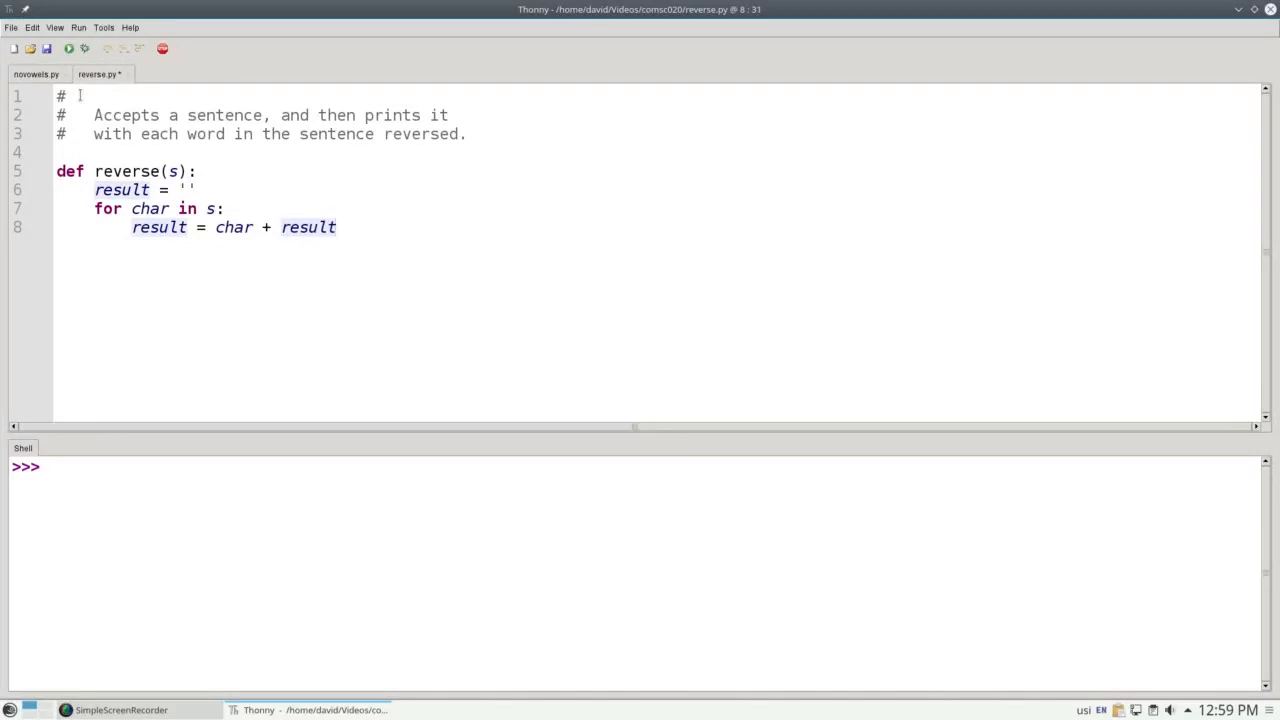
pyautogui.click(337, 227)
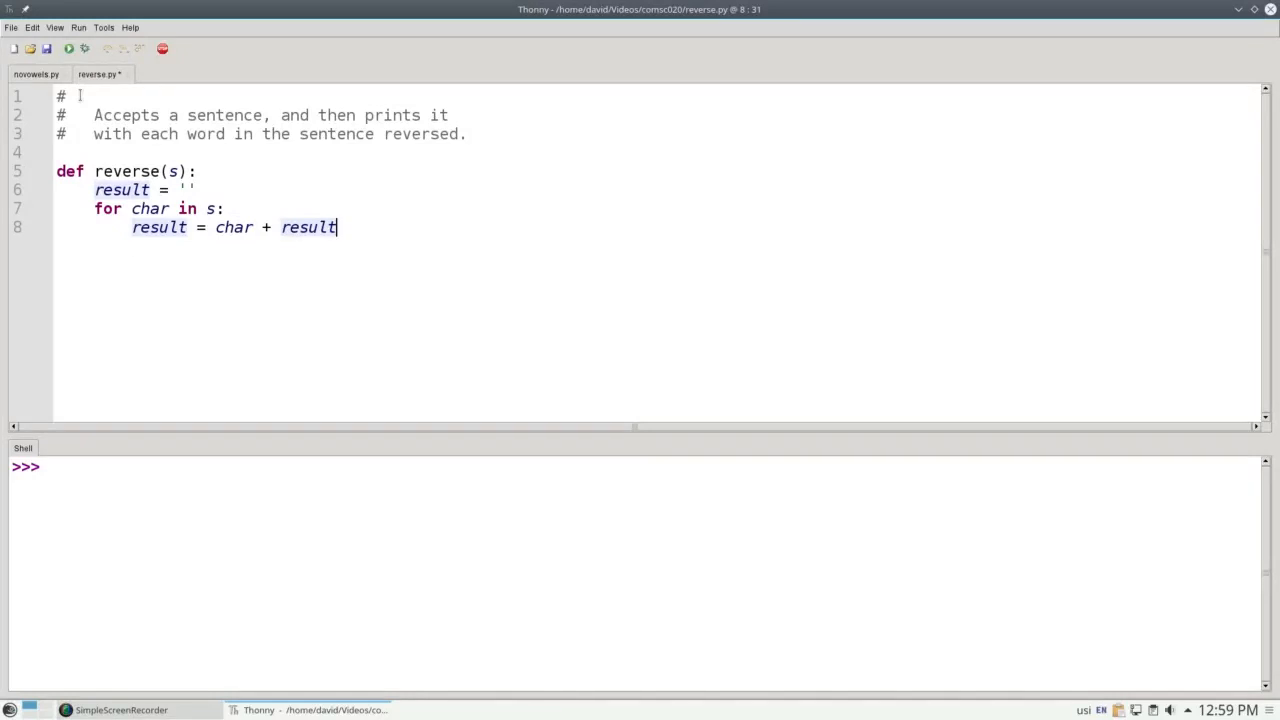
pyautogui.write('return result')
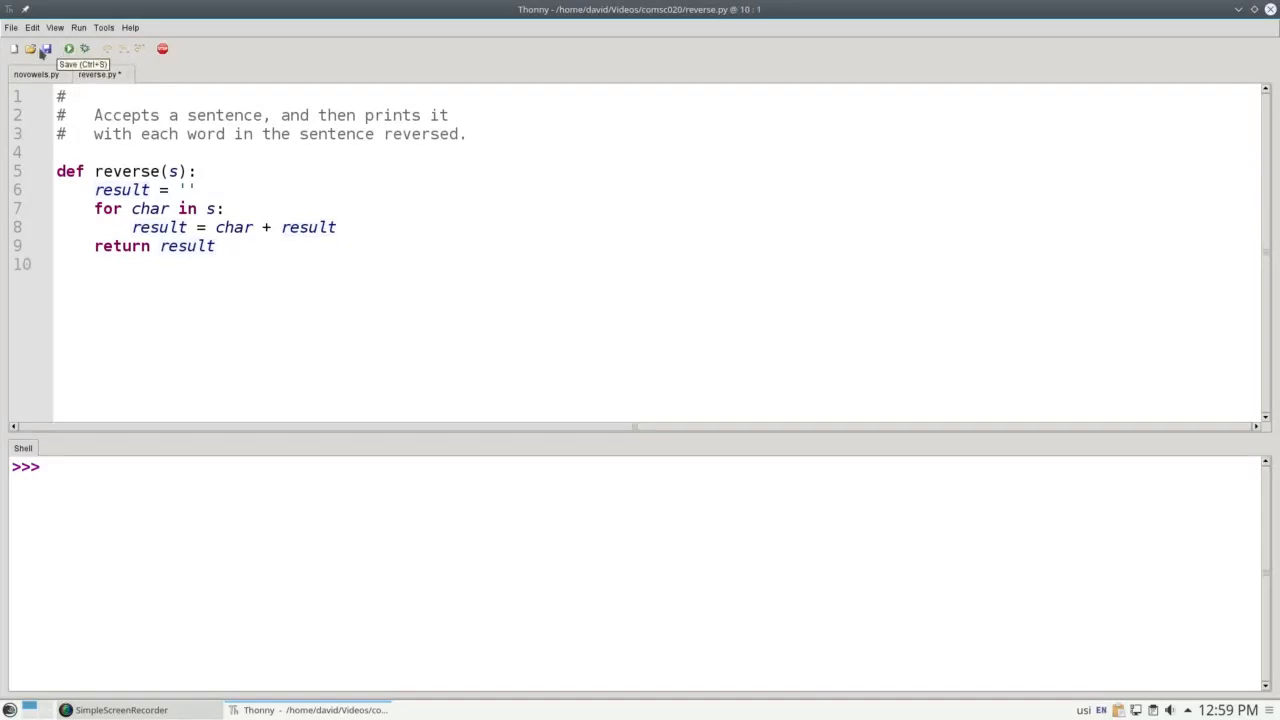
# Save and run reverse.py, then call reverse("example") in the shell to get 'elpmaxe'.
pyautogui.click(47, 49)
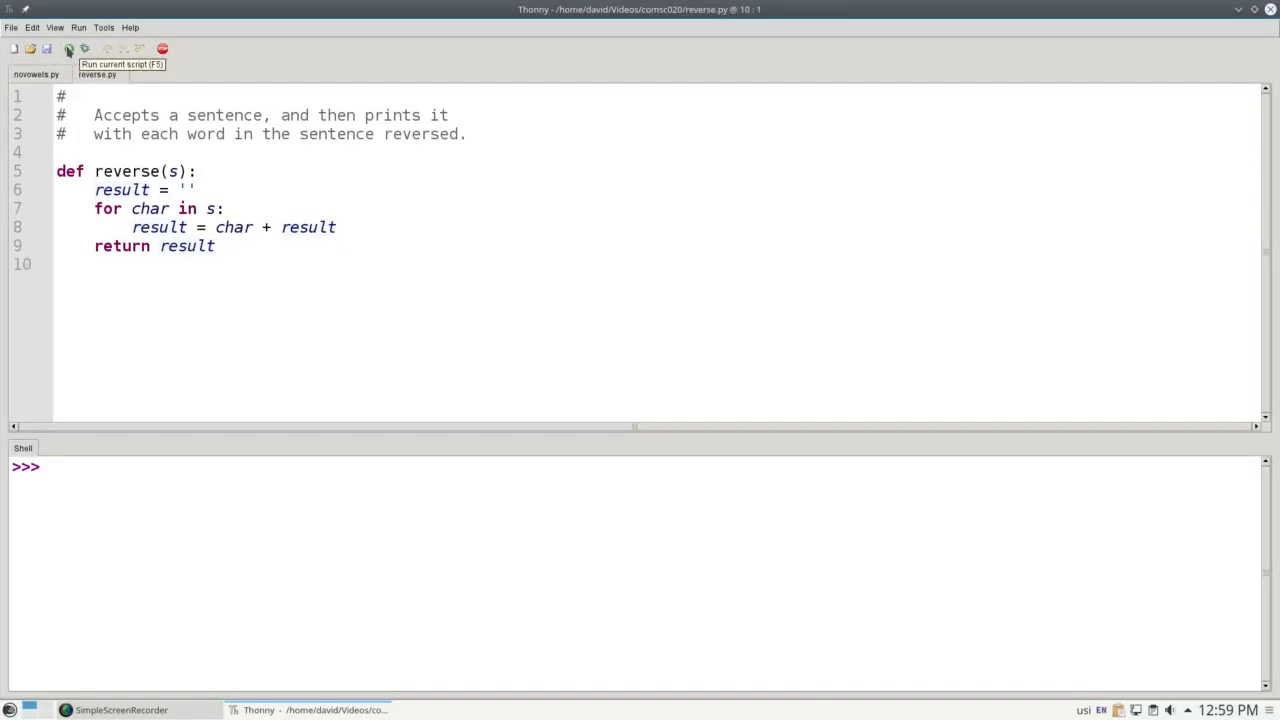
pyautogui.click(66, 49)
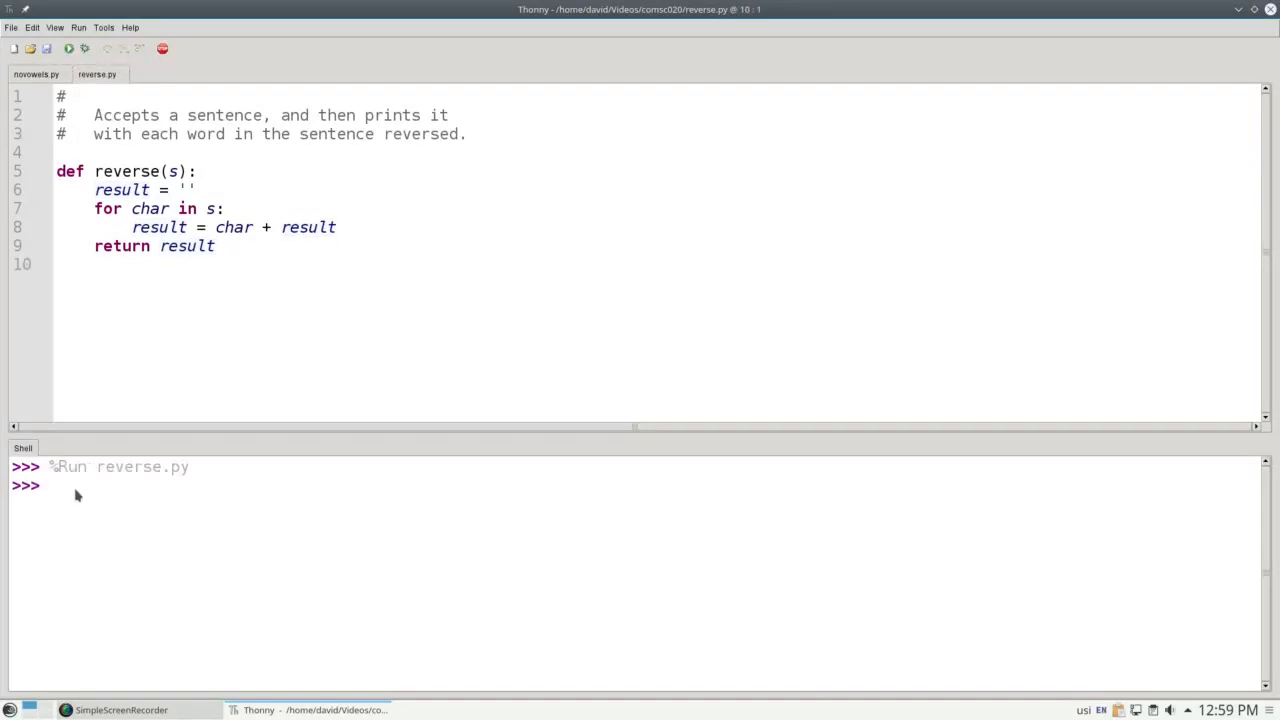
pyautogui.write('reverse("example')
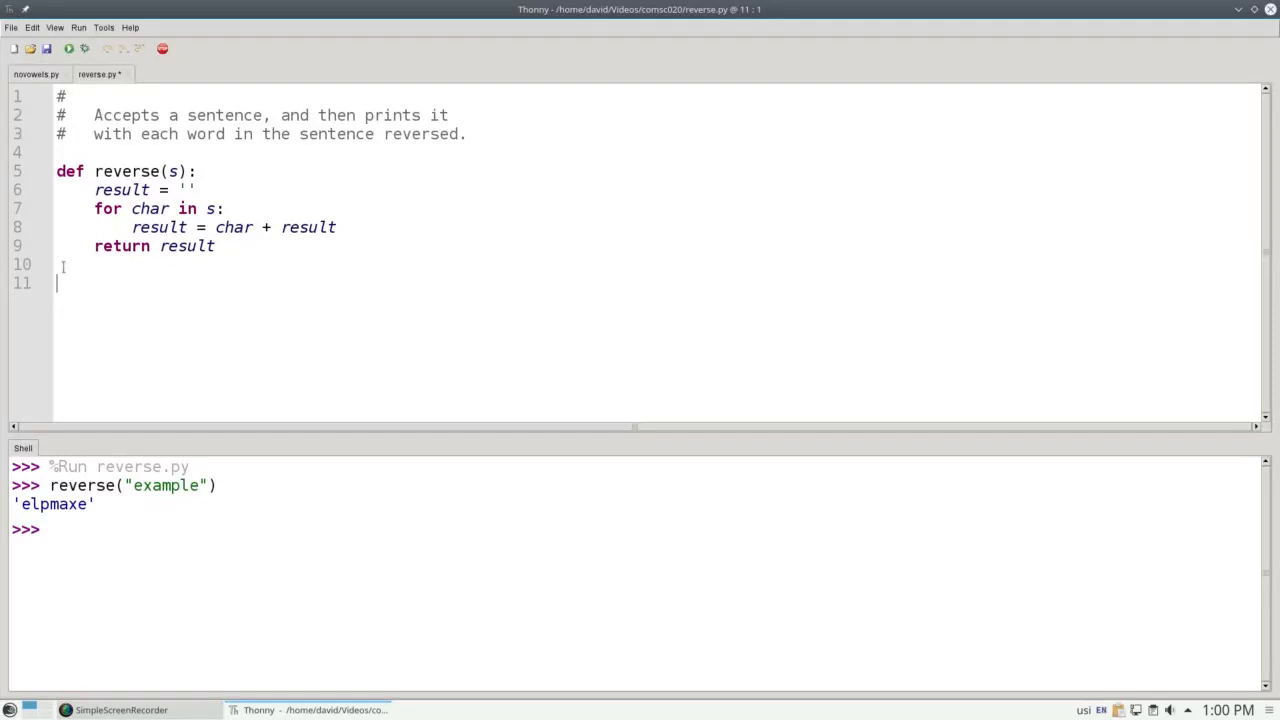
# Define main() reading sentence with input('Enter a sentence: ').
pyautogui.write('def main')
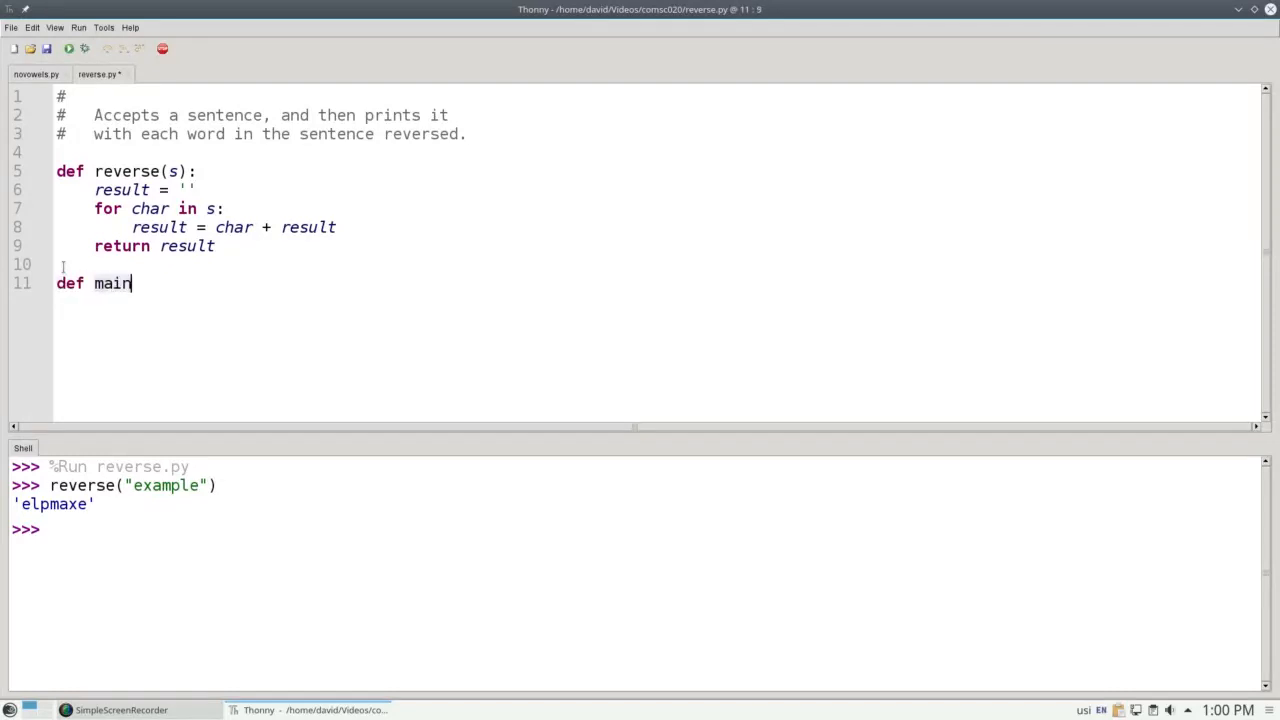
pyautogui.write('():')
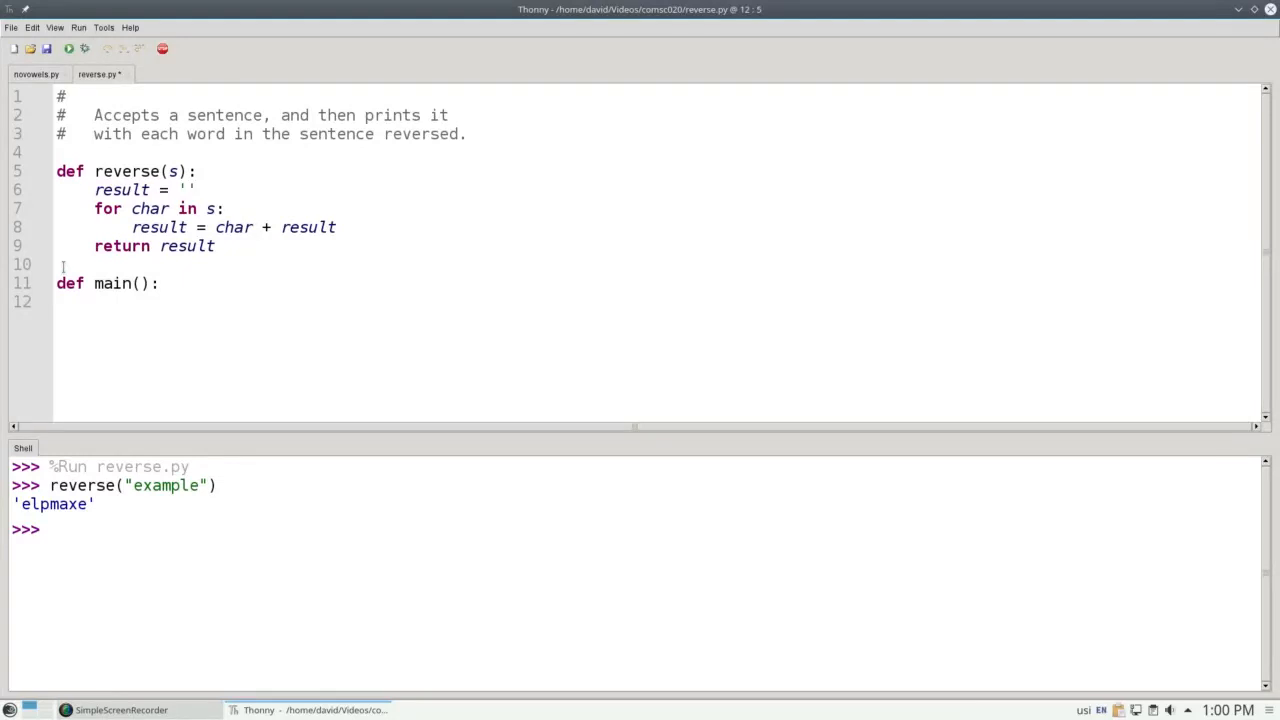
pyautogui.write('sentence')
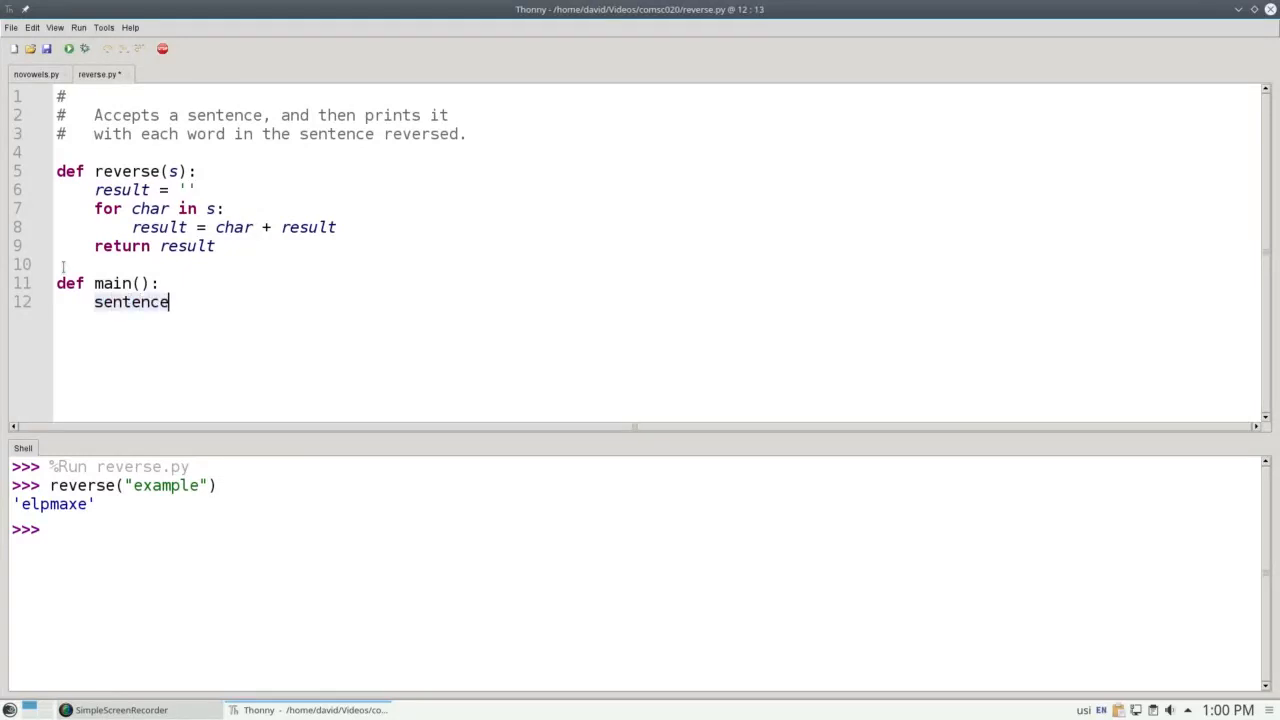
pyautogui.write('= input(')
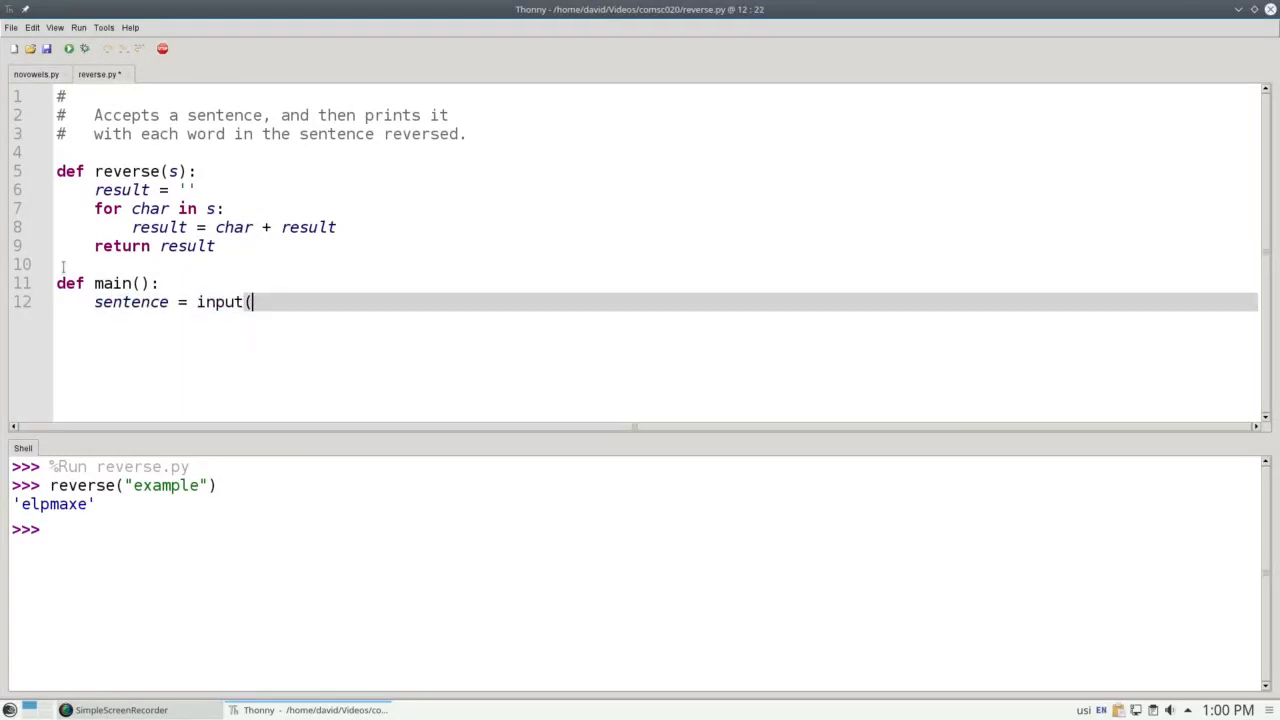
pyautogui.write("'Enter a senten")
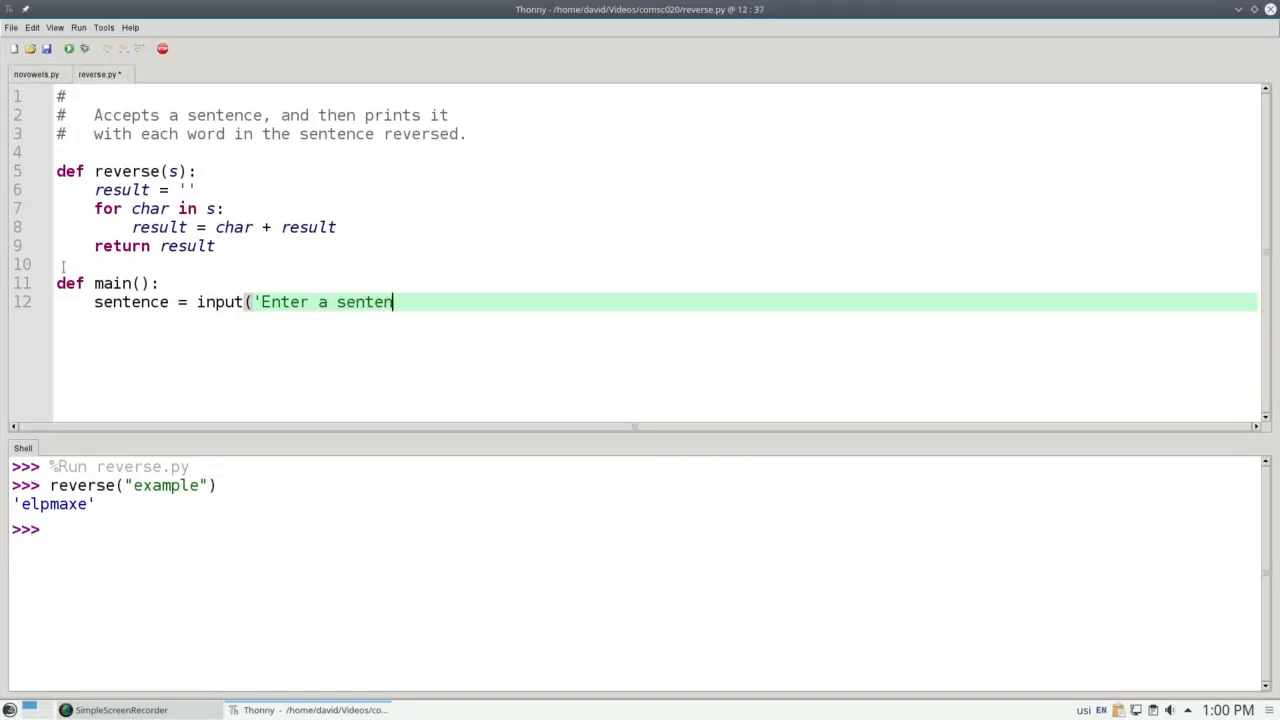
pyautogui.write("ce: ')")
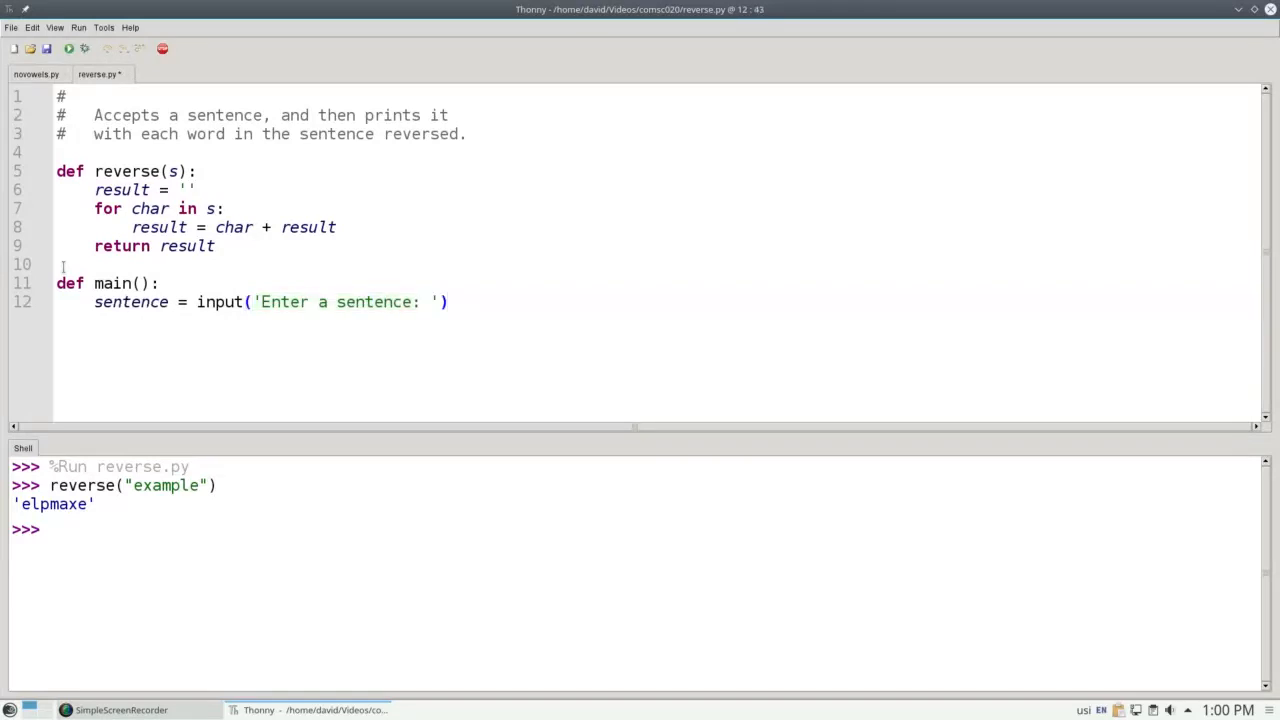
# Add word_list = sentence.split() and backwards = '' inside main().
pyautogui.write('word_list = sentenc')
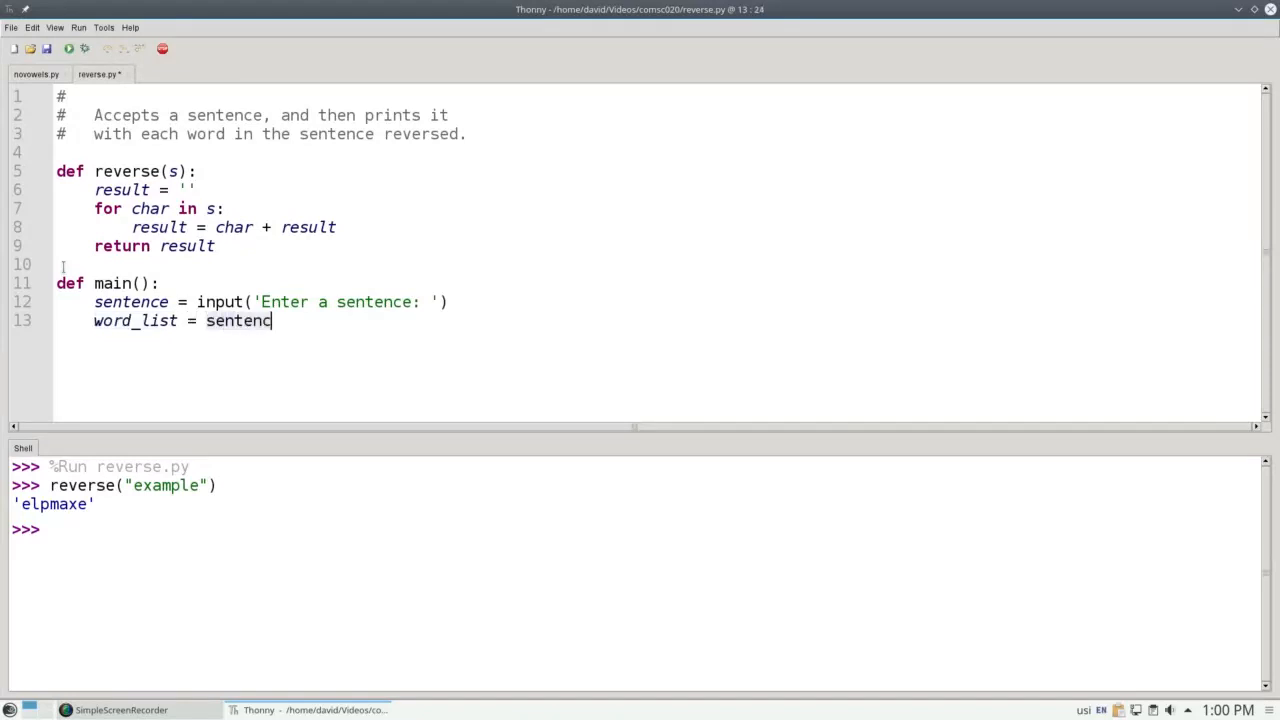
pyautogui.write('e.split()')
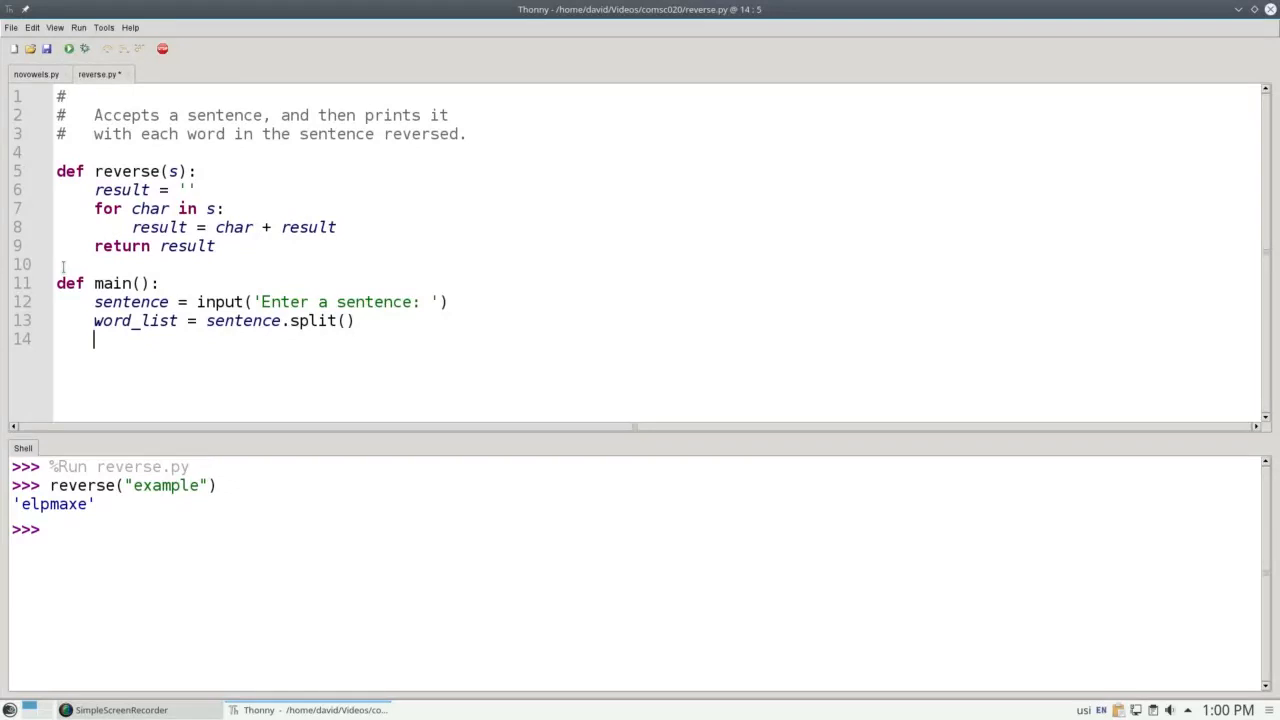
pyautogui.write('back')
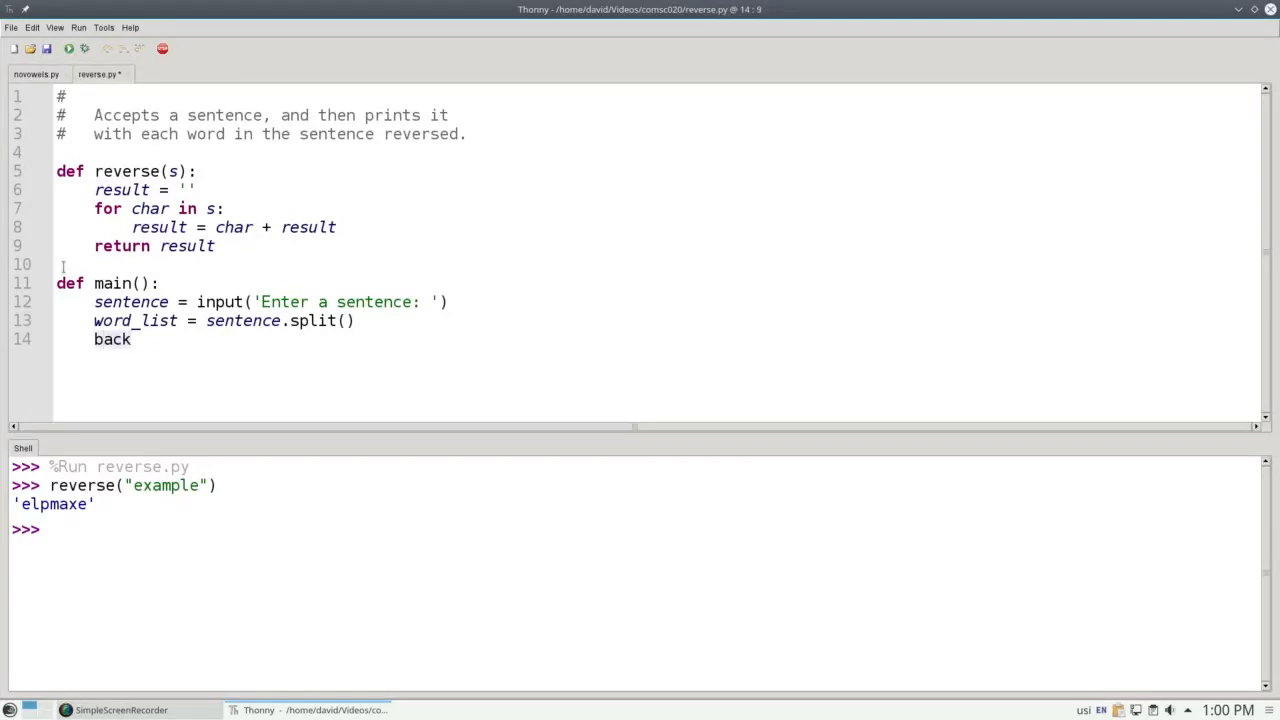
pyautogui.write('wards =')
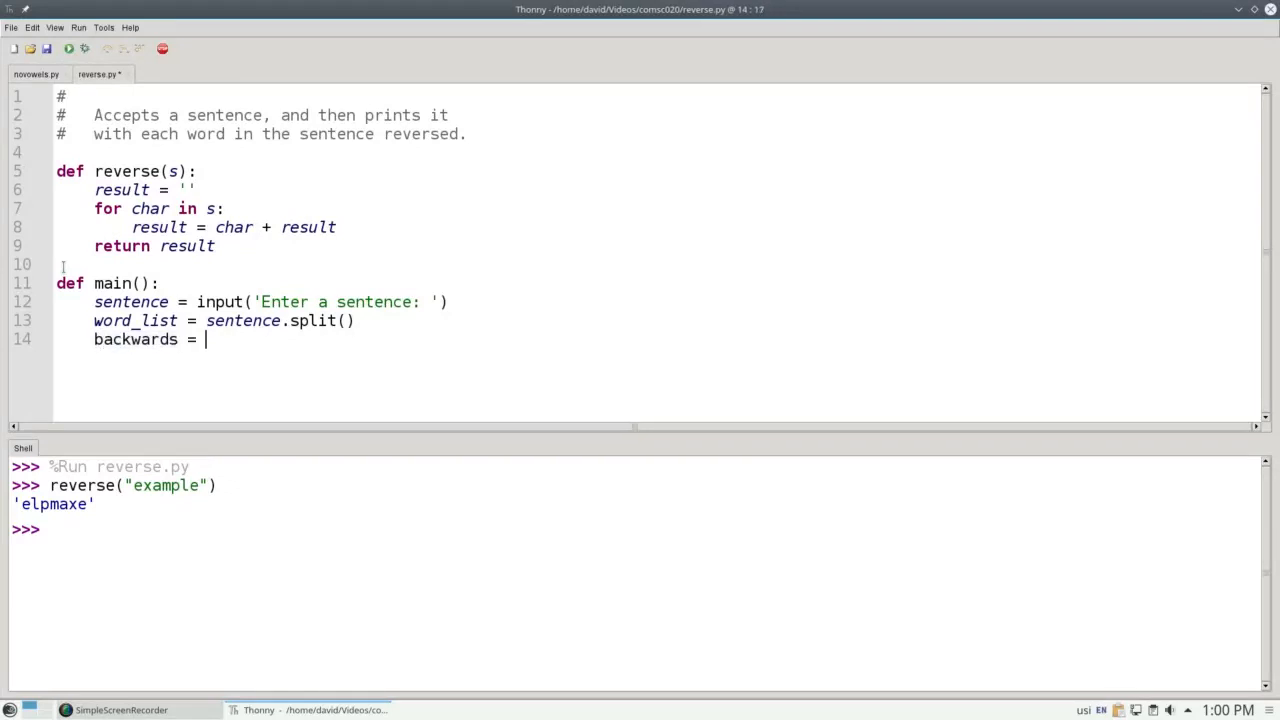
pyautogui.write("''")
pyautogui.write('for')
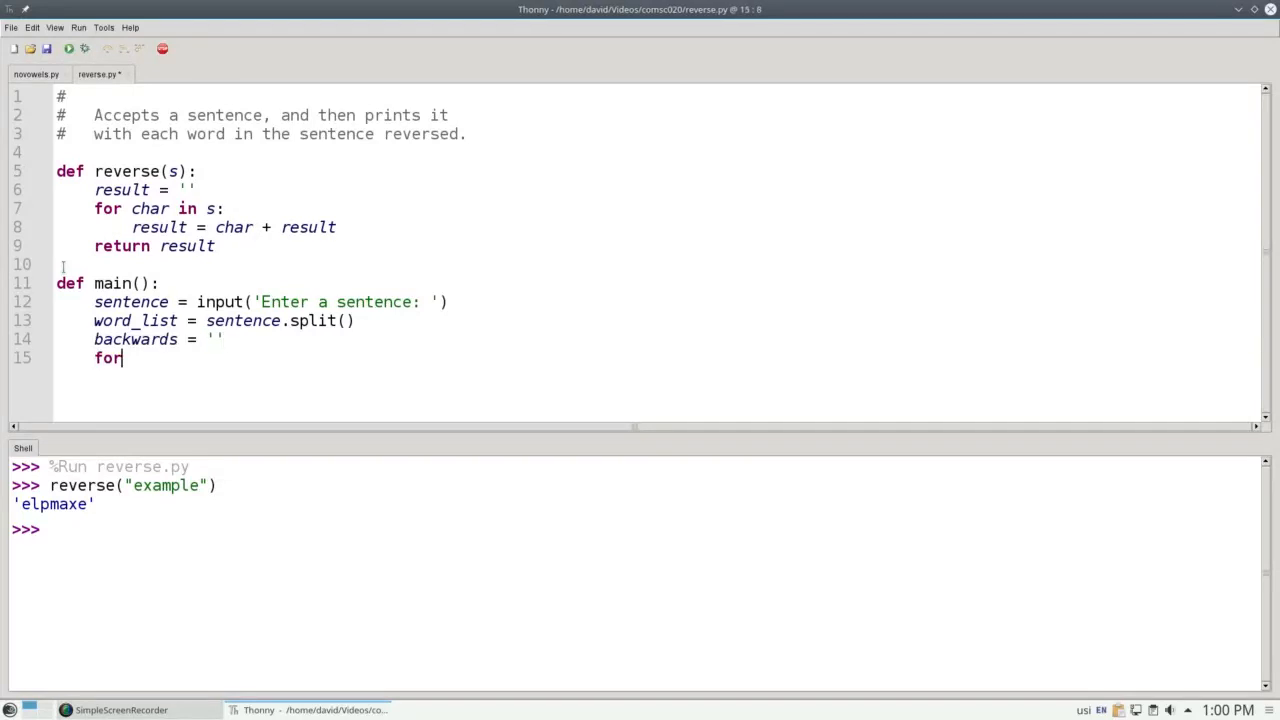
# Loop over word_list, appending reverse(word) plus " " to backwards.
pyautogui.write('word in word_list:')
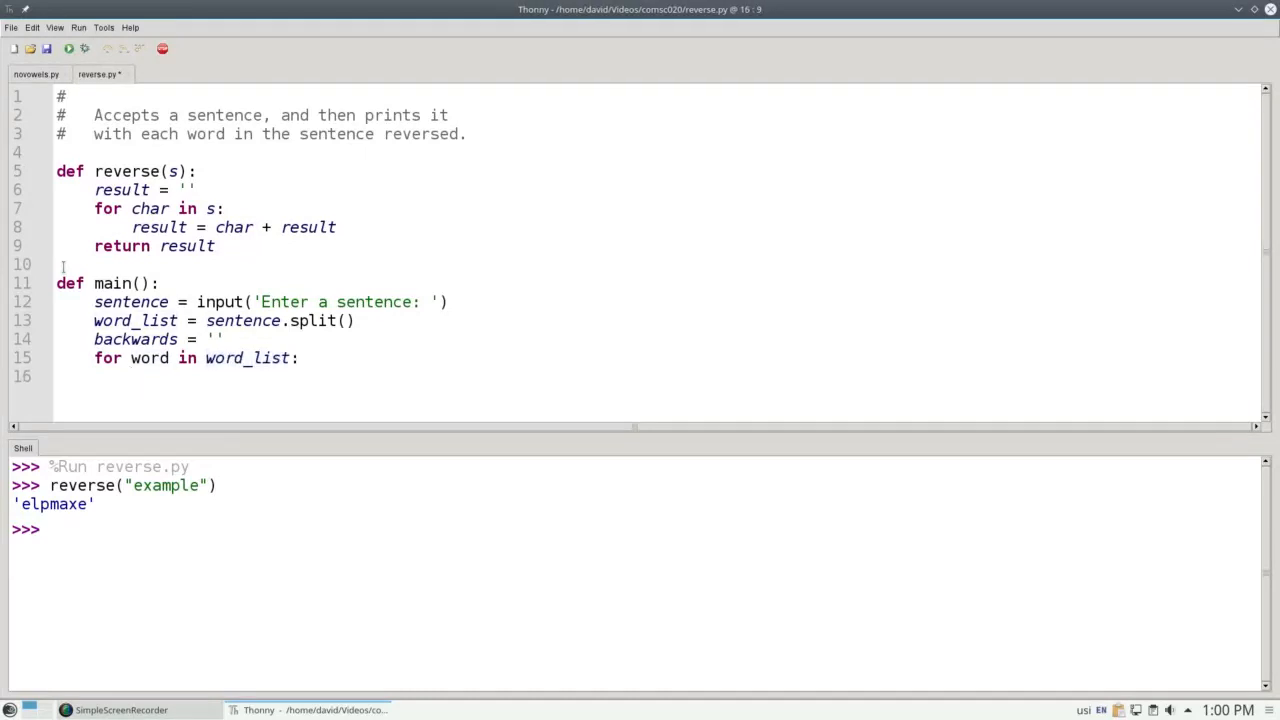
pyautogui.write('backwards = backwards + rev')
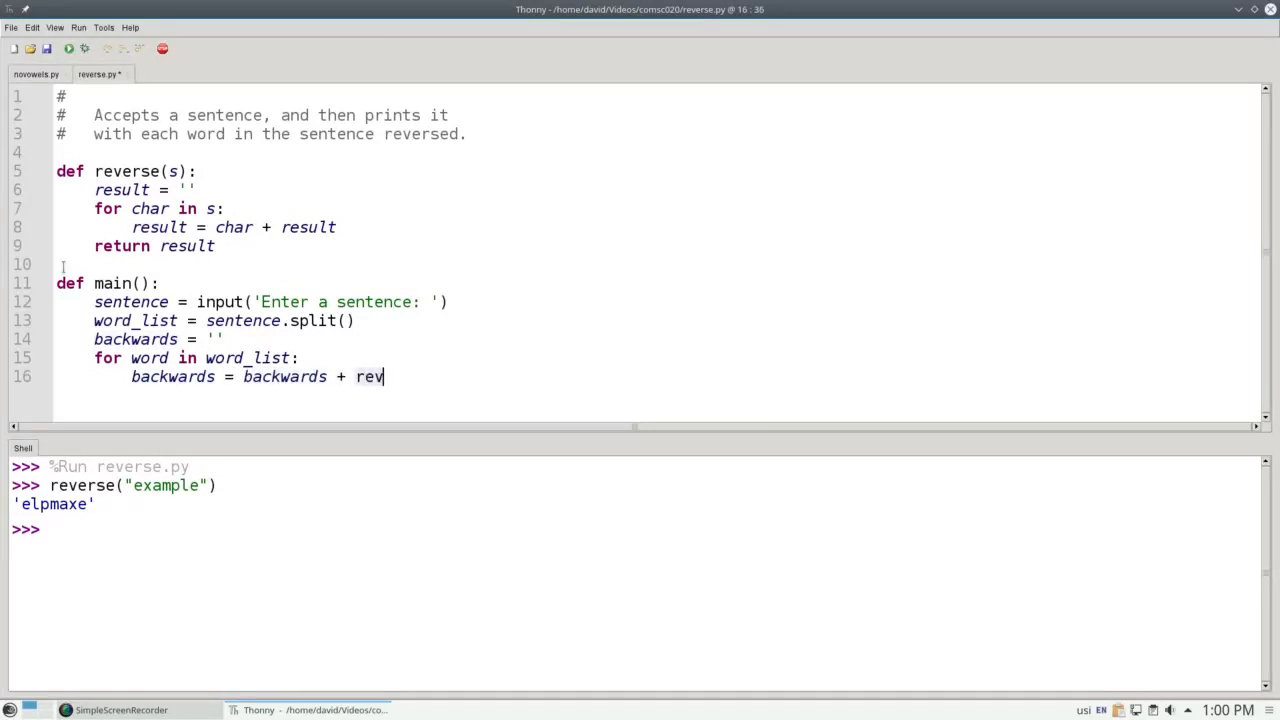
pyautogui.write('erse(wo')
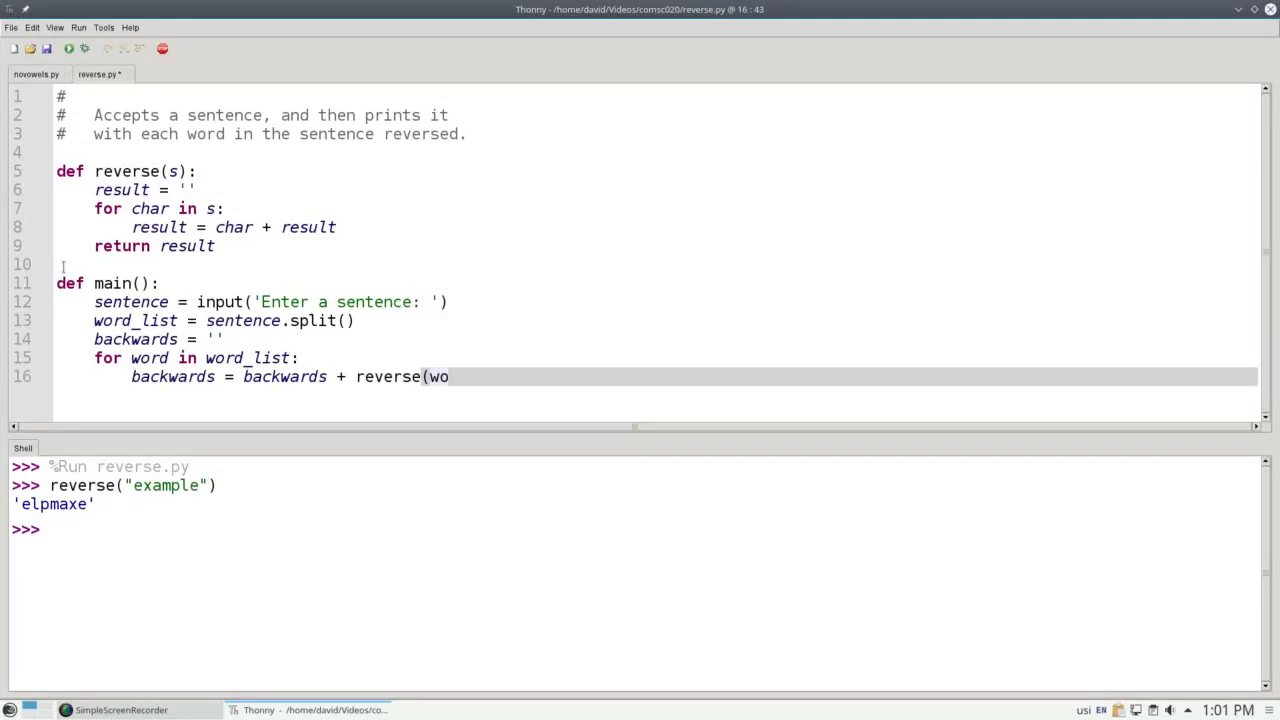
pyautogui.write('rd) +')
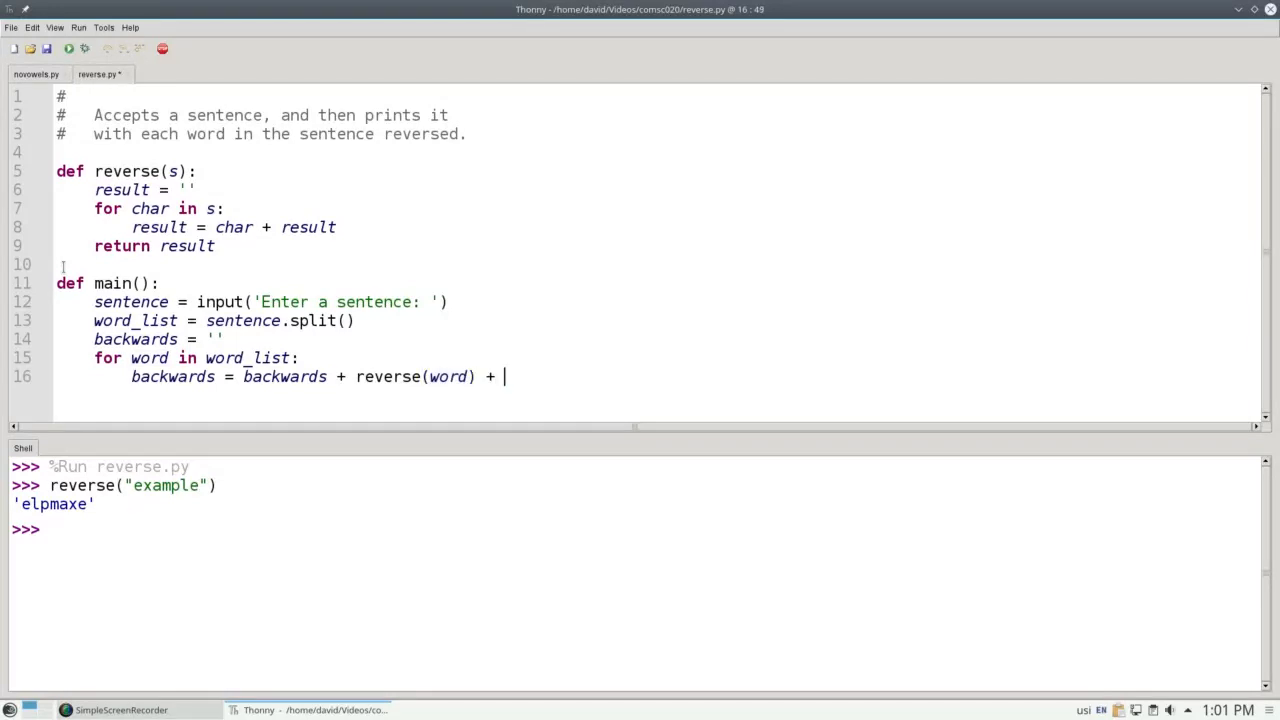
pyautogui.write('" "')
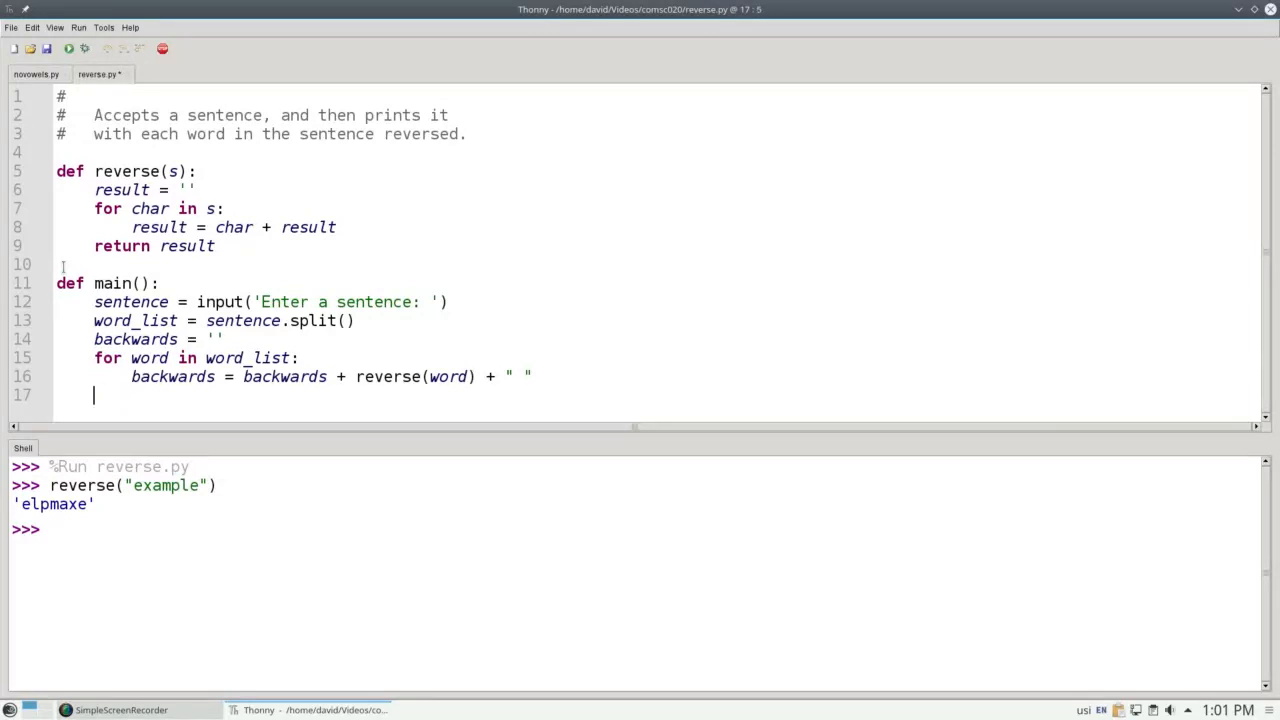
# Strip the trailing space from backwards and print(backwards).
pyautogui.write('backwards = backw')
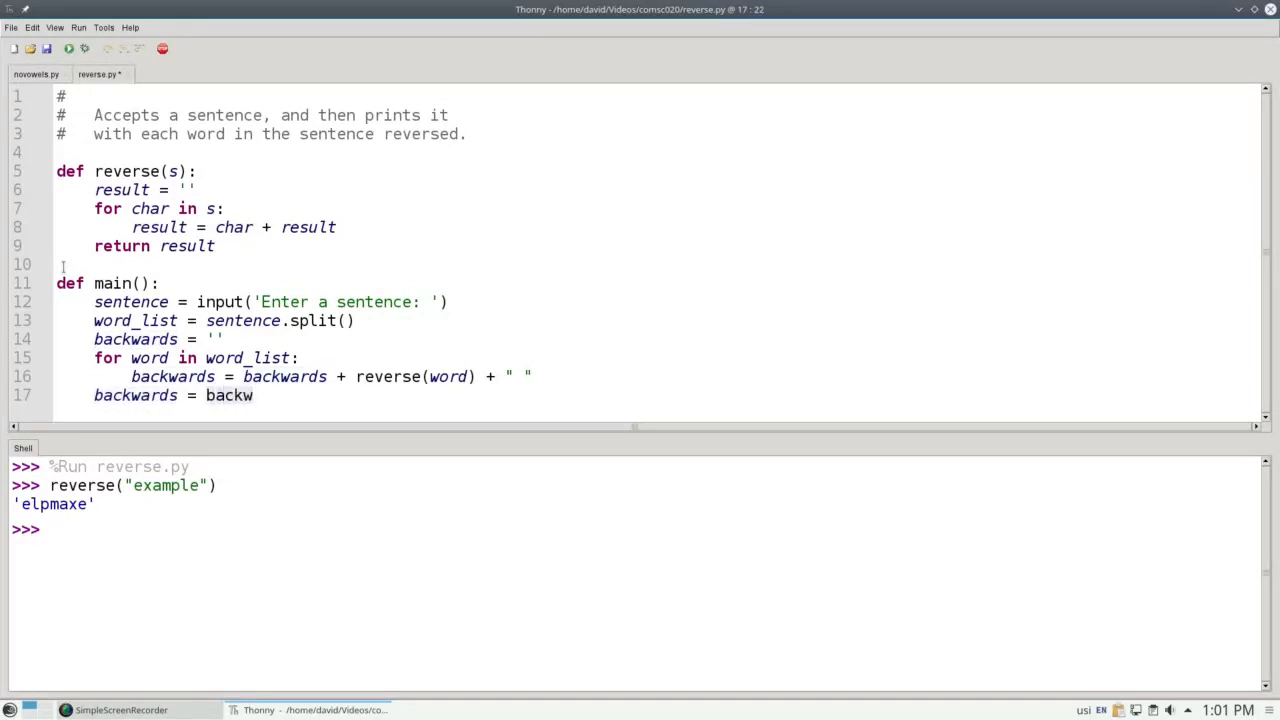
pyautogui.write('ards.strip()')
pyautogui.write('print')
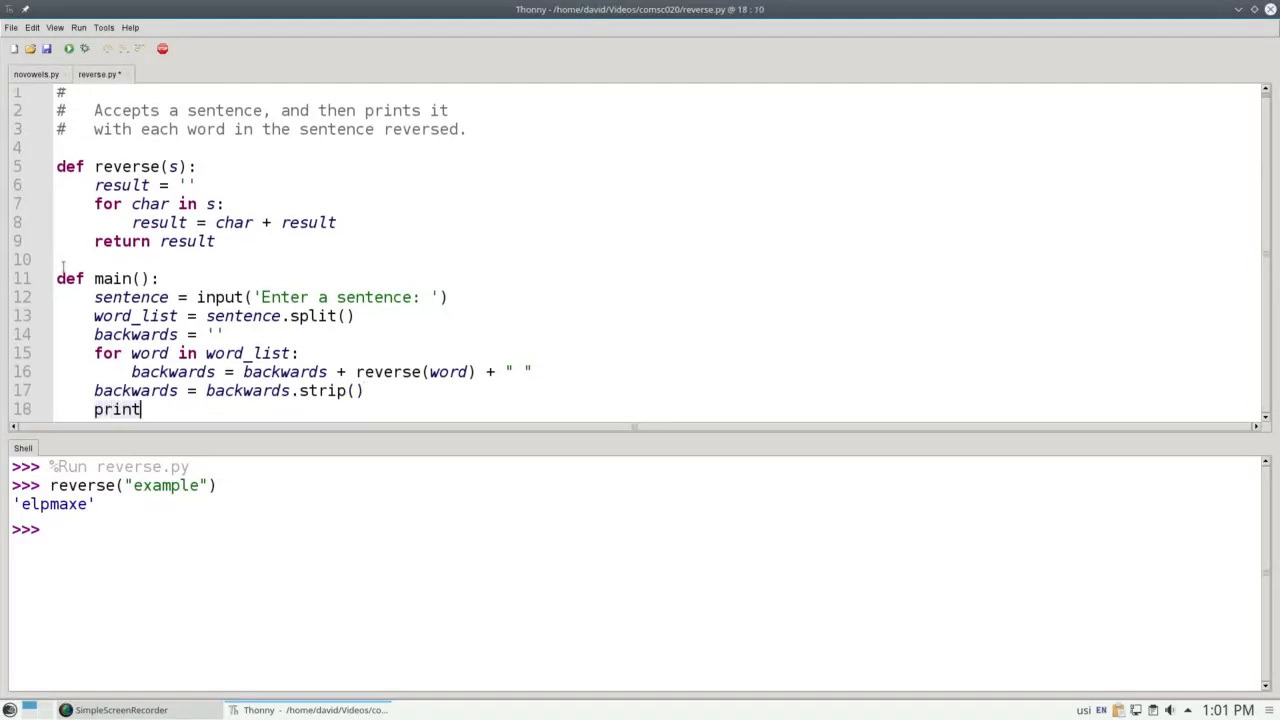
pyautogui.write('(backwards)')
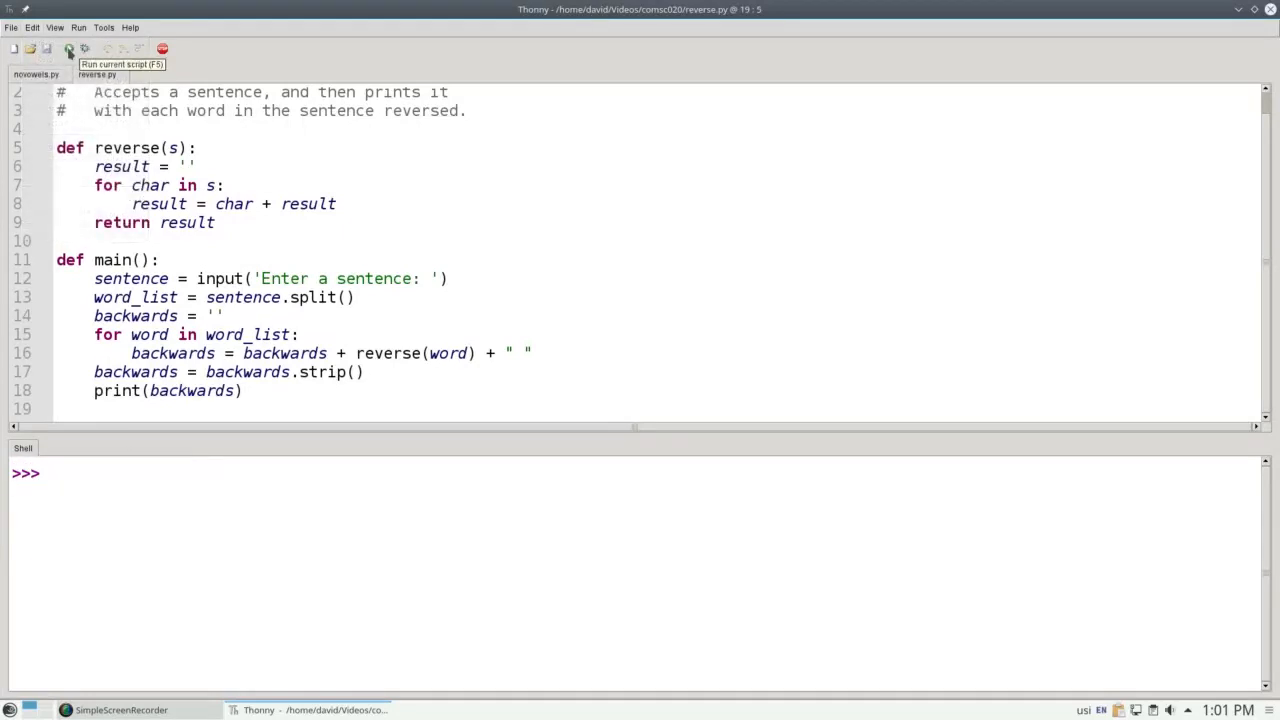
# Run reverse.py in the shell, which asks for nothing since main() isn't called.
pyautogui.click(68, 48)
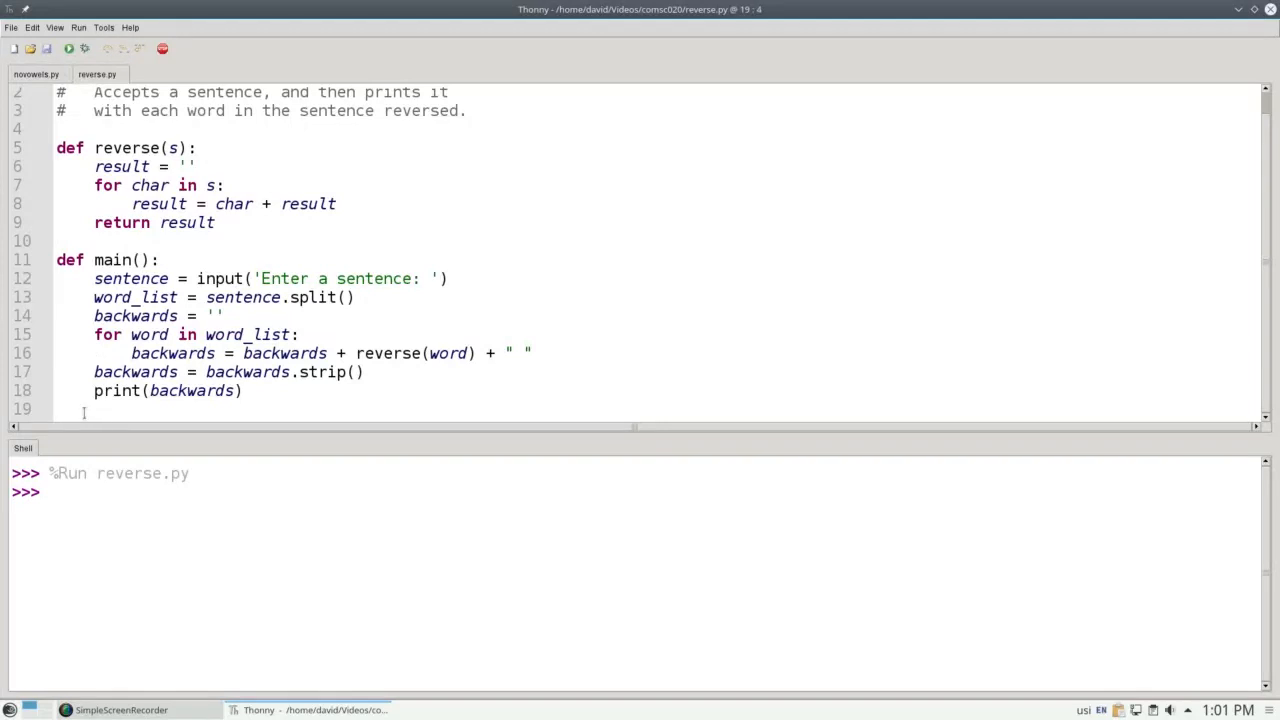
# Add a main() call on line 20 of reverse.py.
pyautogui.write('main')
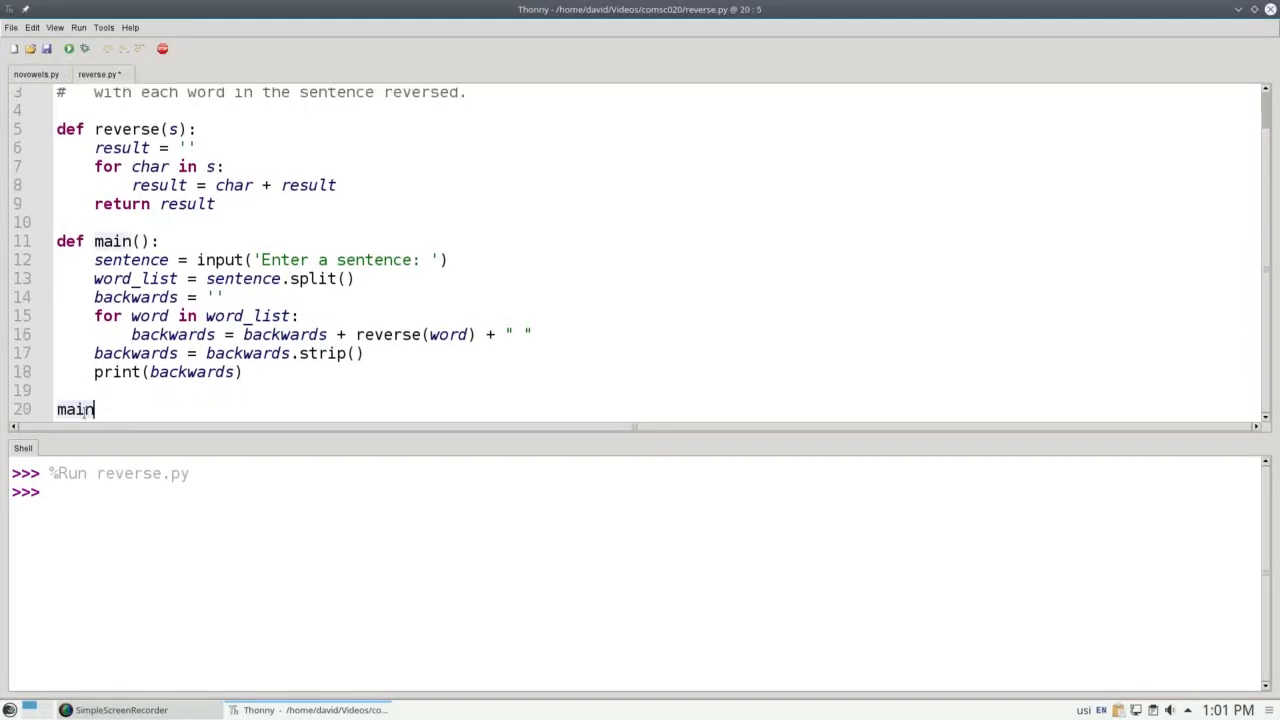
pyautogui.write('()')
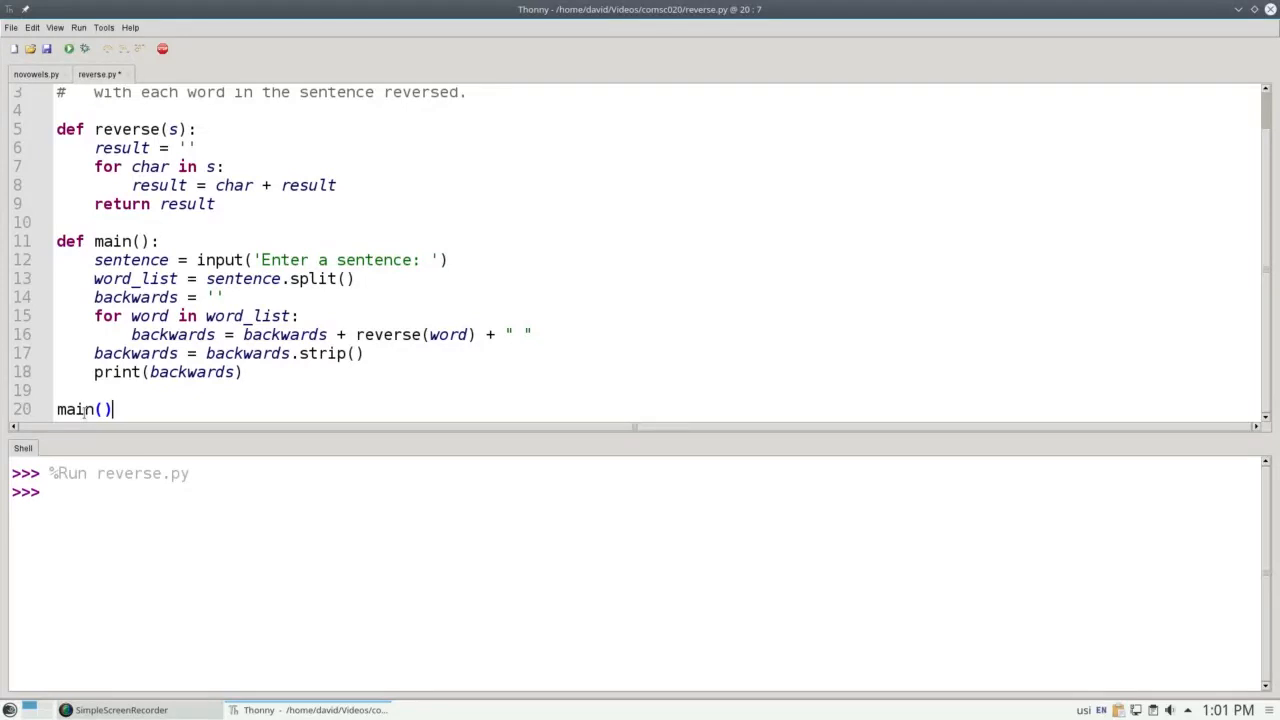
pyautogui.moveTo(66, 49)
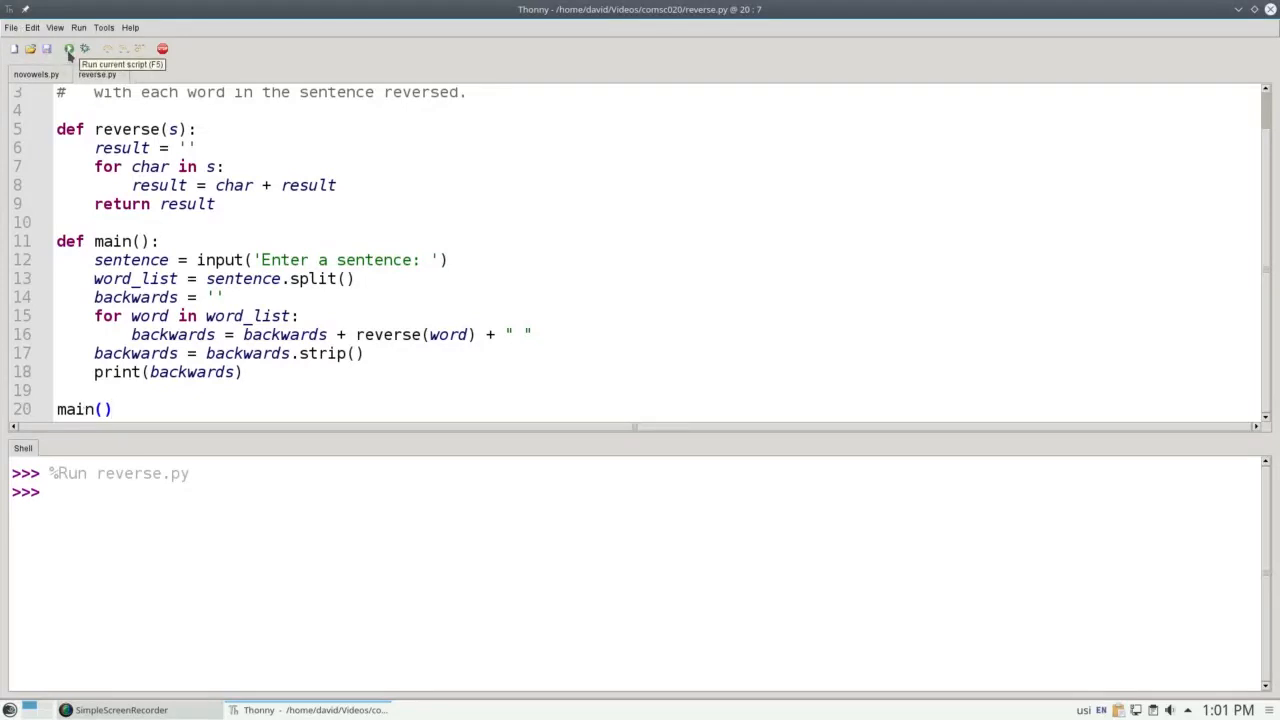
# Rerun reverse.py and answer the sentence prompt with 'Useless but instructive program'.
pyautogui.click(64, 48)
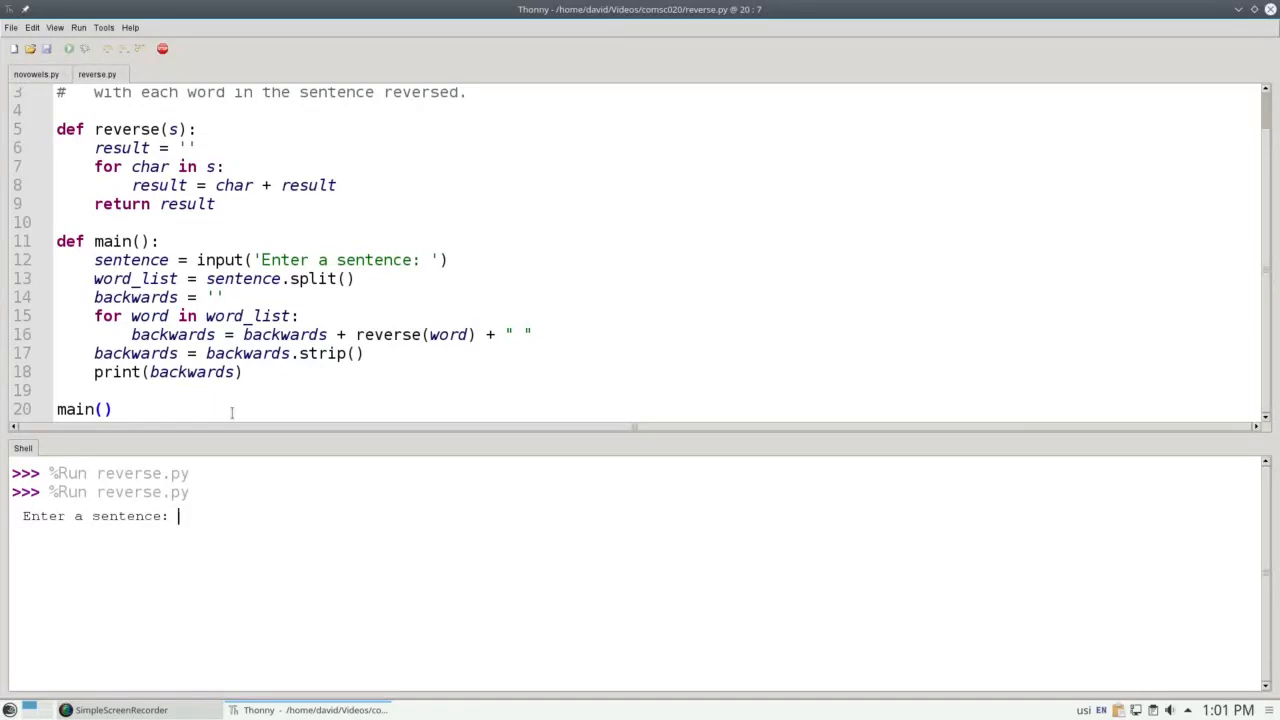
pyautogui.write('Usele')
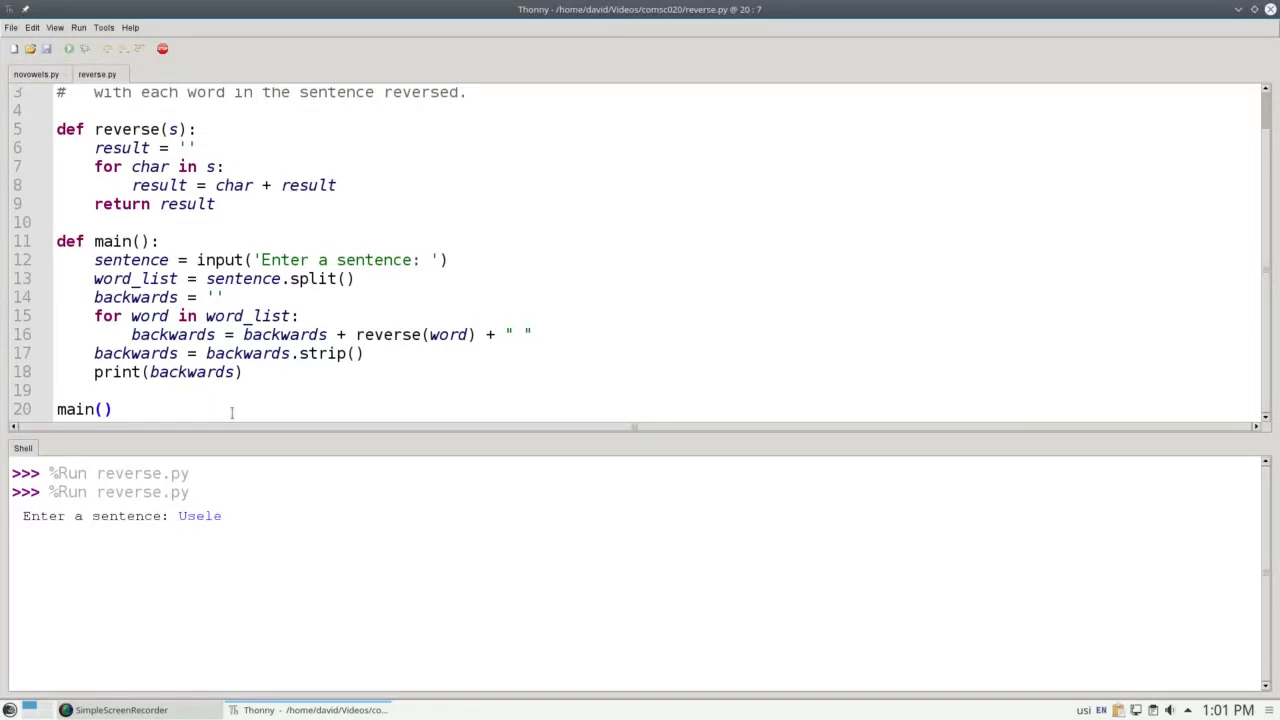
pyautogui.write('ss but instruct')
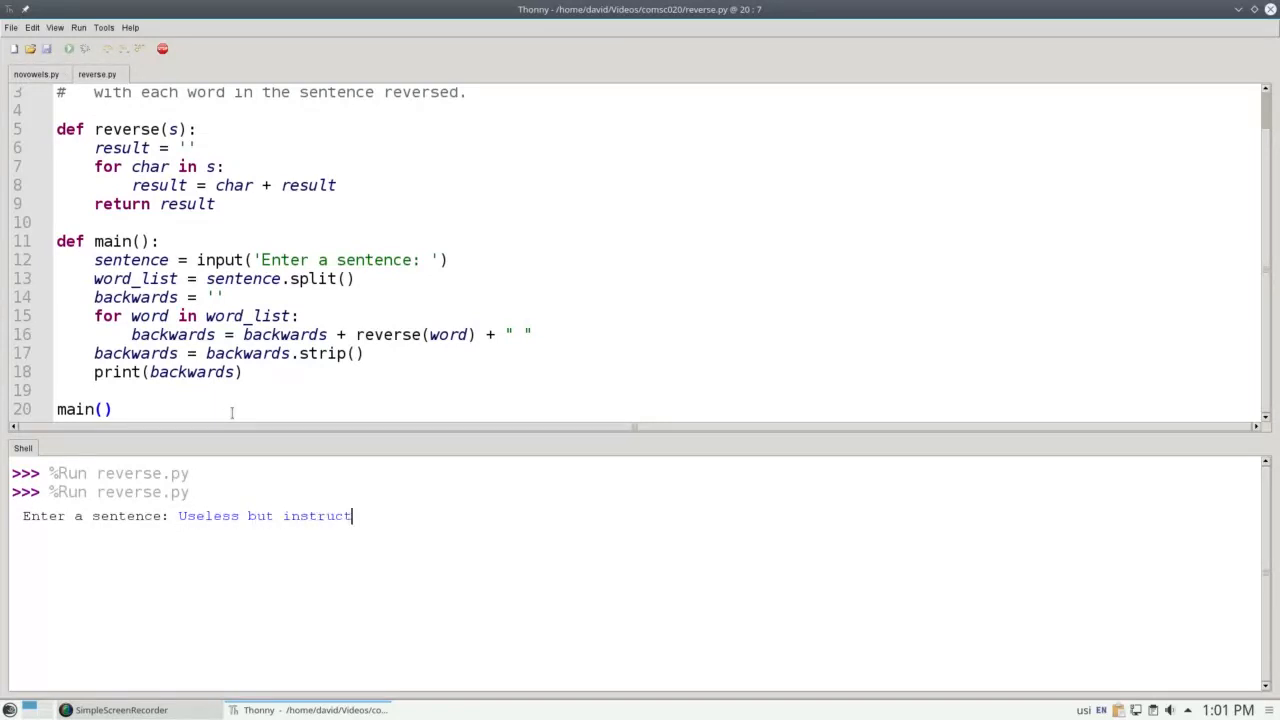
pyautogui.write('ive program')
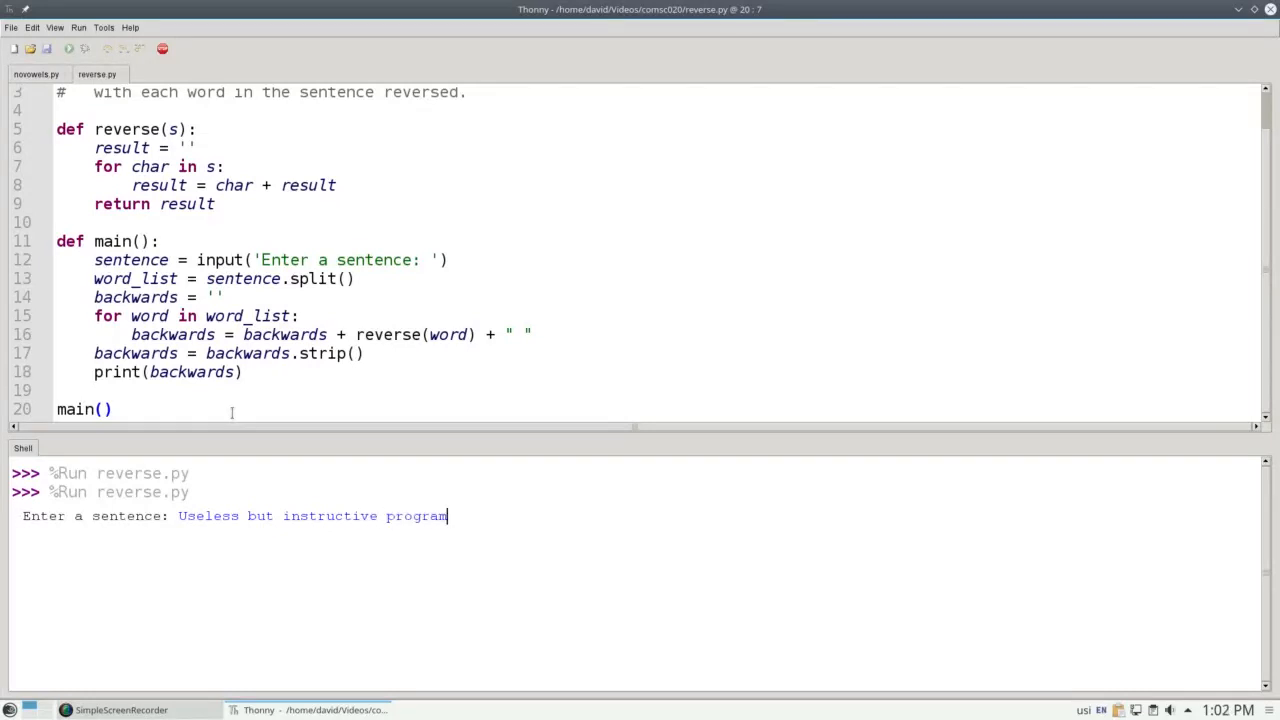